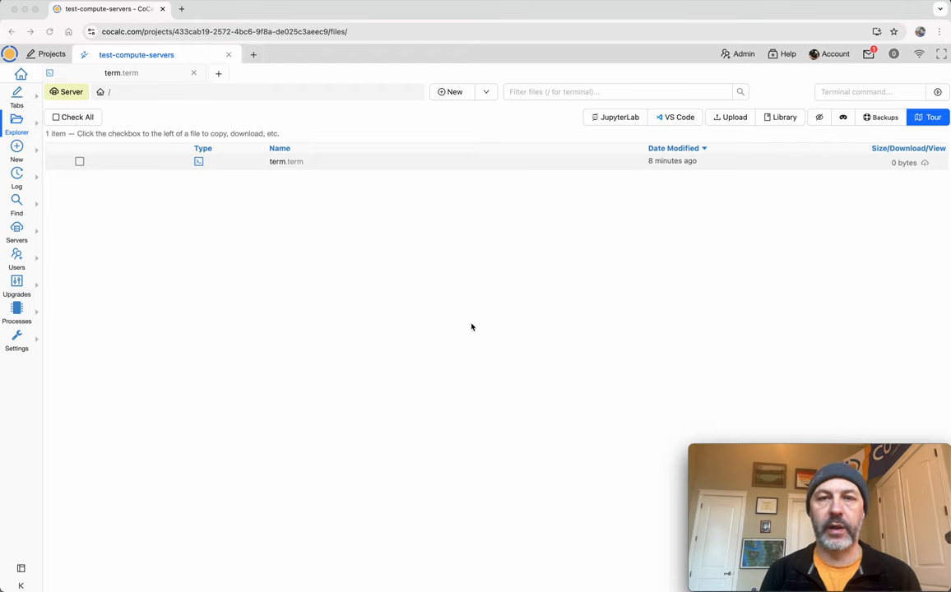
{"action": "mouse_move", "coordinate": [418, 173]}
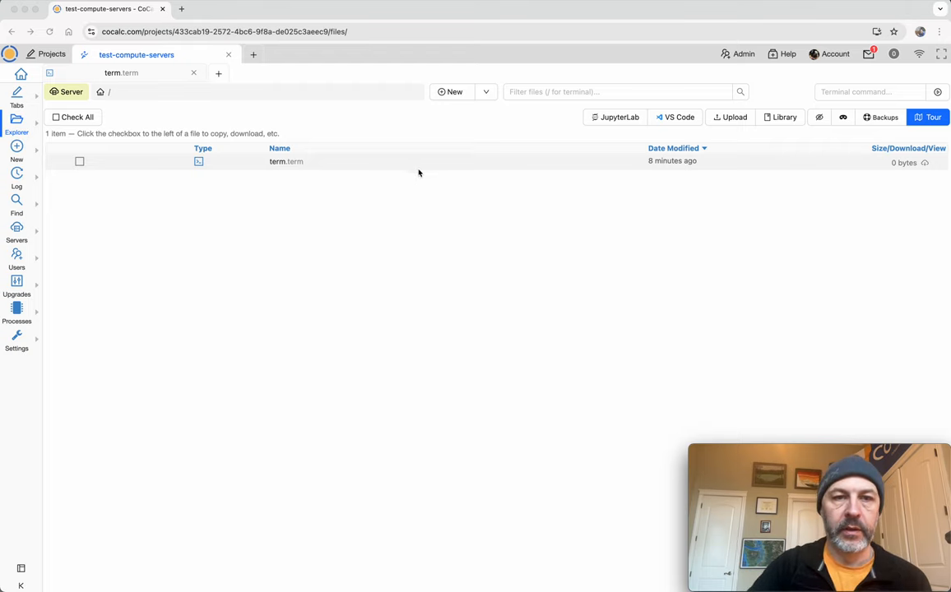
{"action": "mouse_move", "coordinate": [201, 205]}
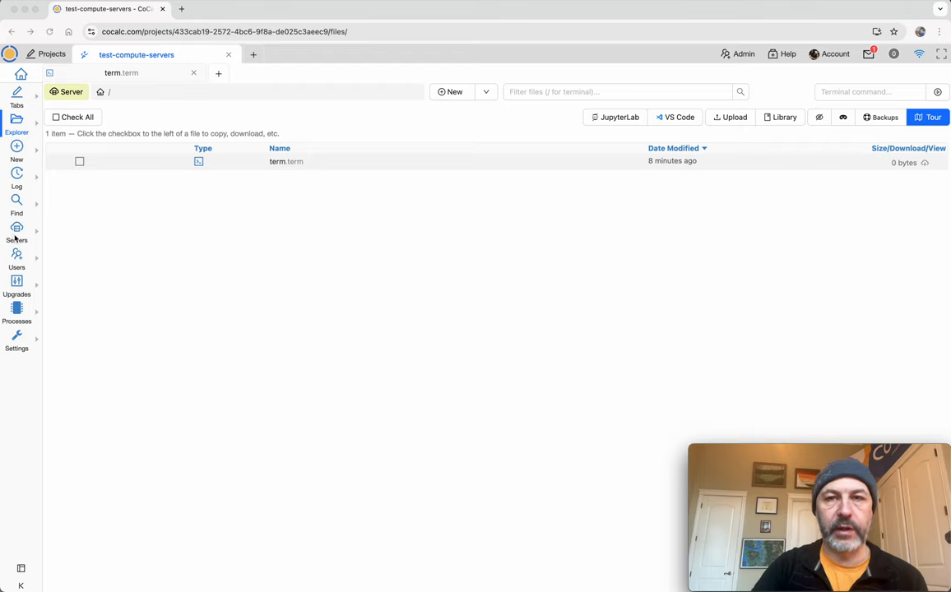
Step: Open the project's Compute Servers page and scroll through the deprovisioned servers
{"action": "left_click", "coordinate": [617, 91]}
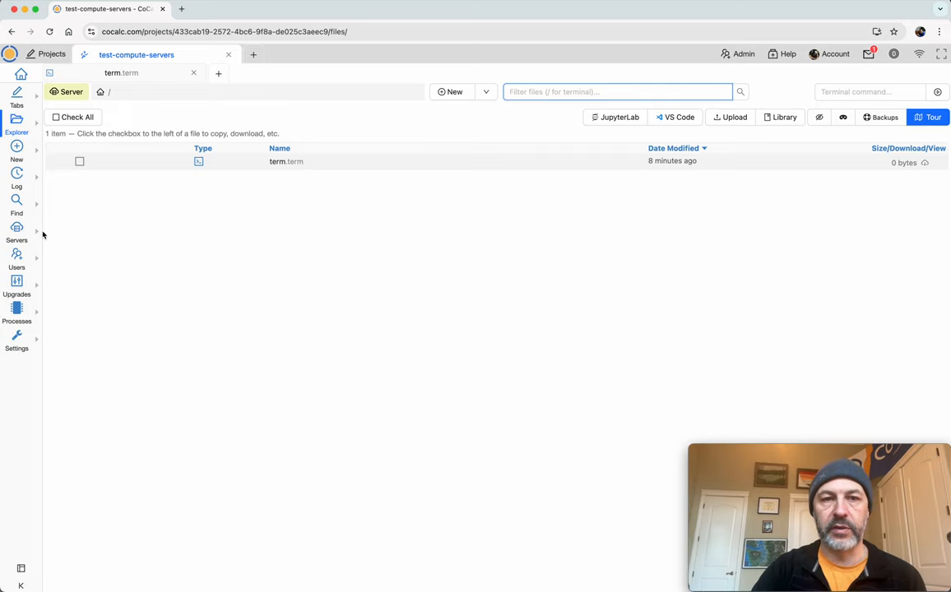
{"action": "left_click", "coordinate": [17, 233]}
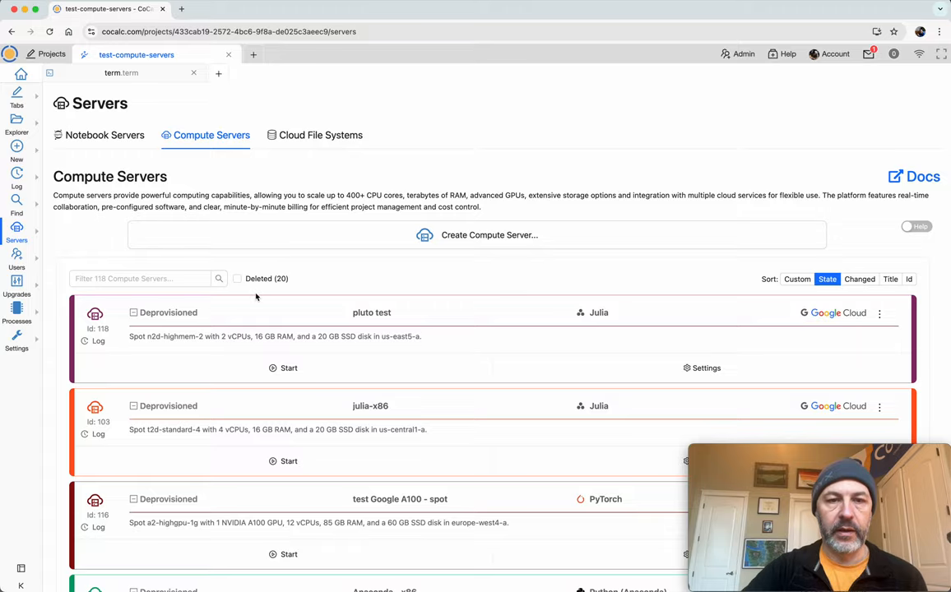
{"action": "scroll", "scroll_direction": "down", "scroll_amount": 3}
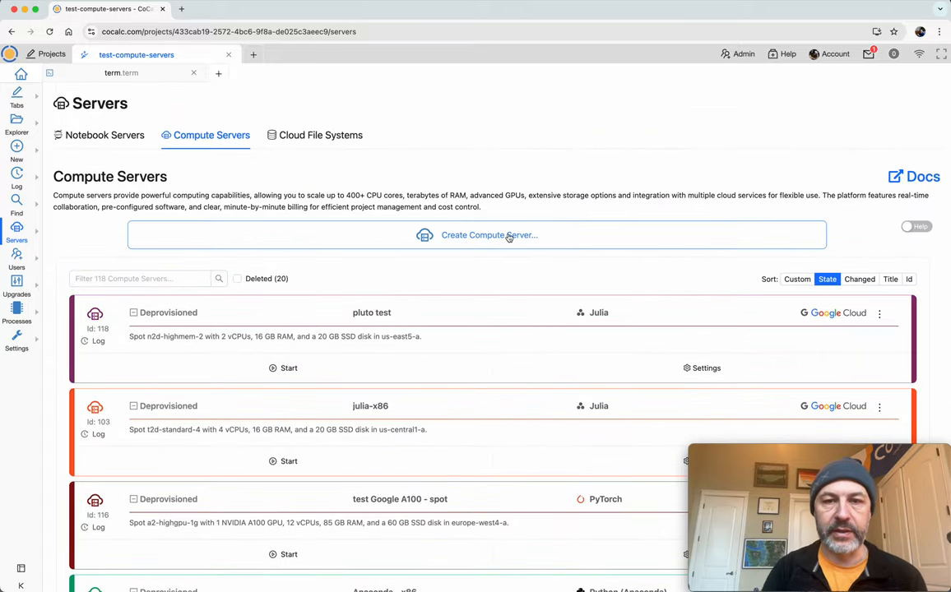
Step: Start a new compute server titled 'demo of scratch'
{"action": "left_click", "coordinate": [489, 234]}
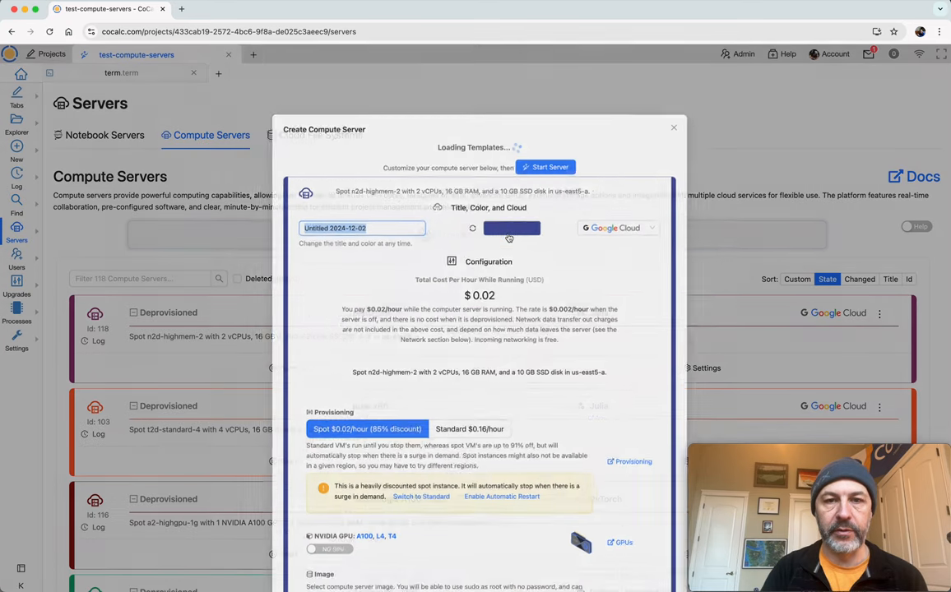
{"action": "type", "text": "demo o"}
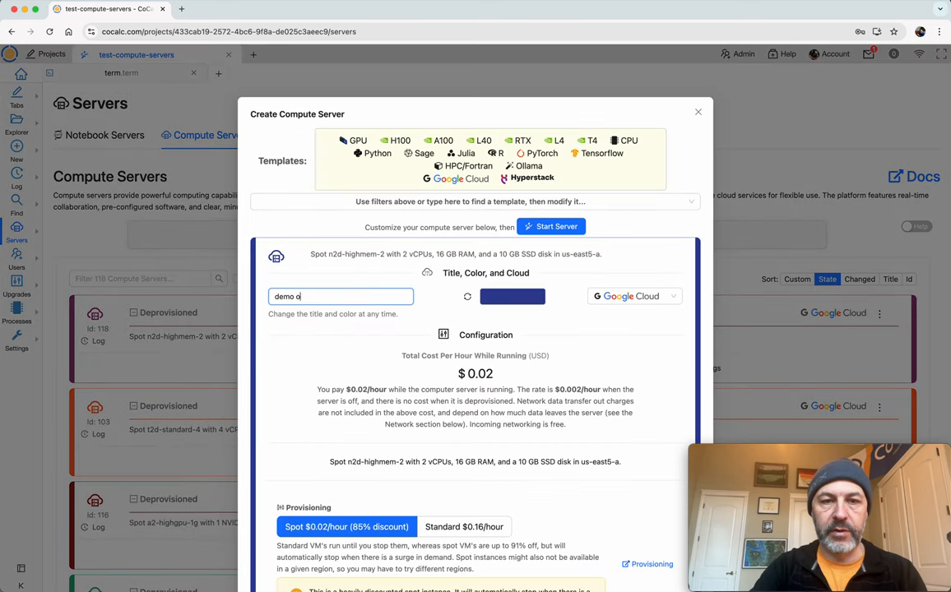
{"action": "type", "text": "f scratch"}
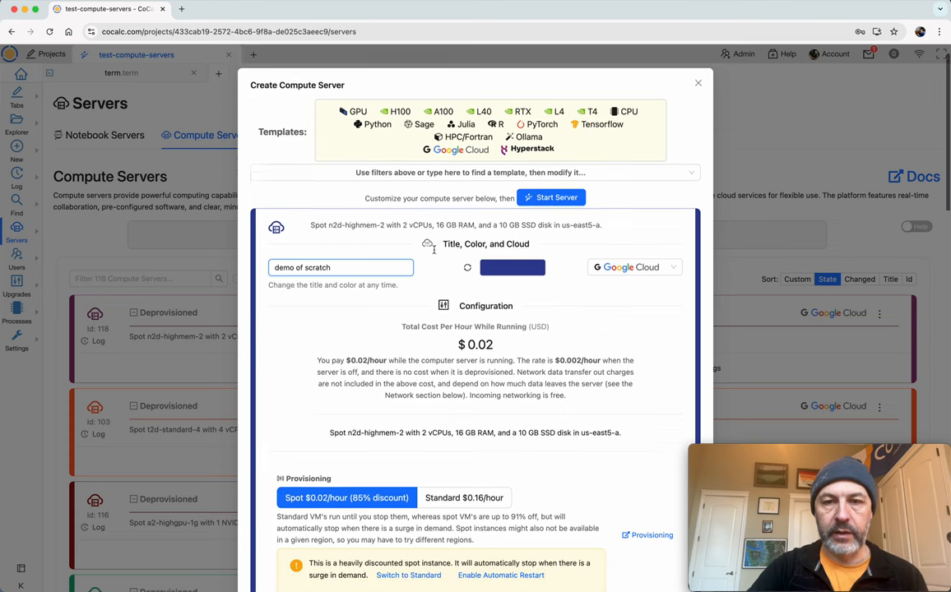
Step: Review the server's configuration settings and available cloud providers
{"action": "scroll", "scroll_direction": "down", "scroll_amount": 3}
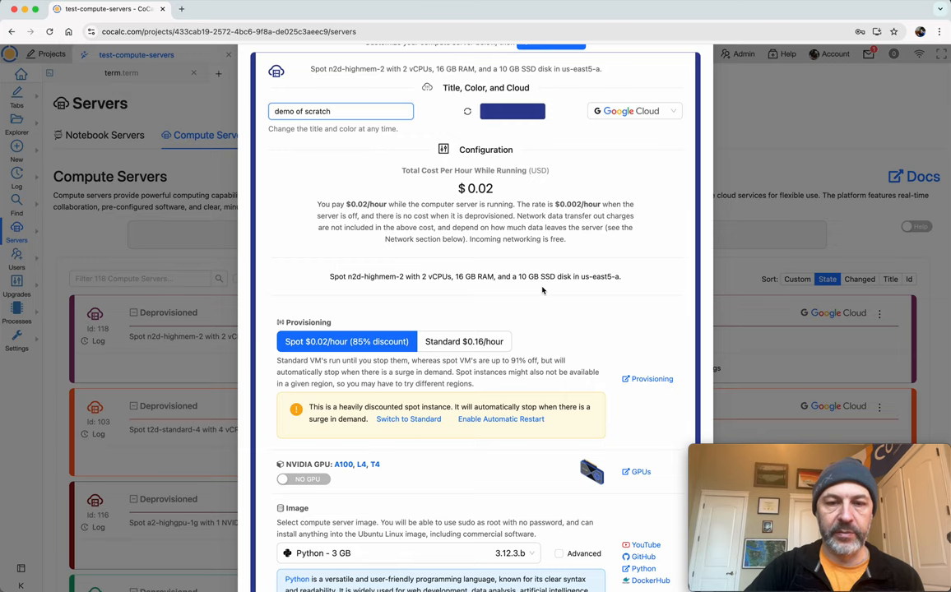
{"action": "scroll", "scroll_direction": "down", "scroll_amount": 3}
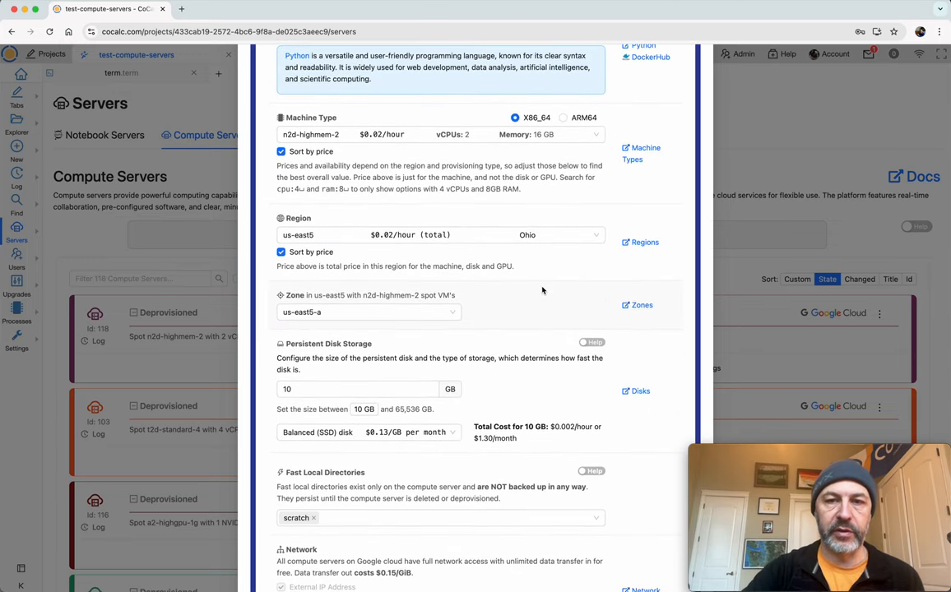
{"action": "scroll", "scroll_direction": "up", "scroll_amount": 3}
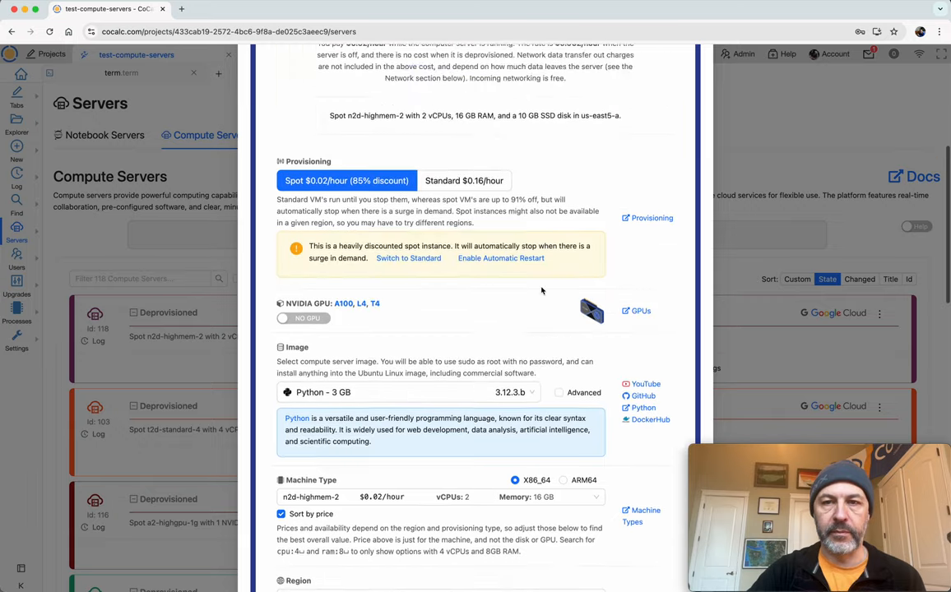
{"action": "left_click", "coordinate": [633, 149]}
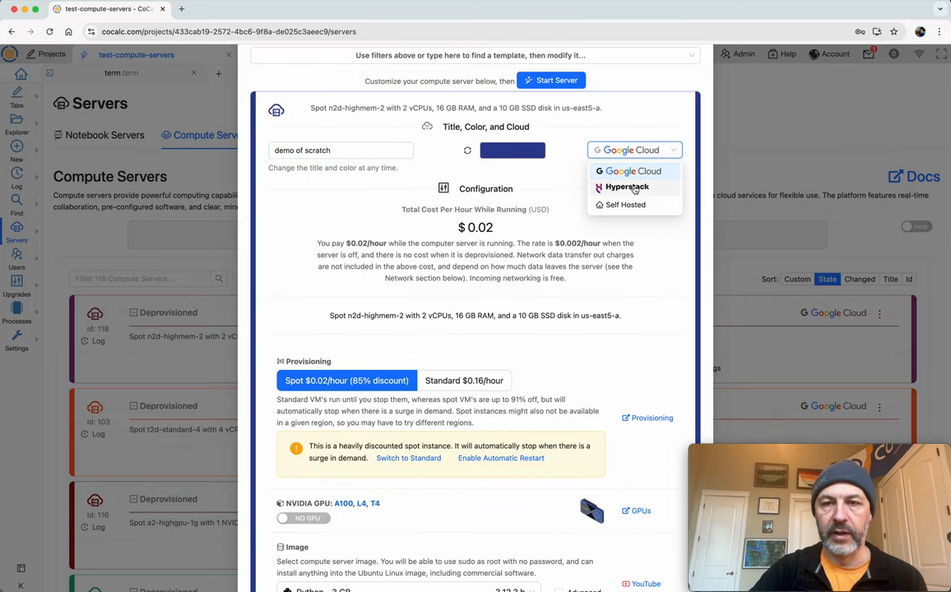
{"action": "scroll", "scroll_direction": "down", "scroll_amount": 3}
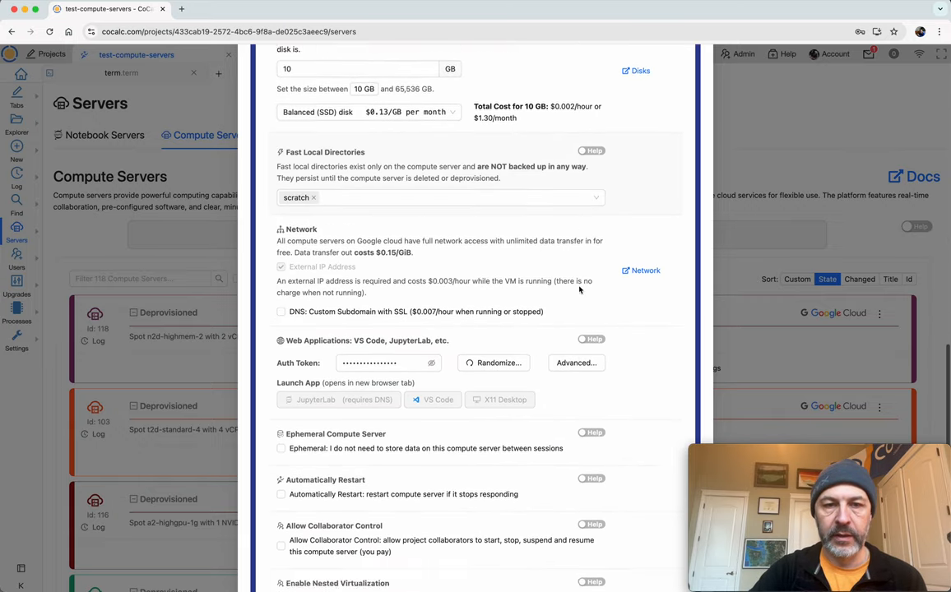
{"action": "scroll", "scroll_direction": "down", "scroll_amount": 3}
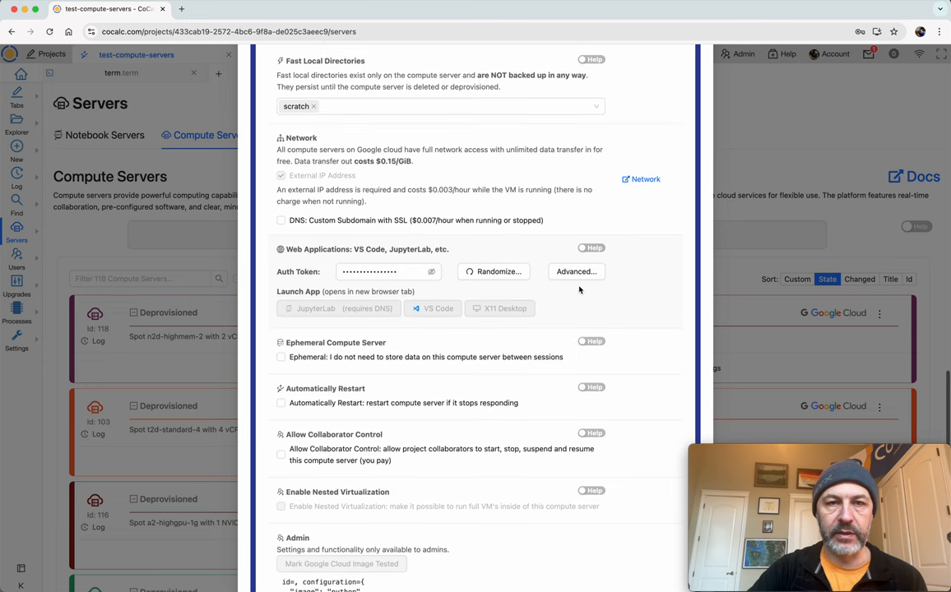
{"action": "scroll", "scroll_direction": "up", "scroll_amount": 3}
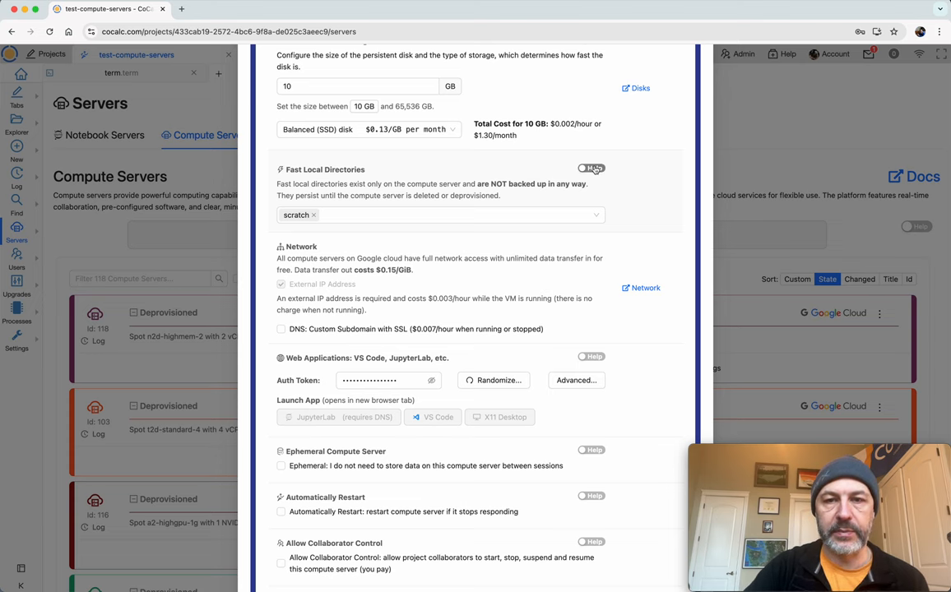
Step: Turn on the Fast Local Directories help and read how scratch directories work
{"action": "left_click", "coordinate": [591, 169]}
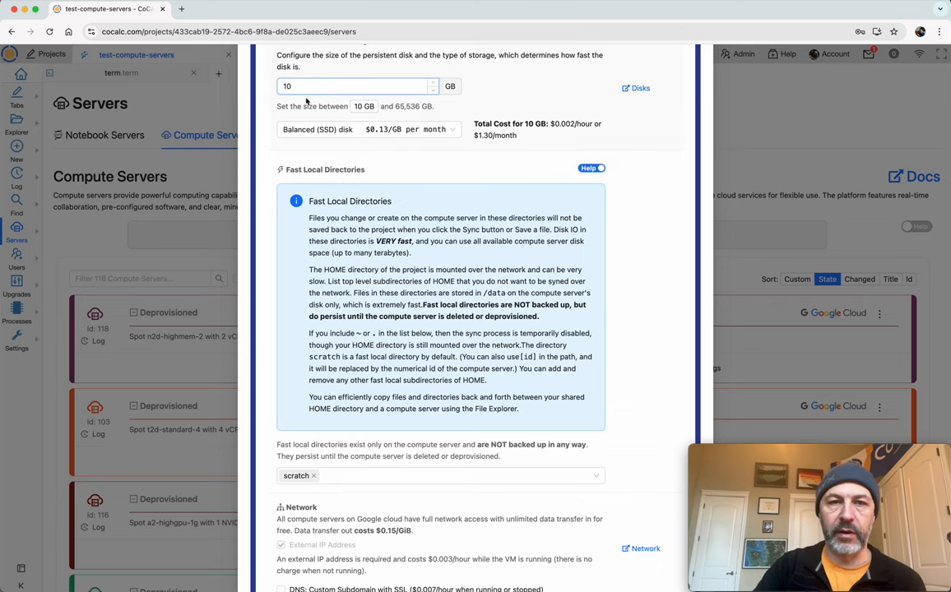
{"action": "scroll", "scroll_direction": "down", "scroll_amount": 3}
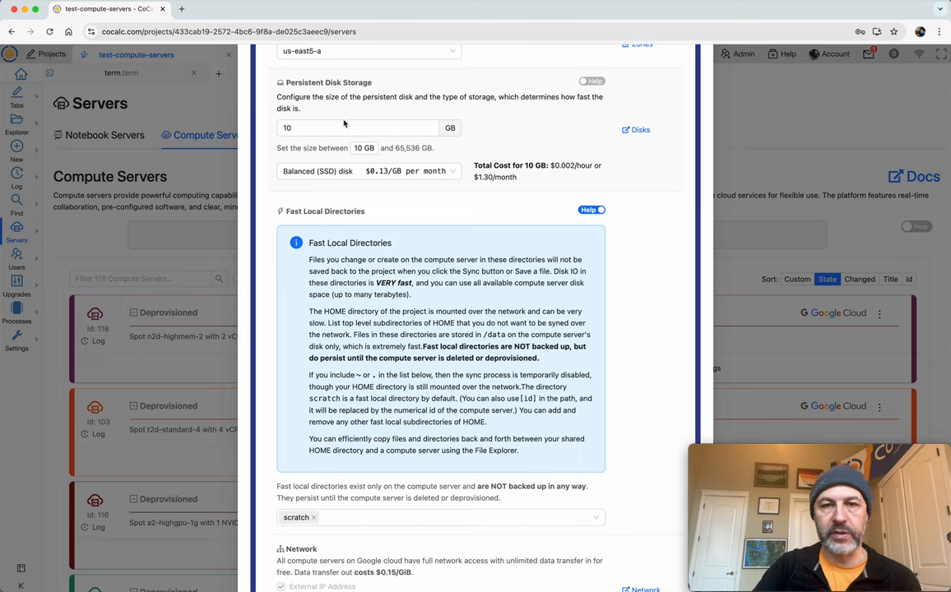
Step: Set a 100 GB Performance (SSD) persistent disk, costing $0.05/hour while running
{"action": "left_click", "coordinate": [346, 128]}
{"action": "type", "text": "0"}
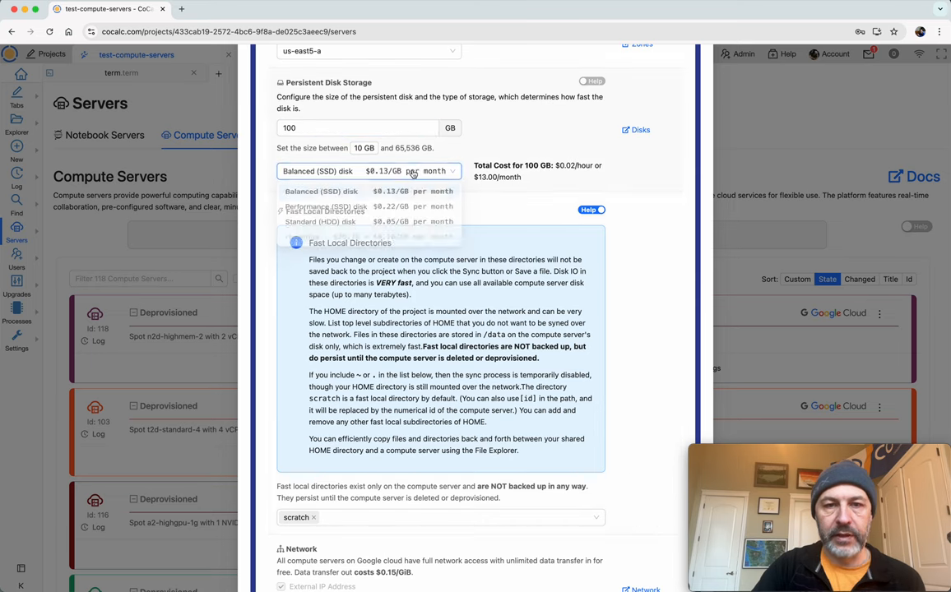
{"action": "left_click", "coordinate": [325, 206]}
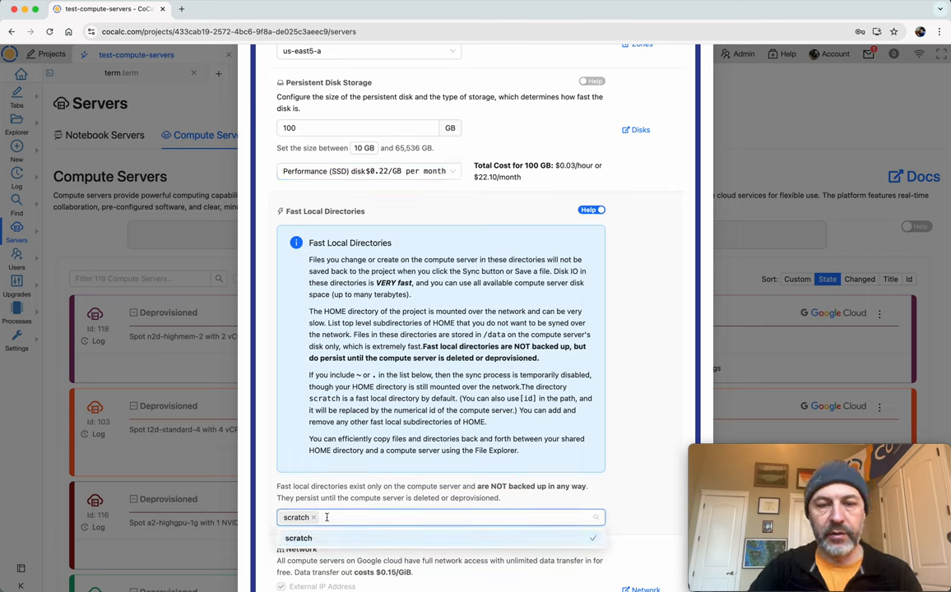
{"action": "type", "text": "demo of scratch"}
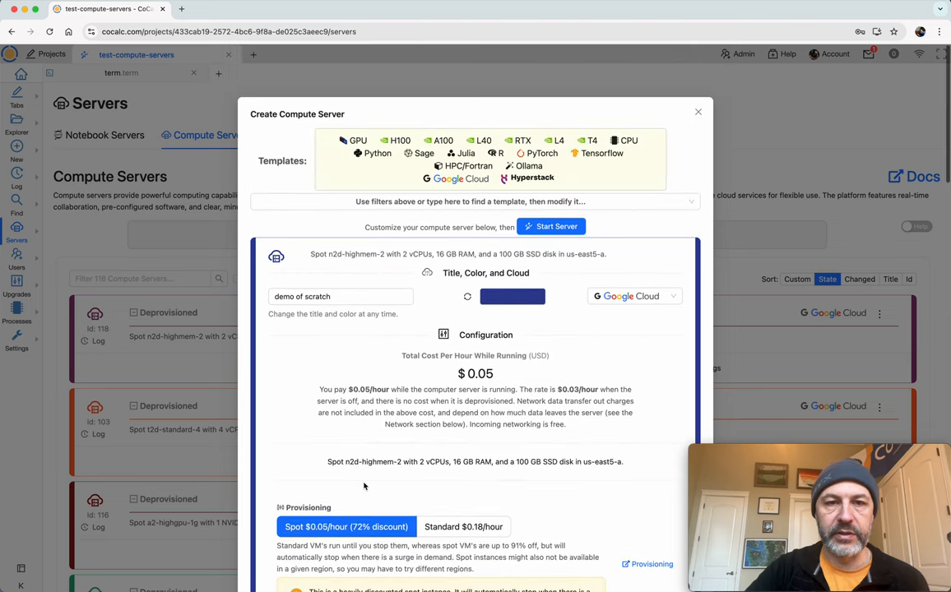
Step: Launch the 'demo of scratch' server and confirm its creation, billing at $0.05/h
{"action": "left_click", "coordinate": [550, 226]}
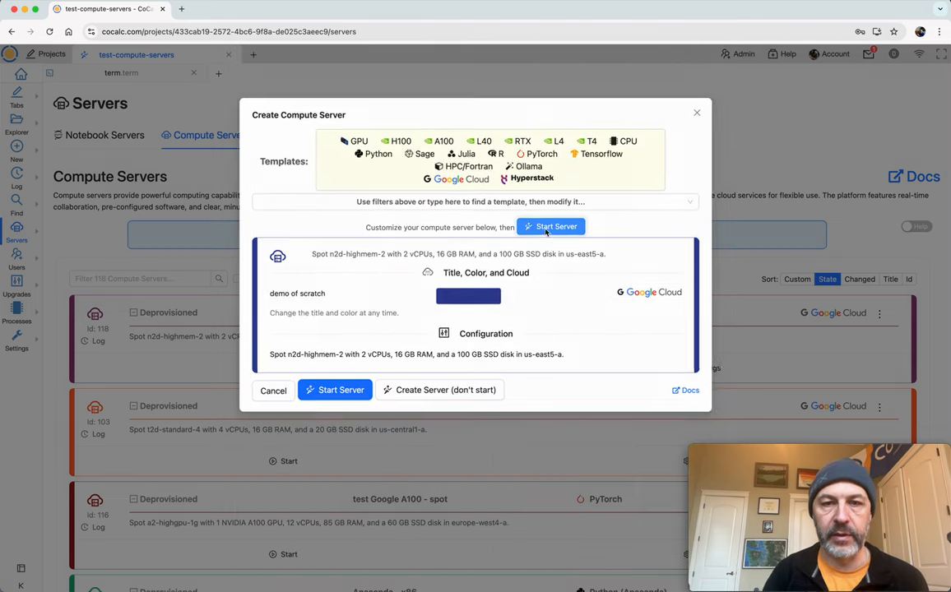
{"action": "left_click", "coordinate": [340, 389]}
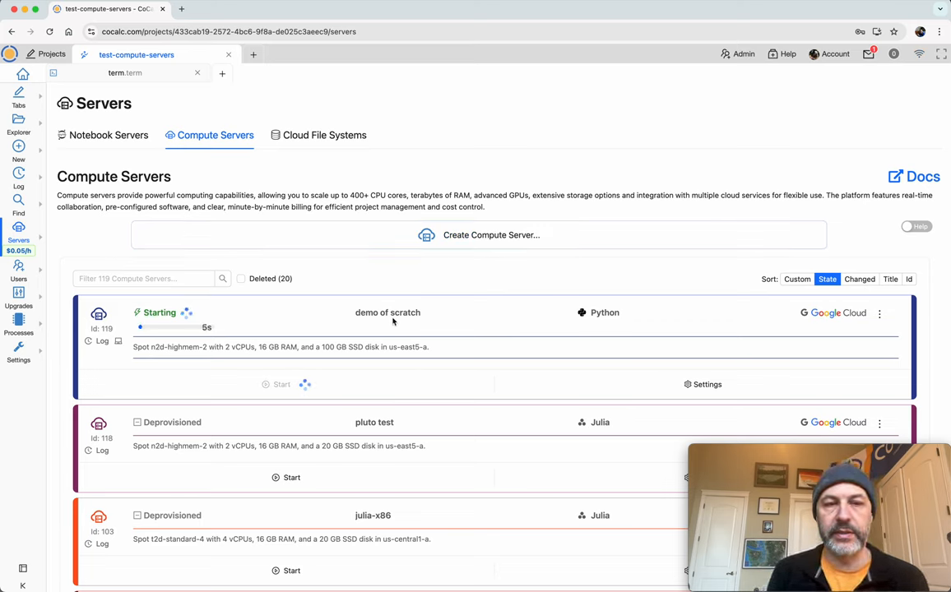
{"action": "mouse_move", "coordinate": [768, 304]}
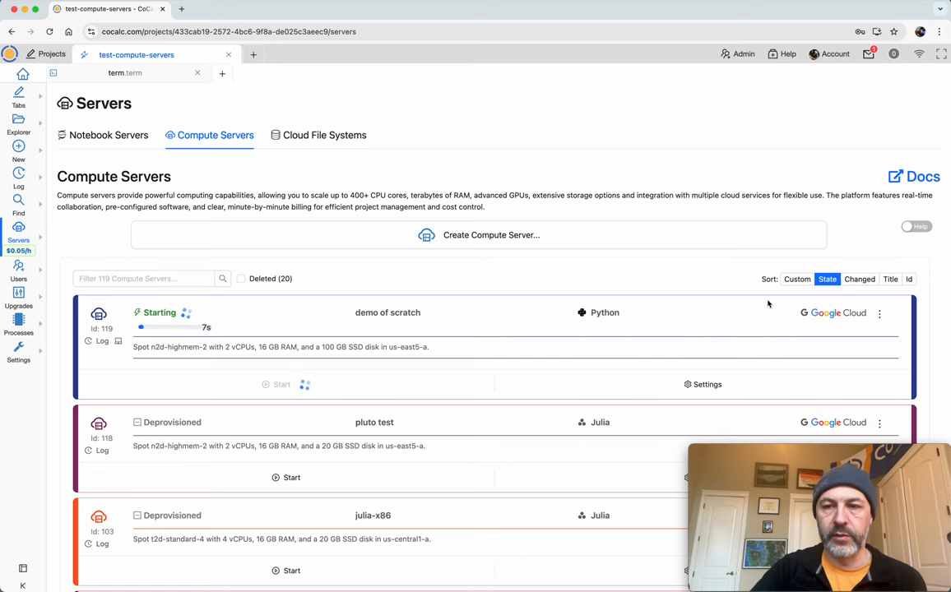
{"action": "mouse_move", "coordinate": [470, 375]}
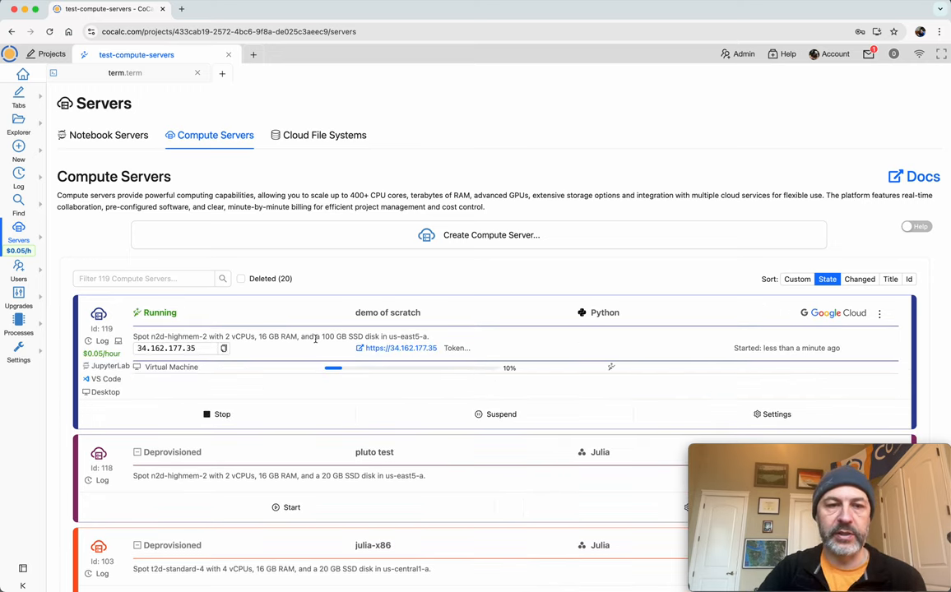
{"action": "mouse_move", "coordinate": [102, 340]}
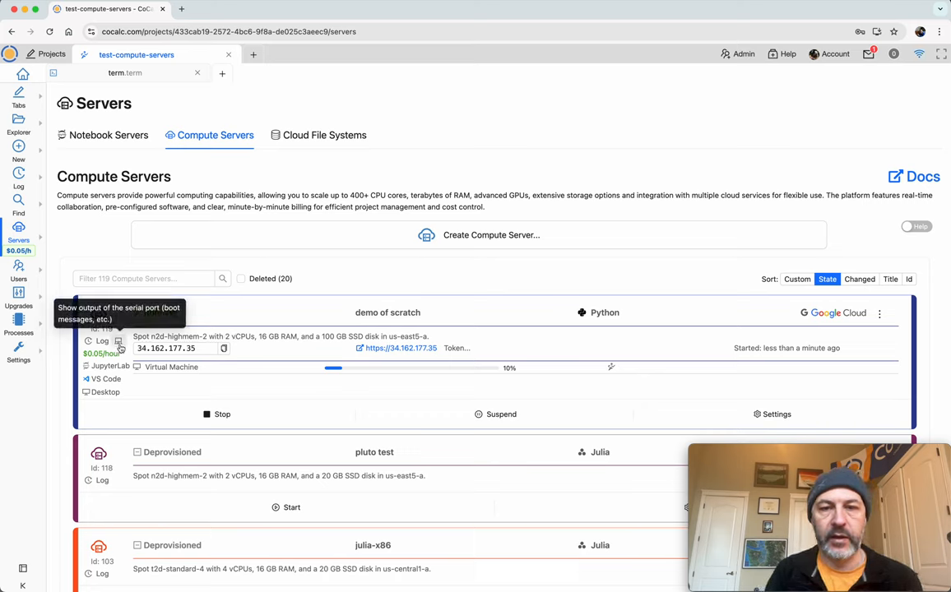
Step: Watch the Serial Port Output boot log, refreshing until every component is Ready
{"action": "left_click", "coordinate": [102, 341]}
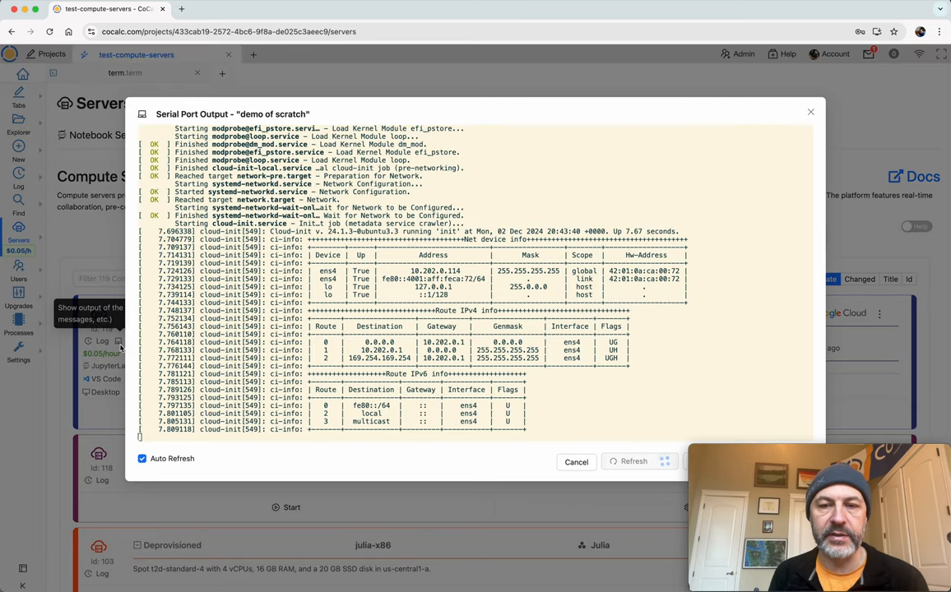
{"action": "left_click", "coordinate": [655, 461]}
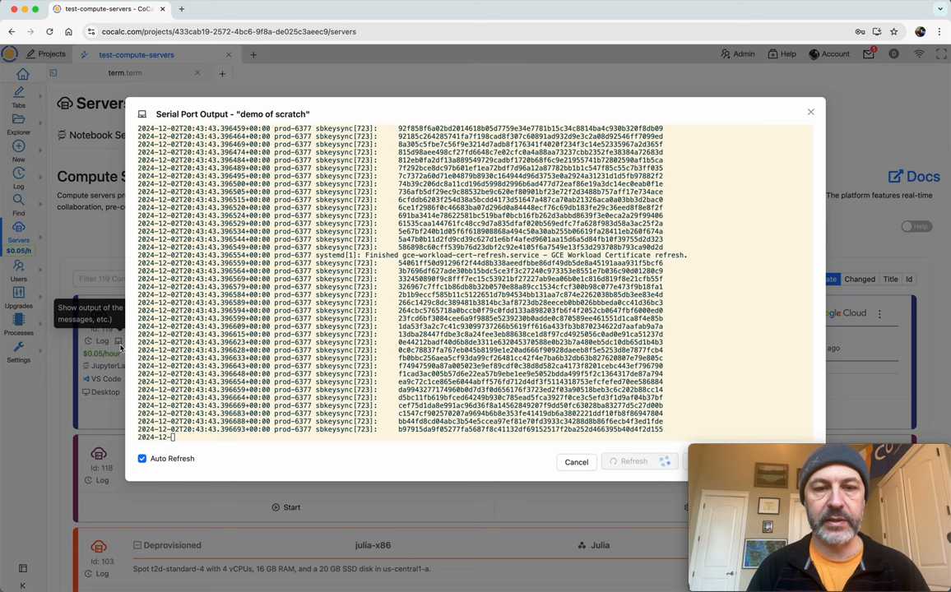
{"action": "left_click", "coordinate": [653, 461]}
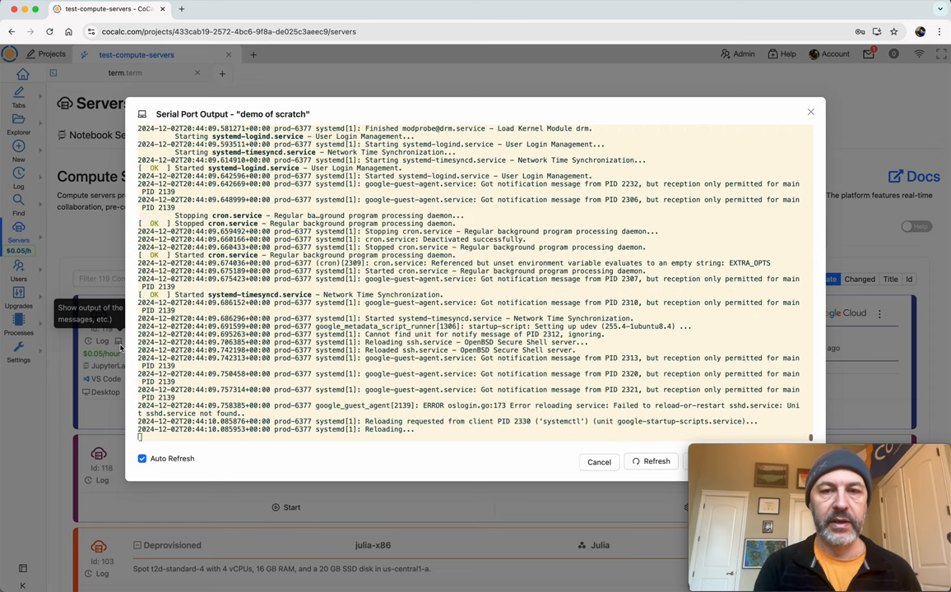
{"action": "left_click", "coordinate": [651, 462]}
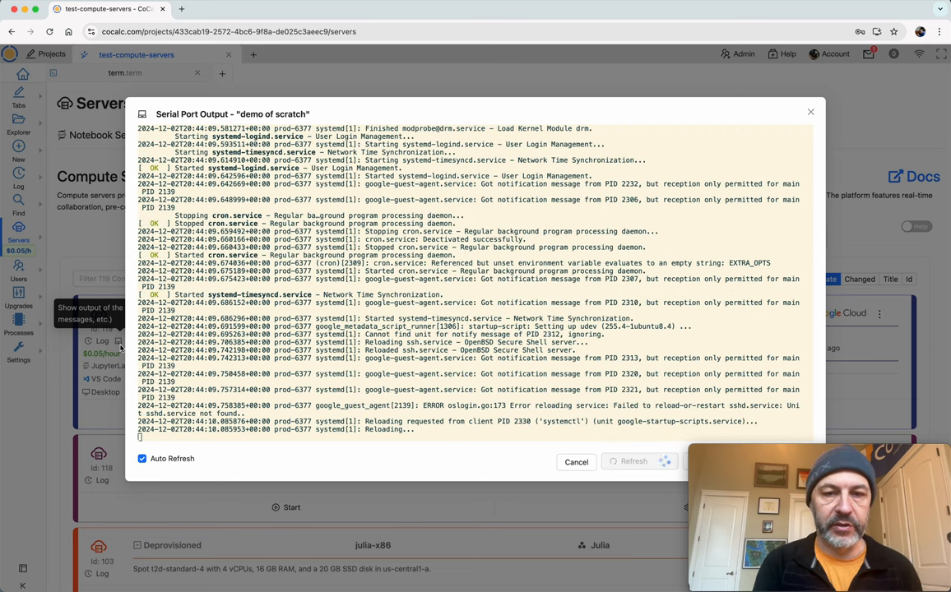
{"action": "left_click", "coordinate": [635, 461]}
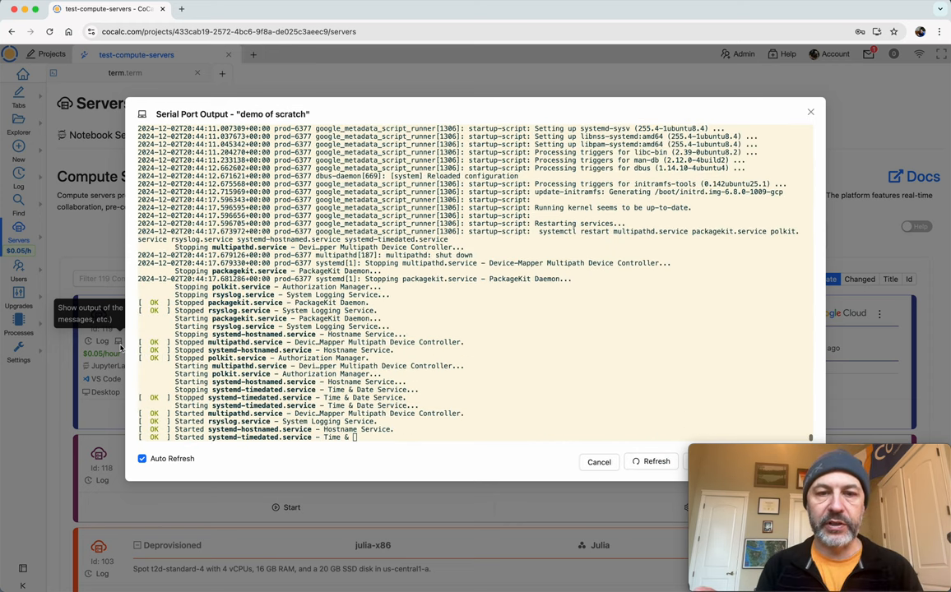
{"action": "left_click", "coordinate": [652, 462]}
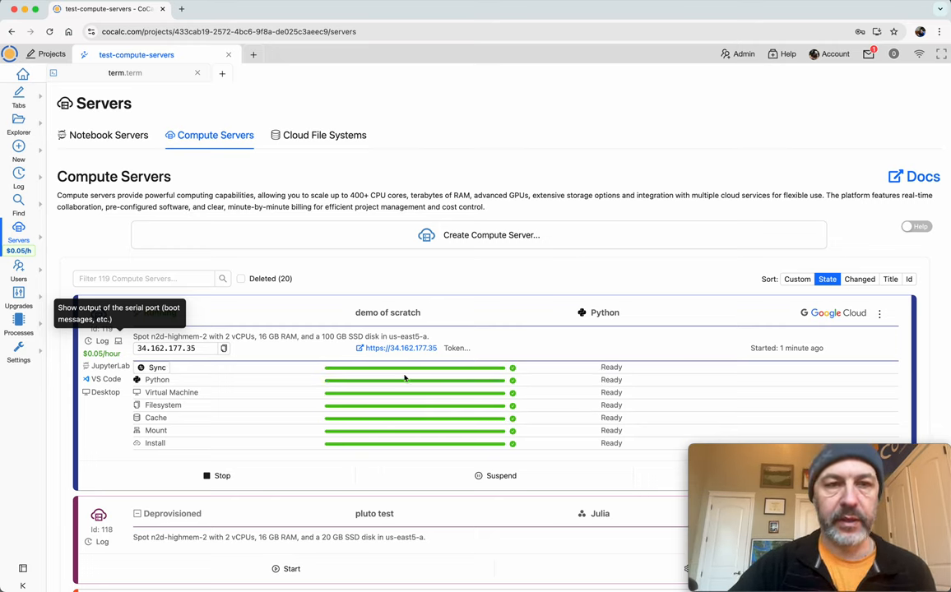
Step: Create a Linux Terminal file named demo-terminal from the Explorer's New menu
{"action": "left_click", "coordinate": [124, 73]}
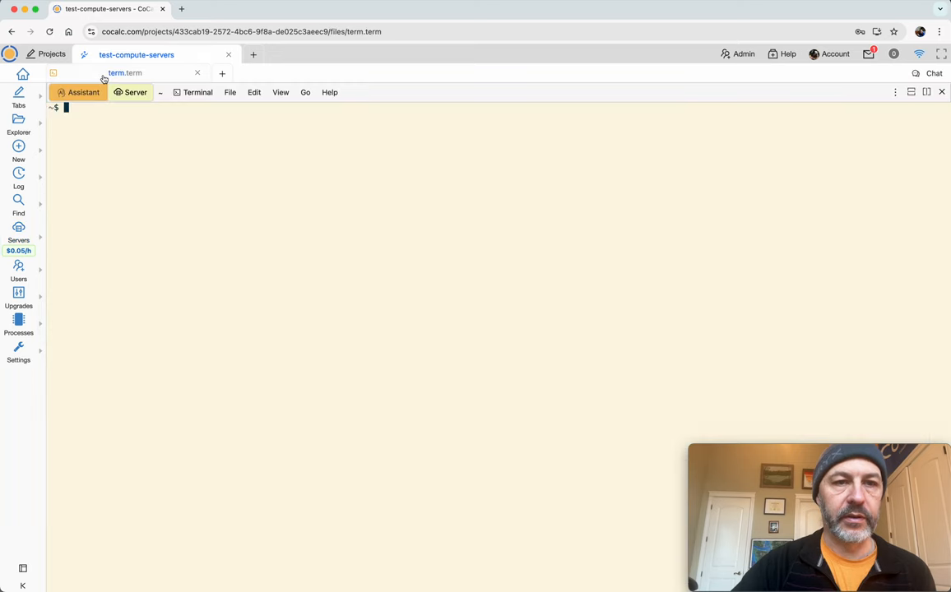
{"action": "left_click", "coordinate": [18, 123]}
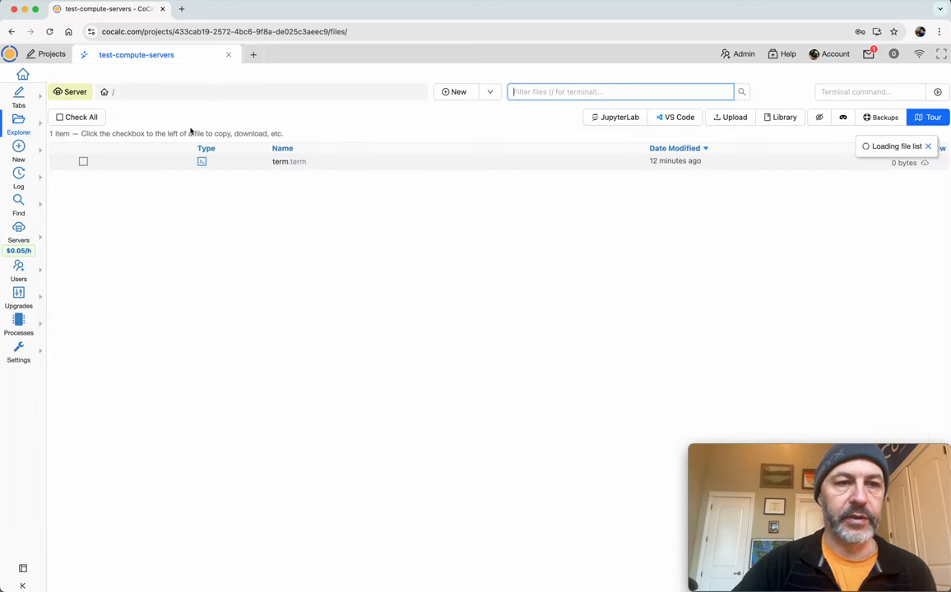
{"action": "left_click", "coordinate": [18, 150]}
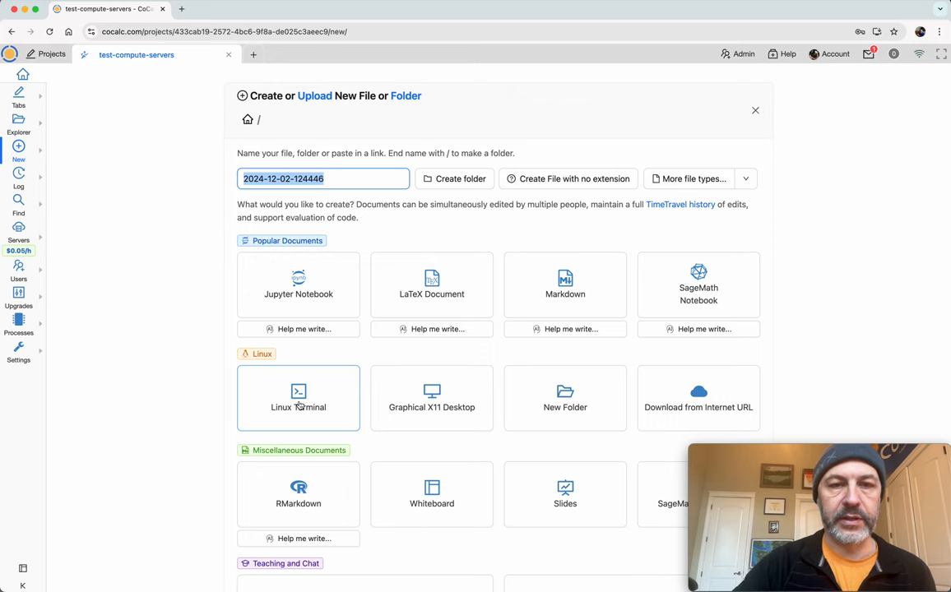
{"action": "type", "text": "demo-"}
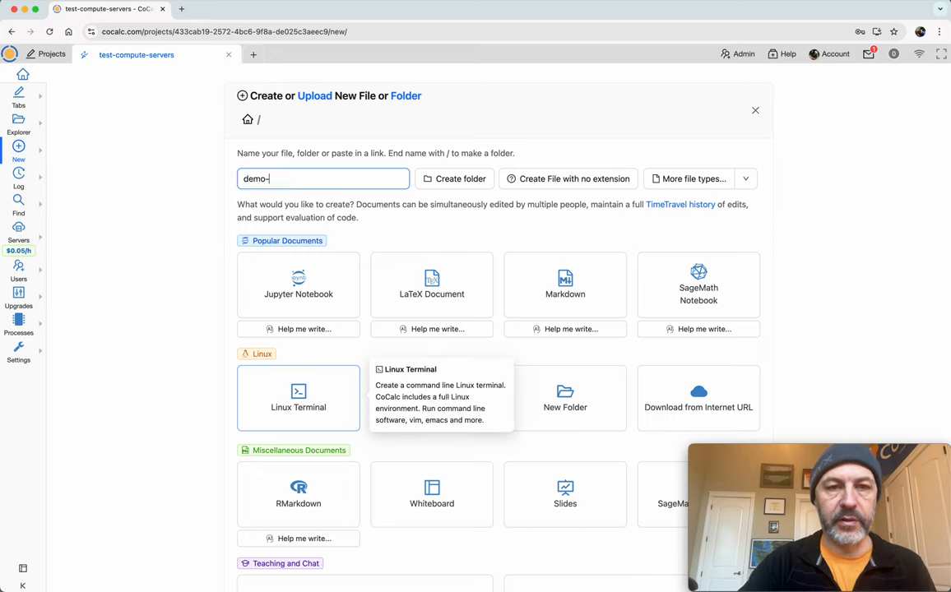
{"action": "type", "text": "termian"}
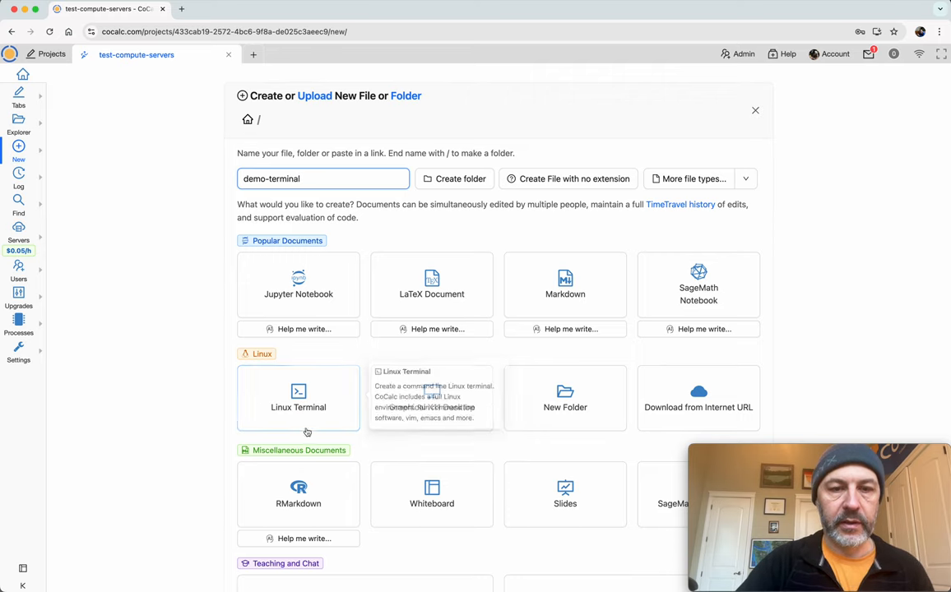
{"action": "left_click", "coordinate": [298, 397]}
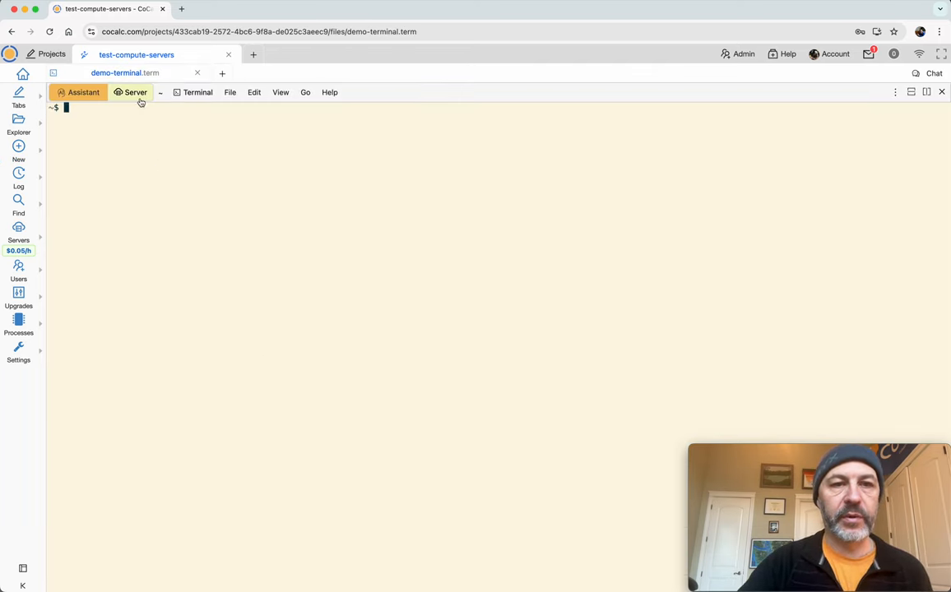
Step: Run demo-terminal on the 'demo of scratch' server (Id 119)
{"action": "left_click", "coordinate": [135, 91]}
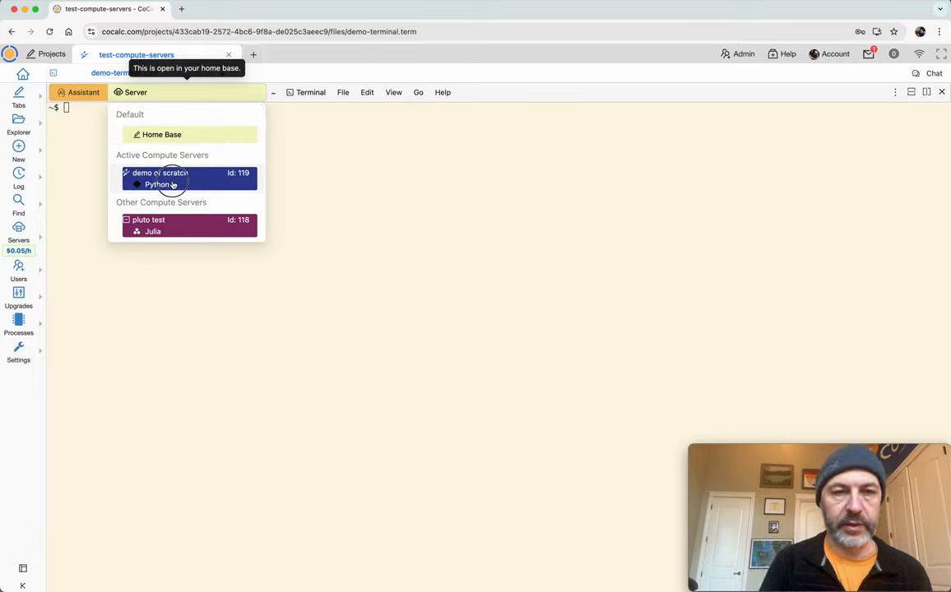
{"action": "left_click", "coordinate": [159, 173]}
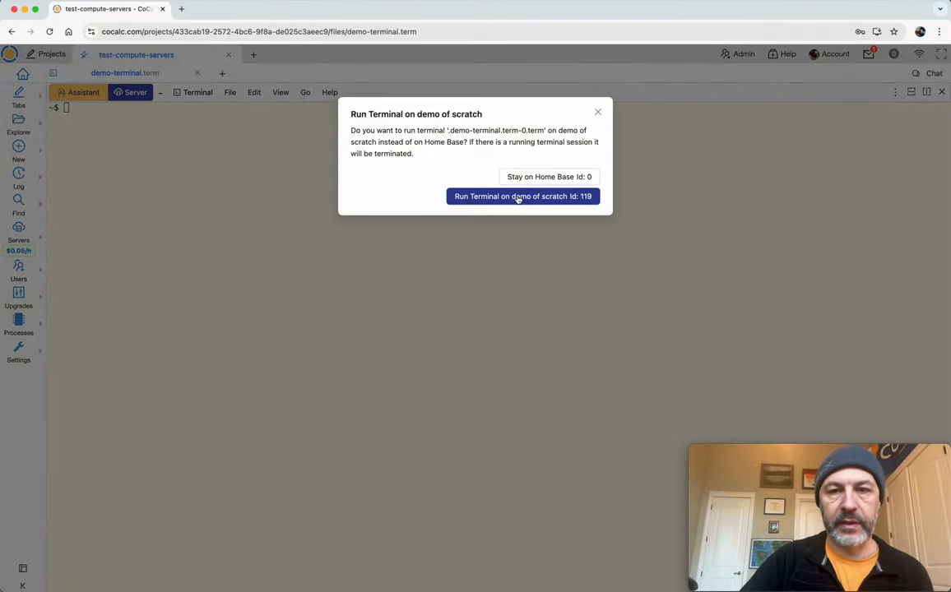
{"action": "left_click", "coordinate": [523, 196]}
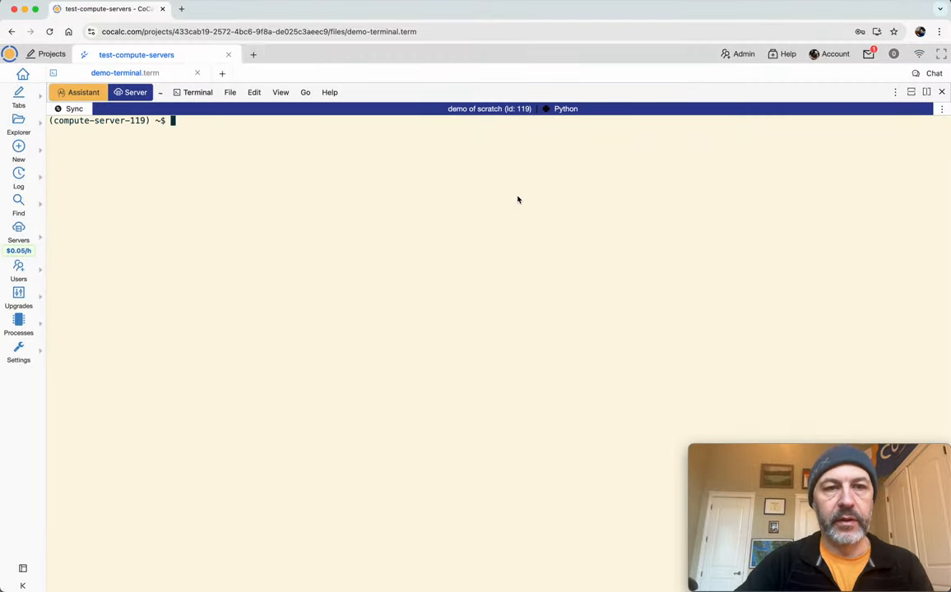
Step: Check the compute server with hostname, top, uptime and ls
{"action": "type", "text": "hostname"}
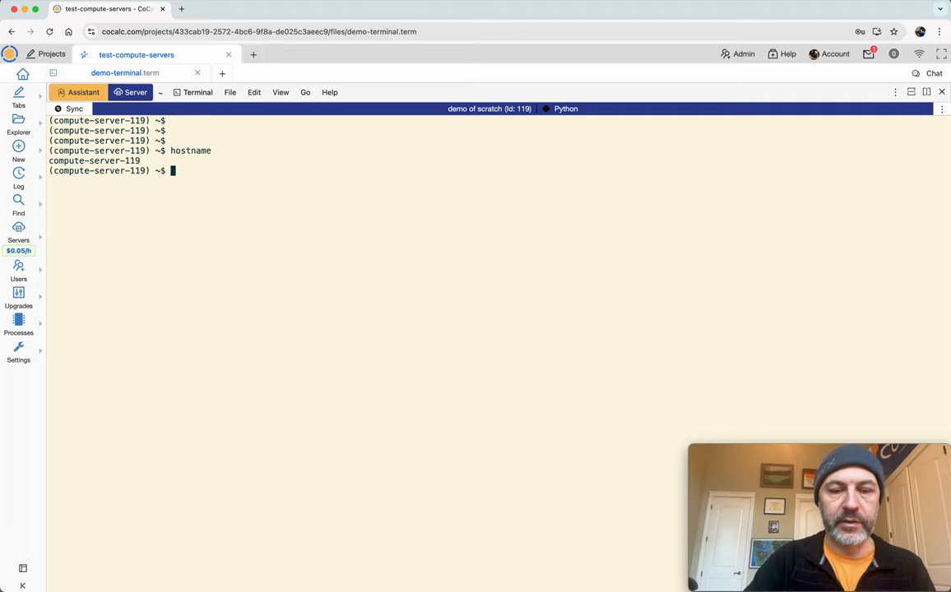
{"action": "type", "text": "top"}
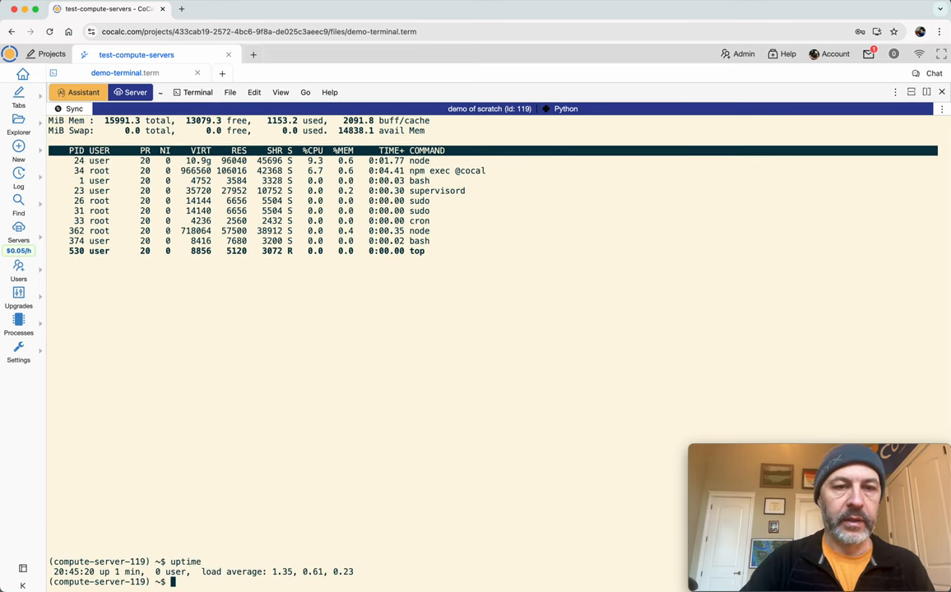
{"action": "type", "text": "ls"}
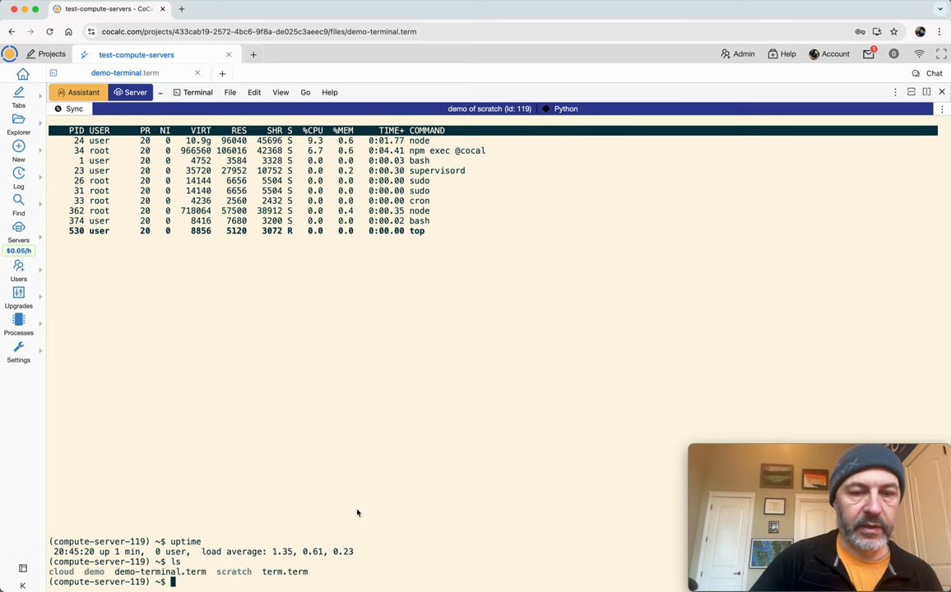
{"action": "double_click", "coordinate": [234, 571]}
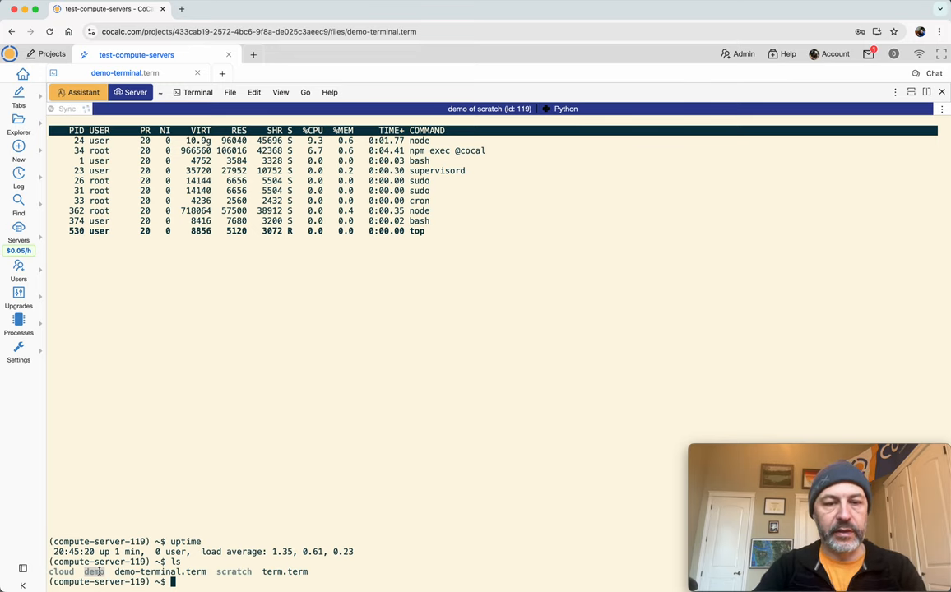
Step: Create bar.txt containing 'foo' inside the scratch folder
{"action": "type", "text": "cd scratch/"}
{"action": "type", "text": "ls"}
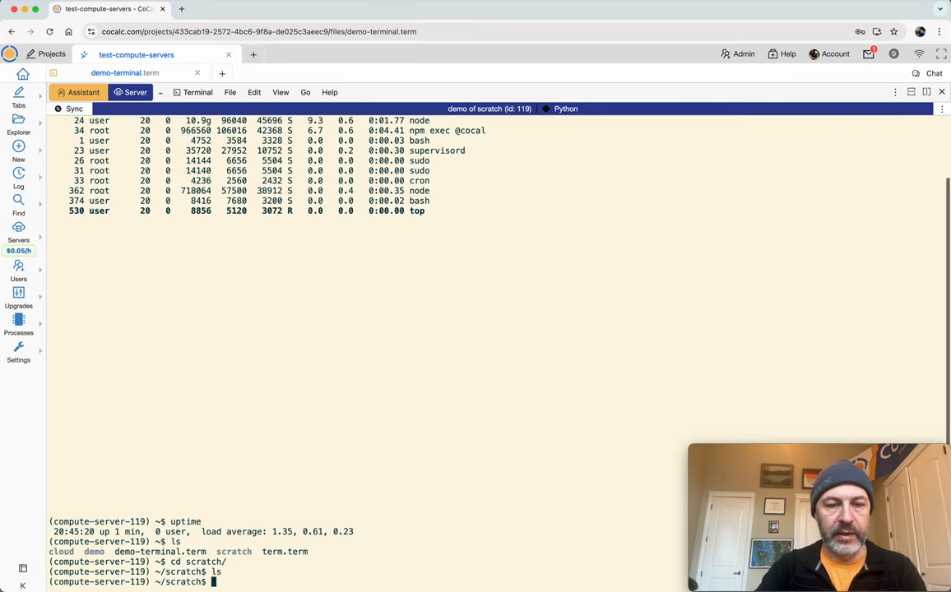
{"action": "type", "text": "echo"}
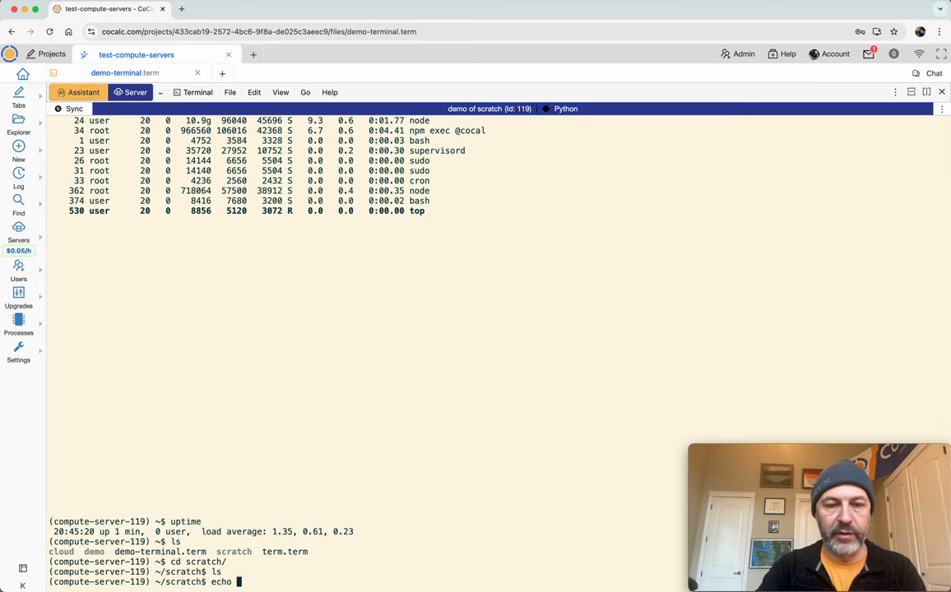
{"action": "type", "text": "\"foo\" > bar.txt"}
{"action": "type", "text": "ls"}
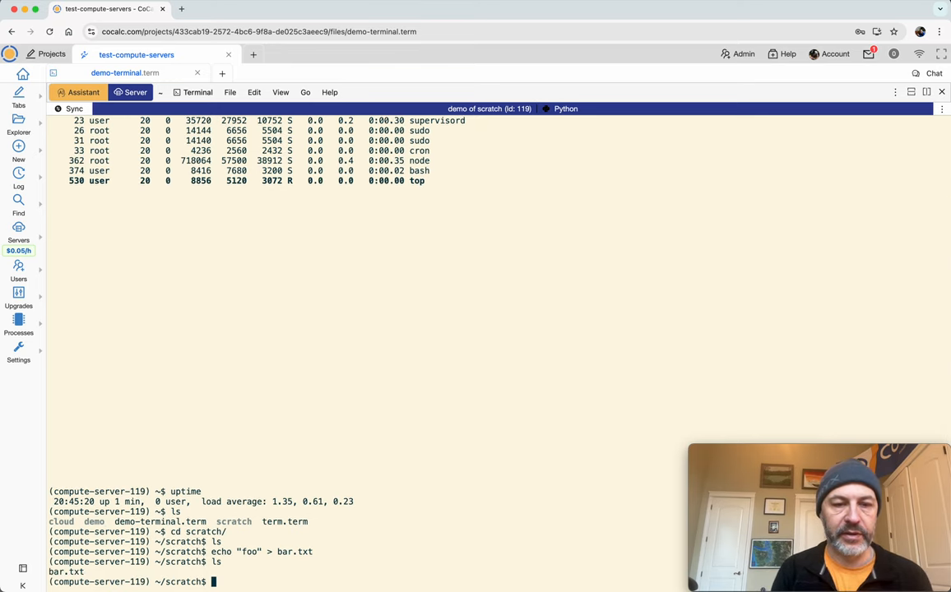
{"action": "mouse_move", "coordinate": [317, 534]}
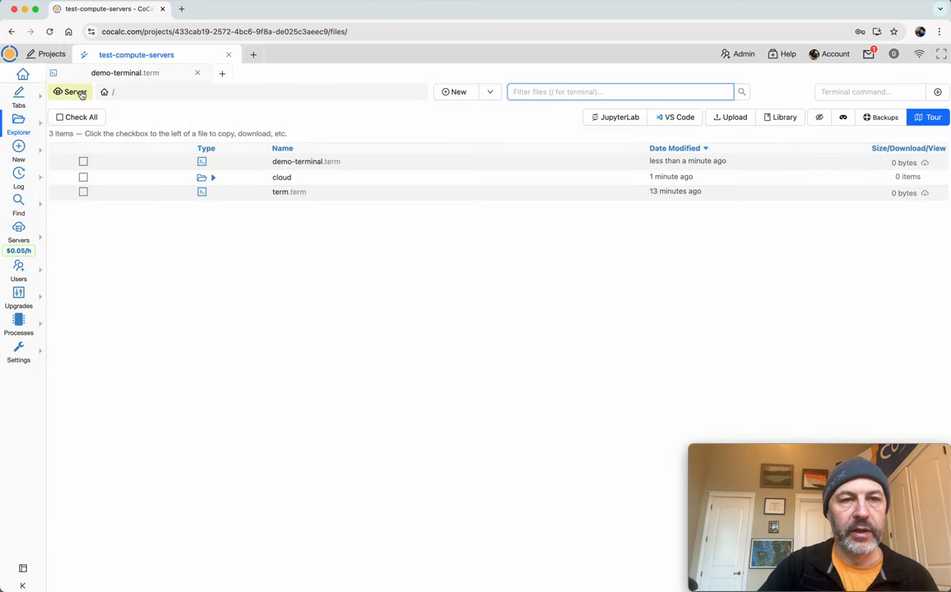
Step: Browse the 'demo of scratch' server's files and open its scratch folder
{"action": "left_click", "coordinate": [70, 91]}
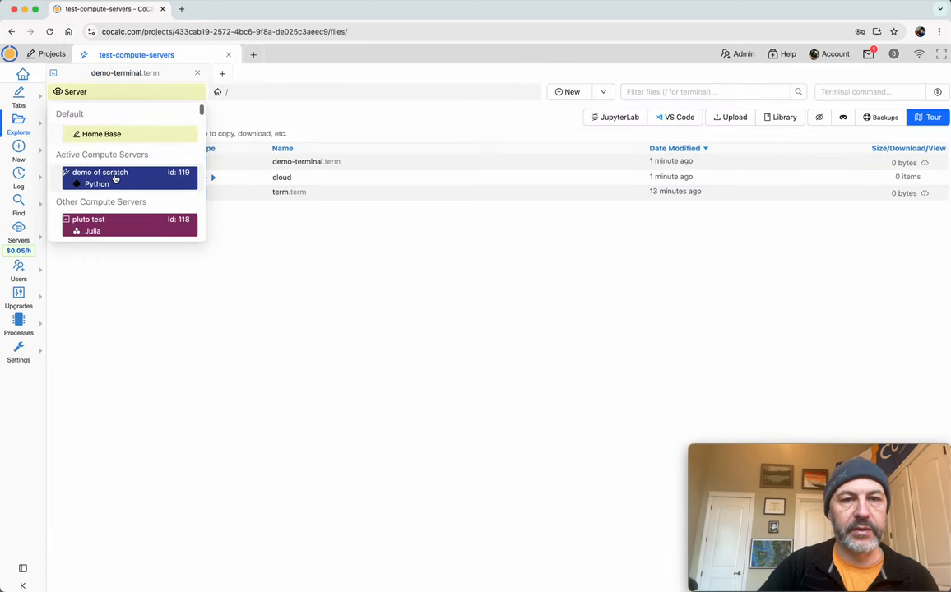
{"action": "left_click", "coordinate": [100, 177]}
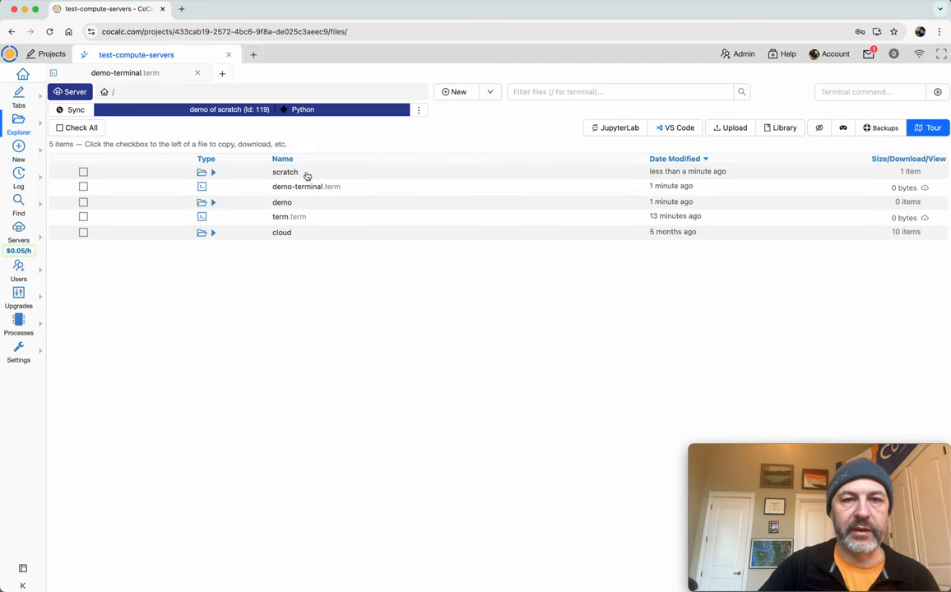
{"action": "left_click", "coordinate": [285, 172]}
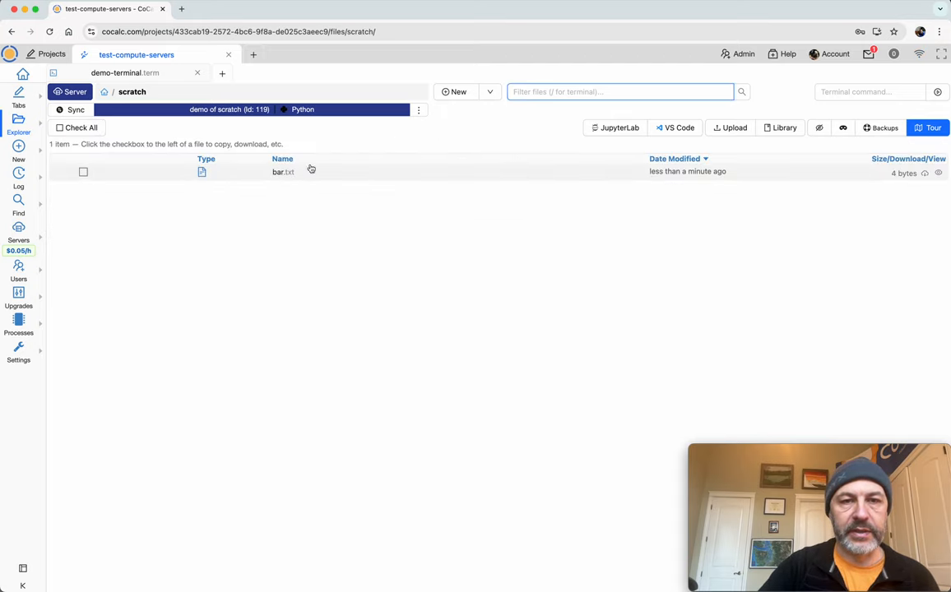
{"action": "mouse_move", "coordinate": [282, 173]}
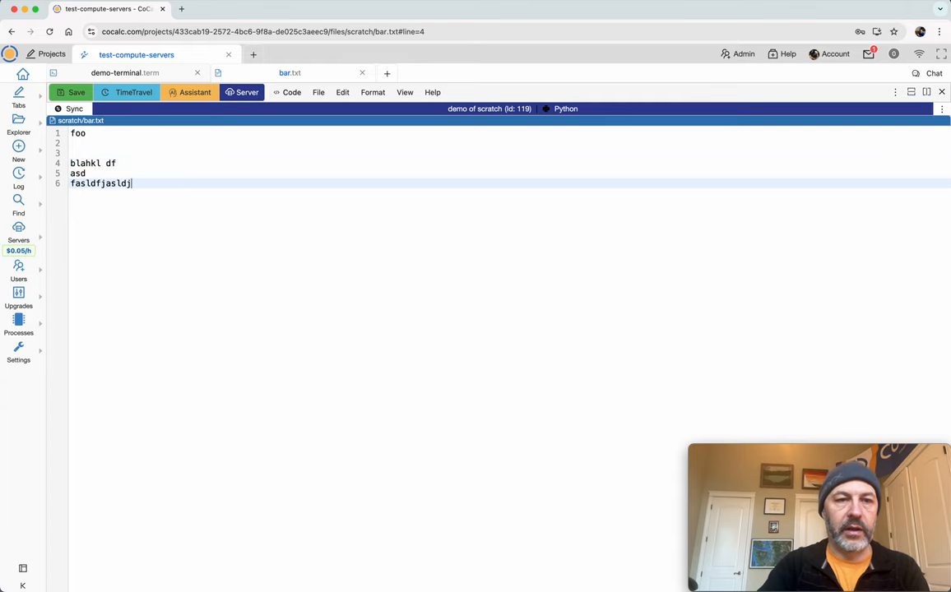
Step: Save bar.txt and cat it in demo-terminal to confirm foo plus the added lines
{"action": "left_click", "coordinate": [72, 92]}
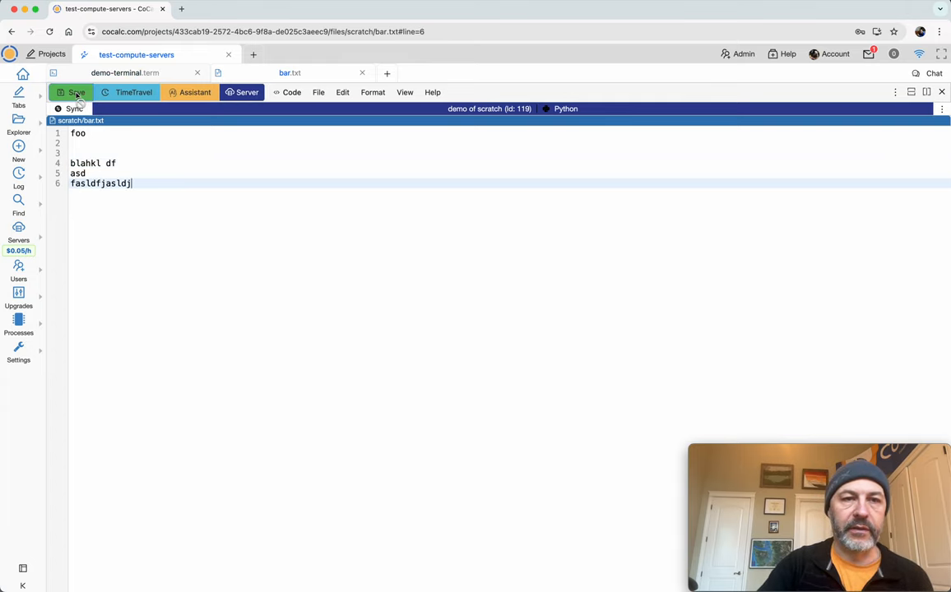
{"action": "left_click", "coordinate": [123, 72]}
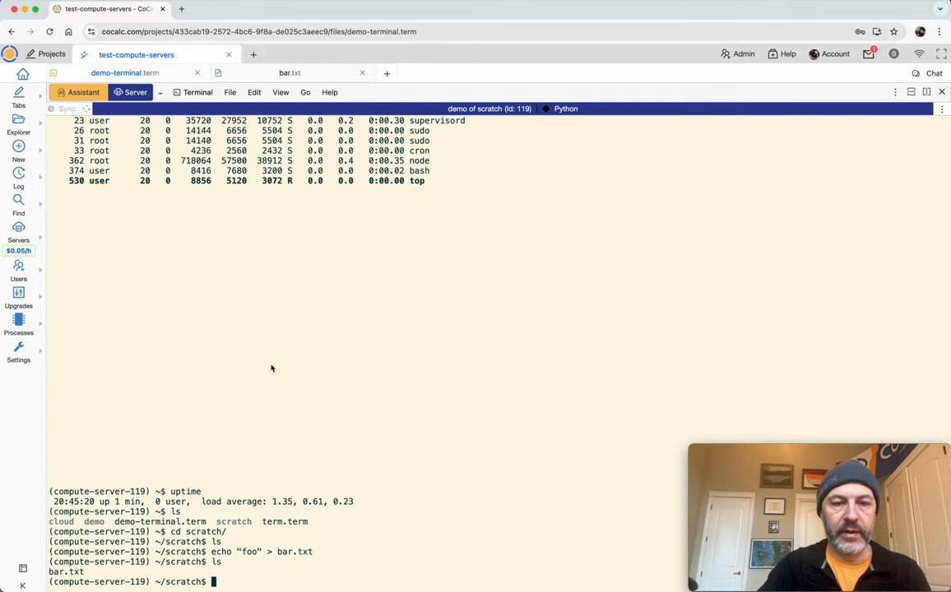
{"action": "type", "text": "cat bar.txt"}
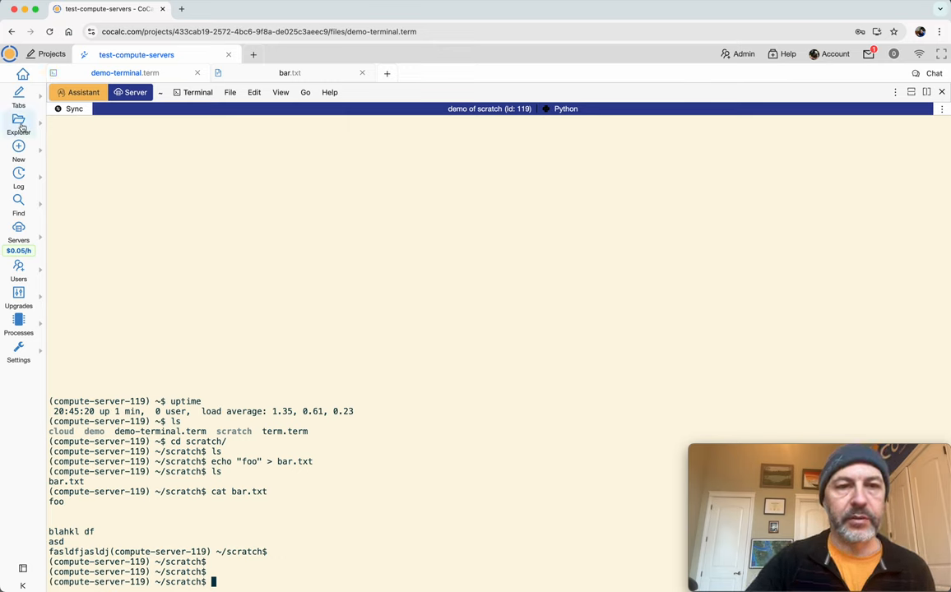
{"action": "left_click", "coordinate": [18, 121]}
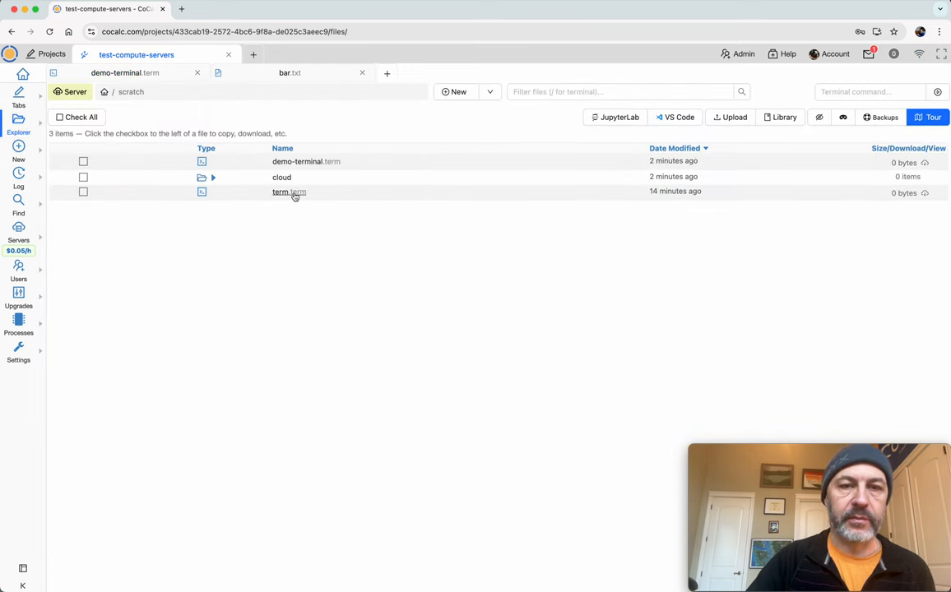
Step: In term.term, write "blah" into in-home-directory.txt and list the home directory
{"action": "left_click", "coordinate": [290, 73]}
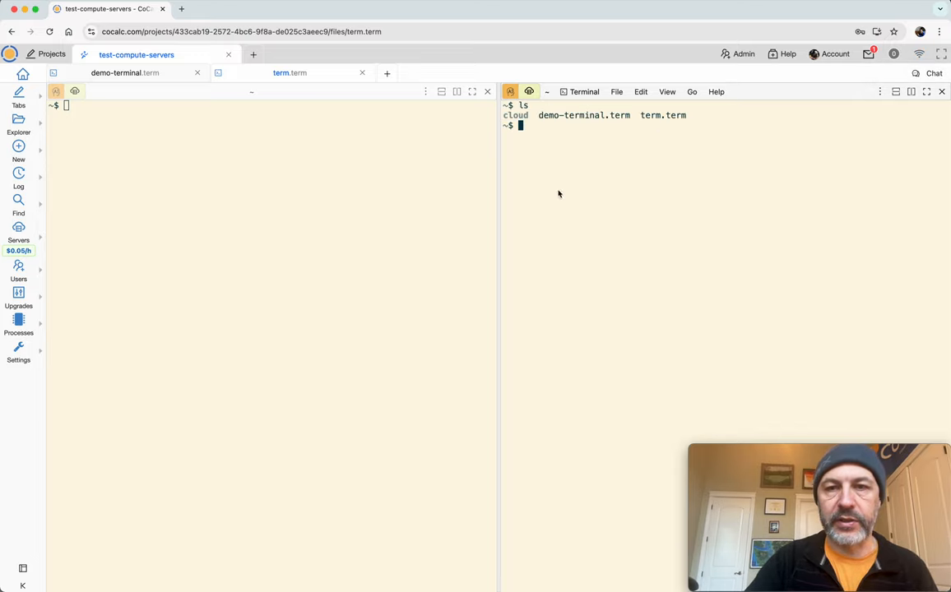
{"action": "mouse_move", "coordinate": [622, 178]}
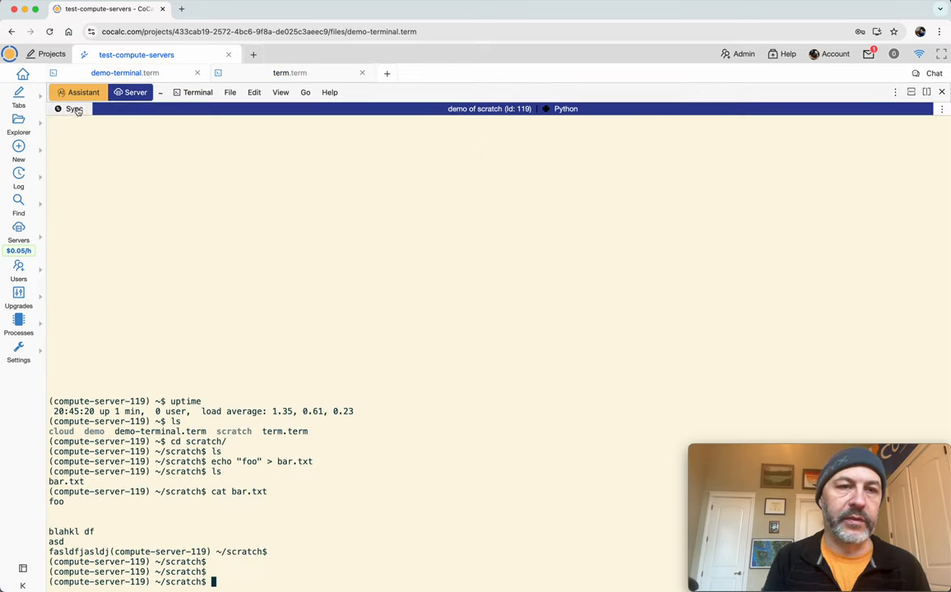
{"action": "mouse_move", "coordinate": [74, 108]}
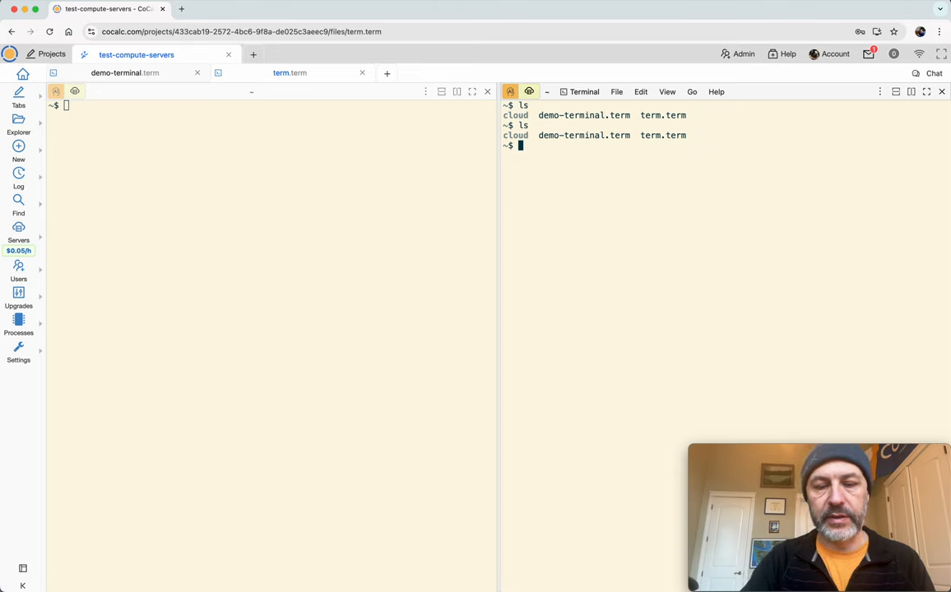
{"action": "type", "text": "echo \"blah"}
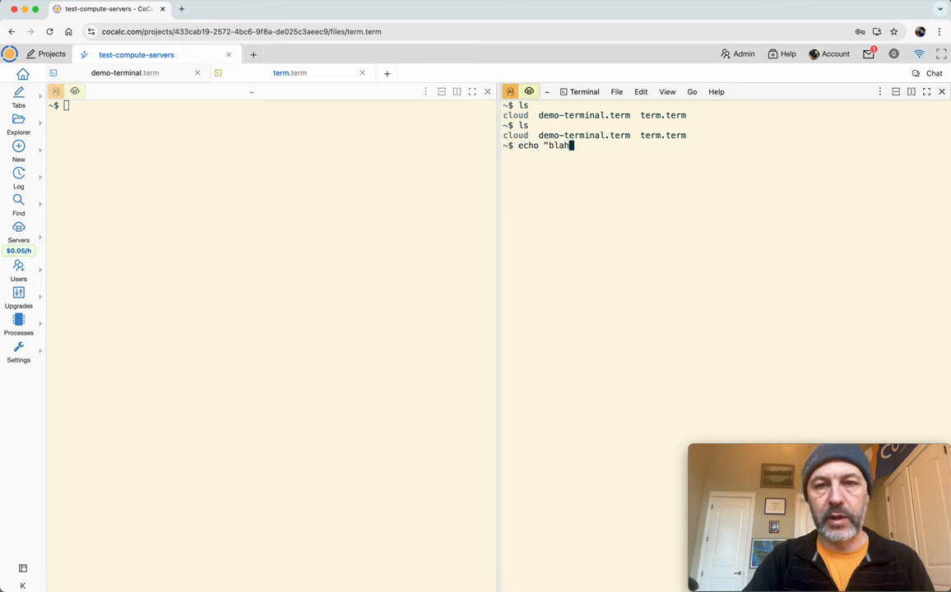
{"action": "type", "text": "\" > in-home"}
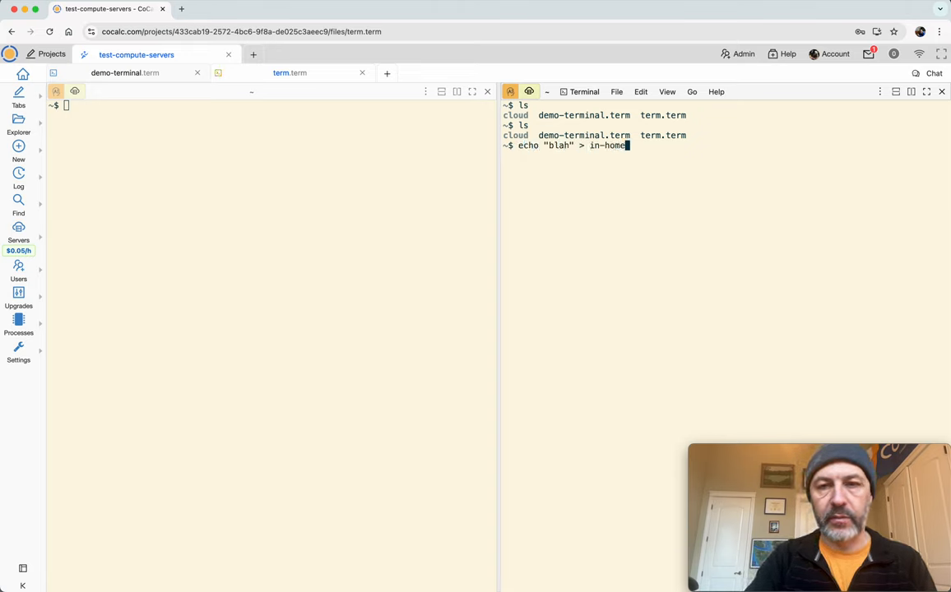
{"action": "type", "text": "-directory.txt"}
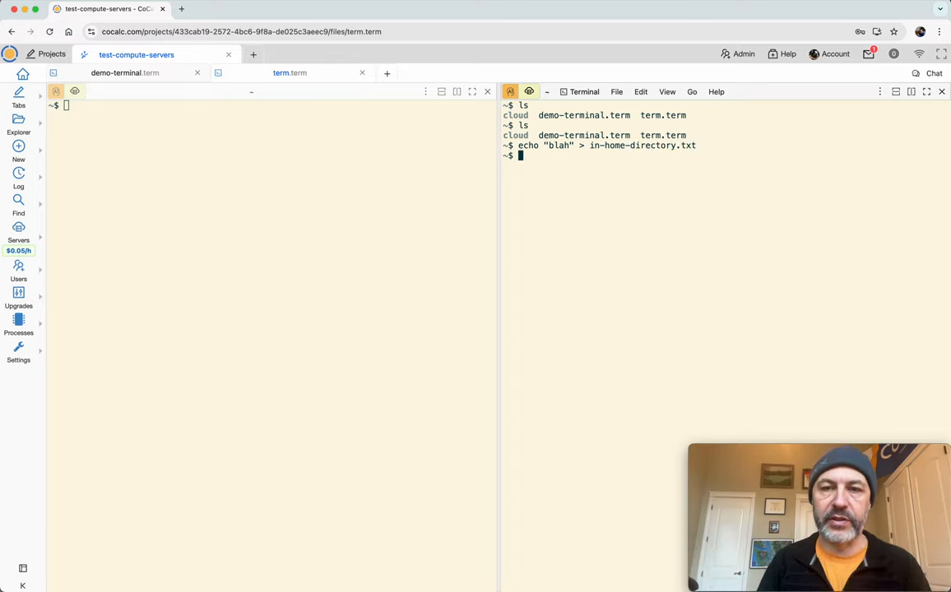
{"action": "type", "text": "ls"}
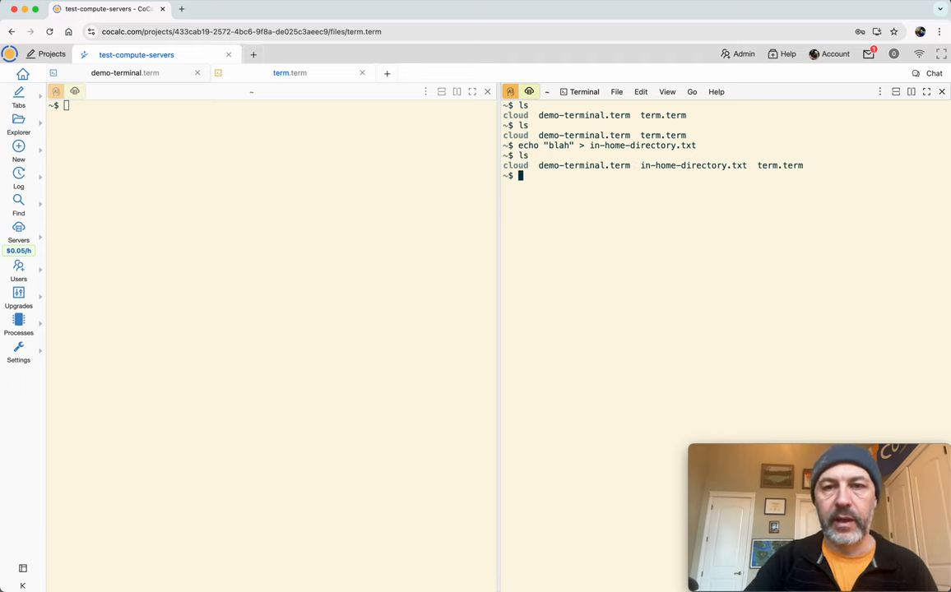
{"action": "type", "text": "more"}
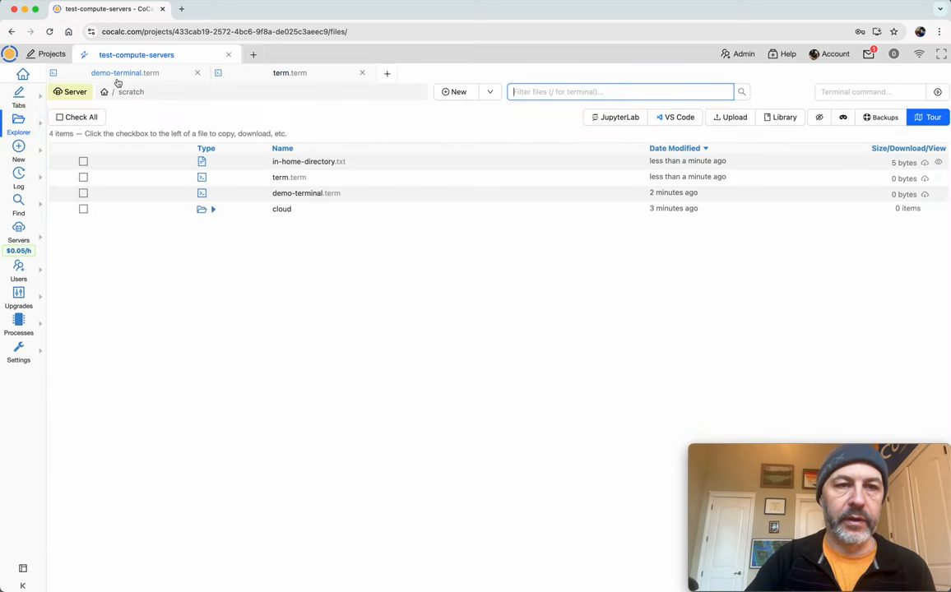
Step: Browse the demo of scratch server's files in Explorer and sync home files with it
{"action": "left_click", "coordinate": [74, 92]}
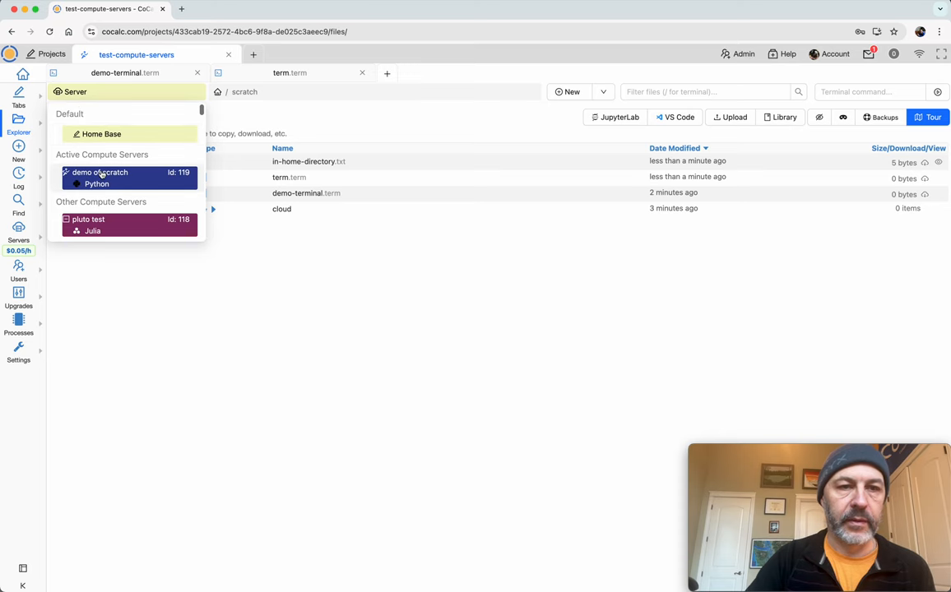
{"action": "left_click", "coordinate": [100, 172]}
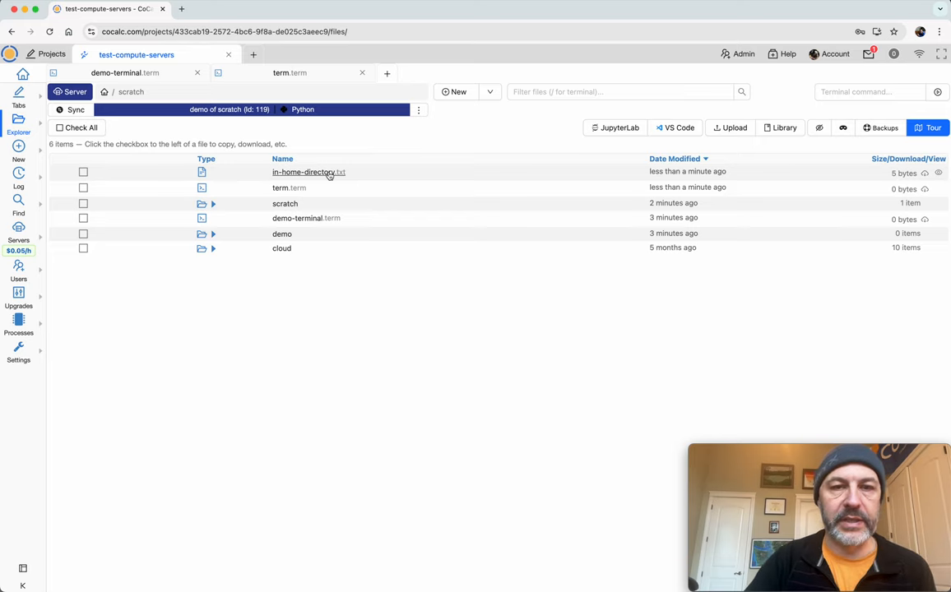
{"action": "mouse_move", "coordinate": [76, 109]}
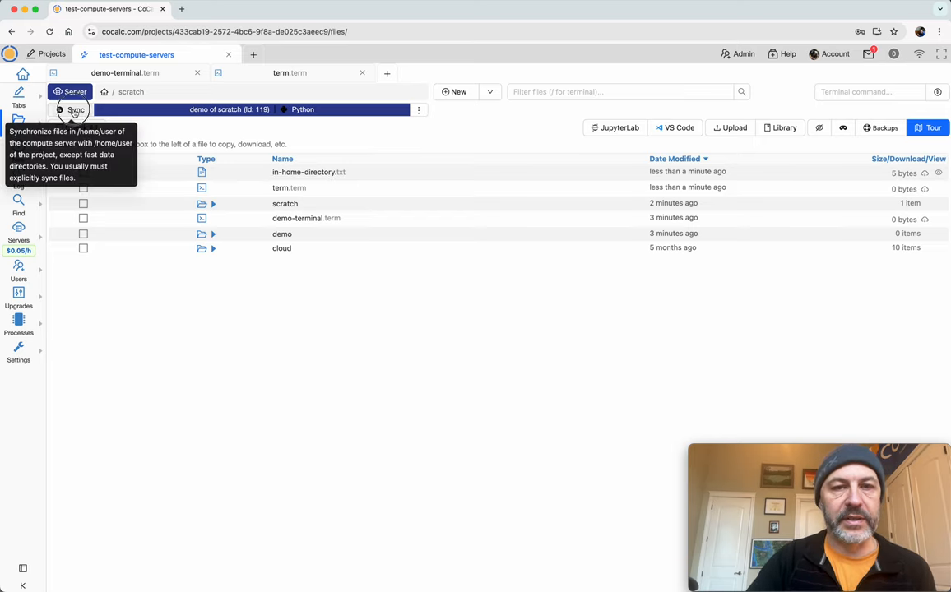
{"action": "left_click", "coordinate": [75, 97]}
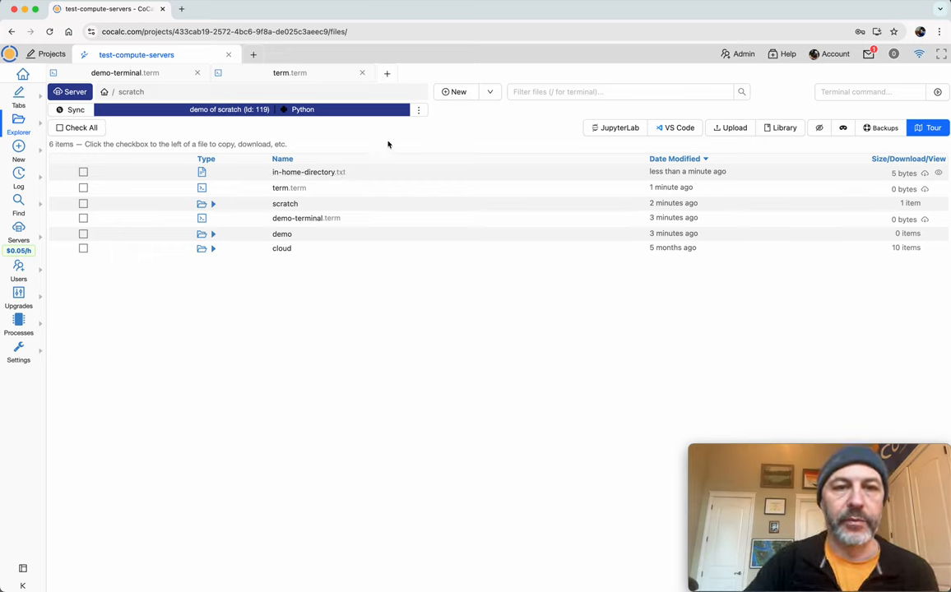
{"action": "mouse_move", "coordinate": [298, 286]}
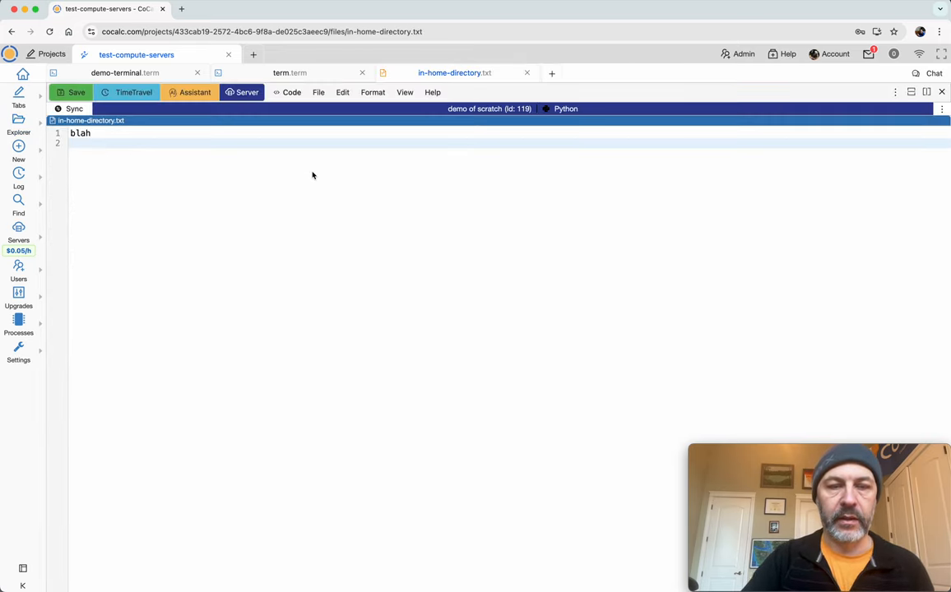
{"action": "type", "text": "aslkdjf adsflasdfj"}
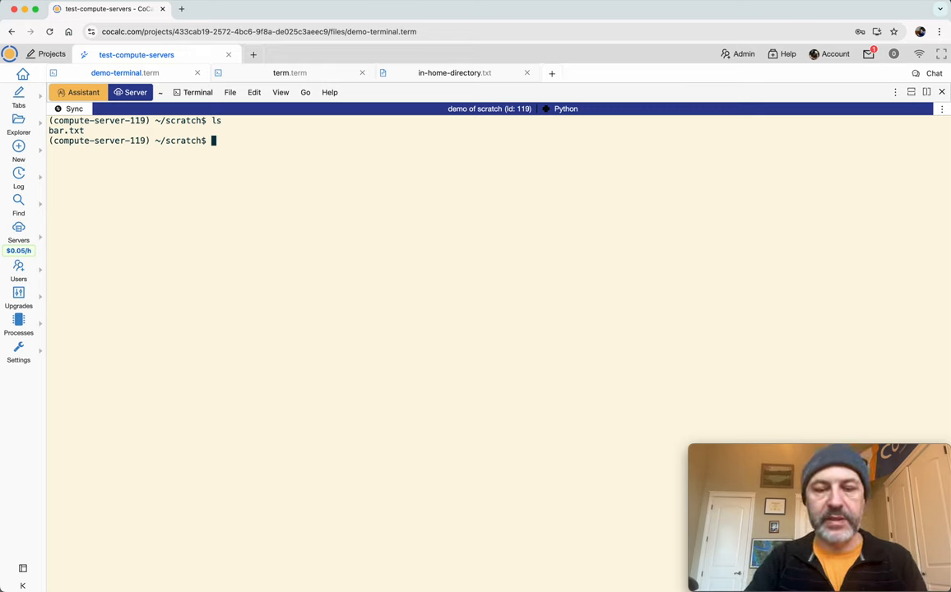
Step: Start typing git clone in the compute-server terminal and visit sagemath.org in a new tab
{"action": "type", "text": "git clone"}
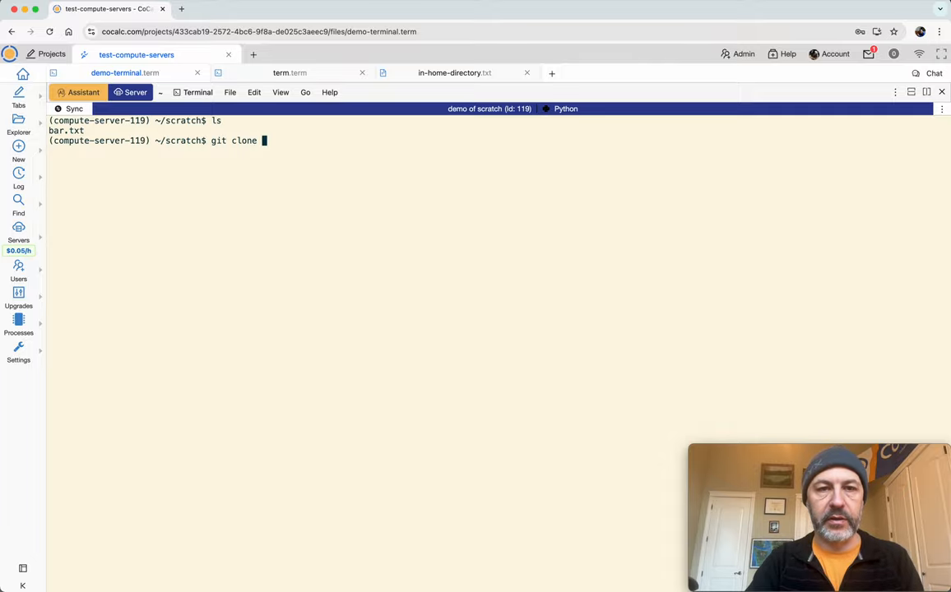
{"action": "type", "text": "sagemath.org"}
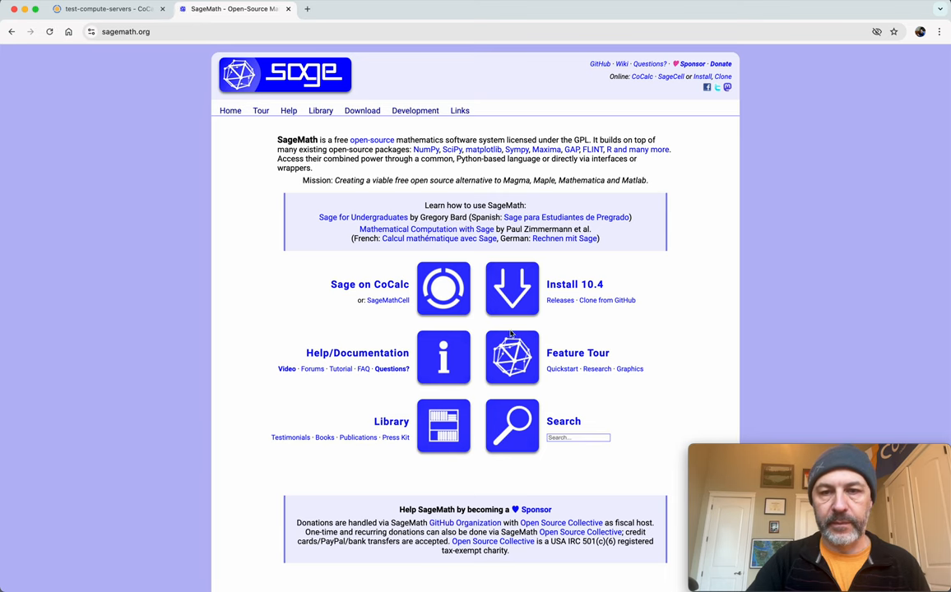
Step: Open the sagemath/sage GitHub repository and copy its HTTPS clone address
{"action": "left_click", "coordinate": [607, 300]}
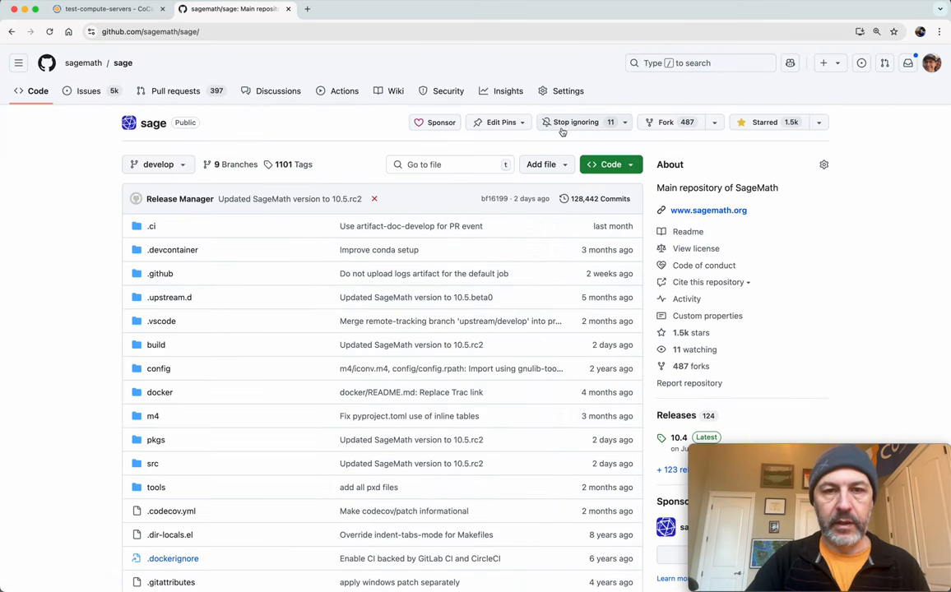
{"action": "left_click", "coordinate": [611, 164]}
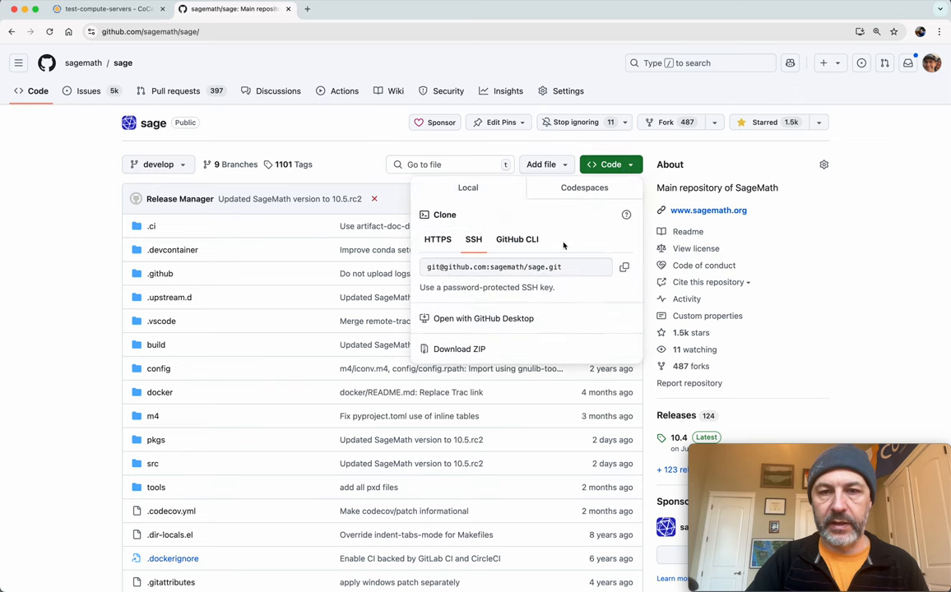
{"action": "left_click", "coordinate": [437, 239]}
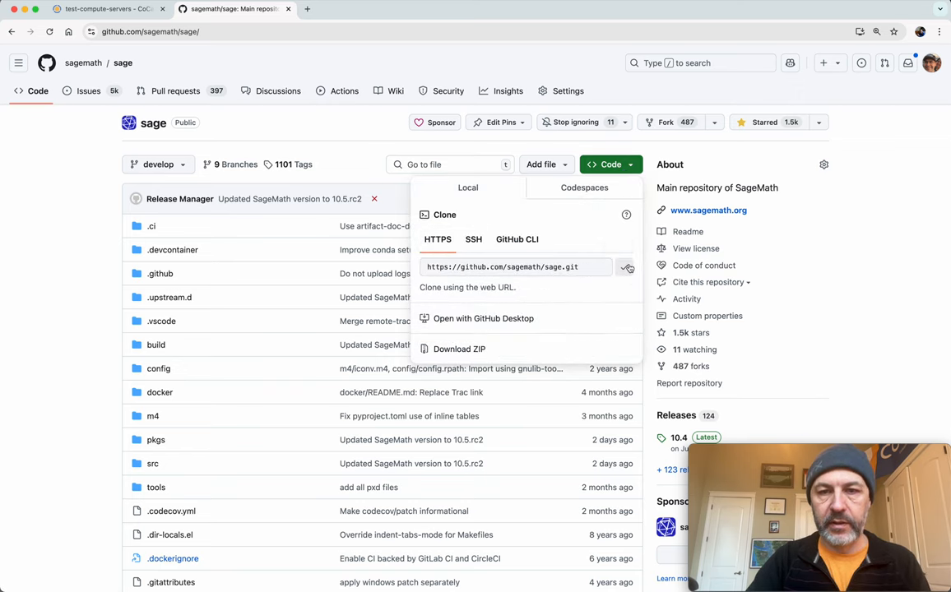
{"action": "left_click", "coordinate": [108, 9]}
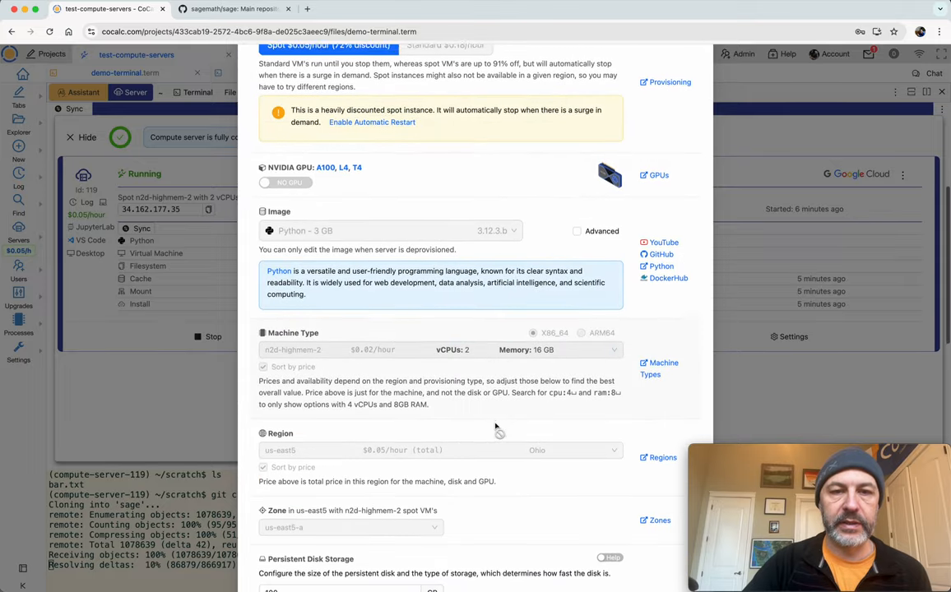
Step: Scroll the server settings down to the scratch and demo fast local directories
{"action": "scroll", "scroll_direction": "down", "scroll_amount": 3}
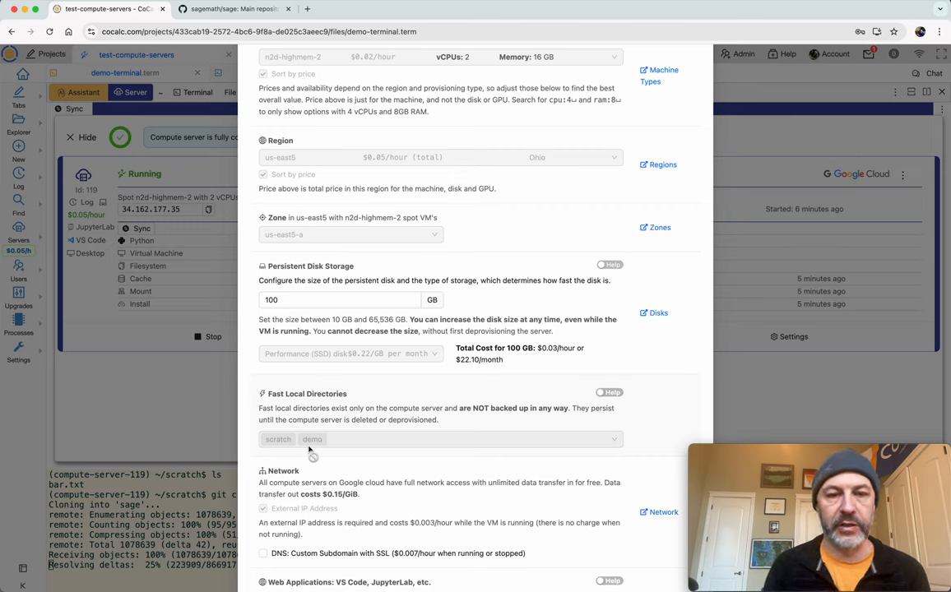
{"action": "mouse_move", "coordinate": [381, 417]}
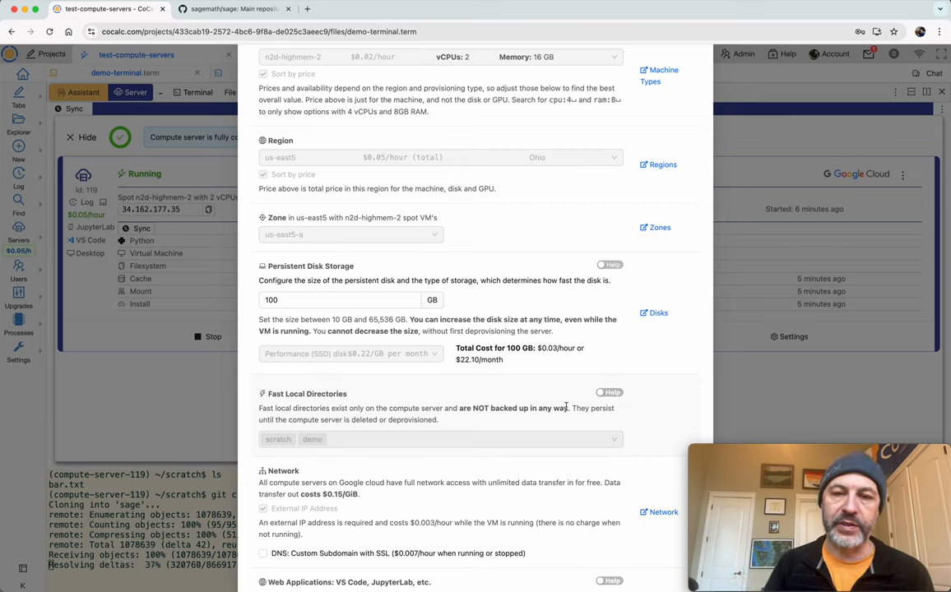
{"action": "mouse_move", "coordinate": [416, 406]}
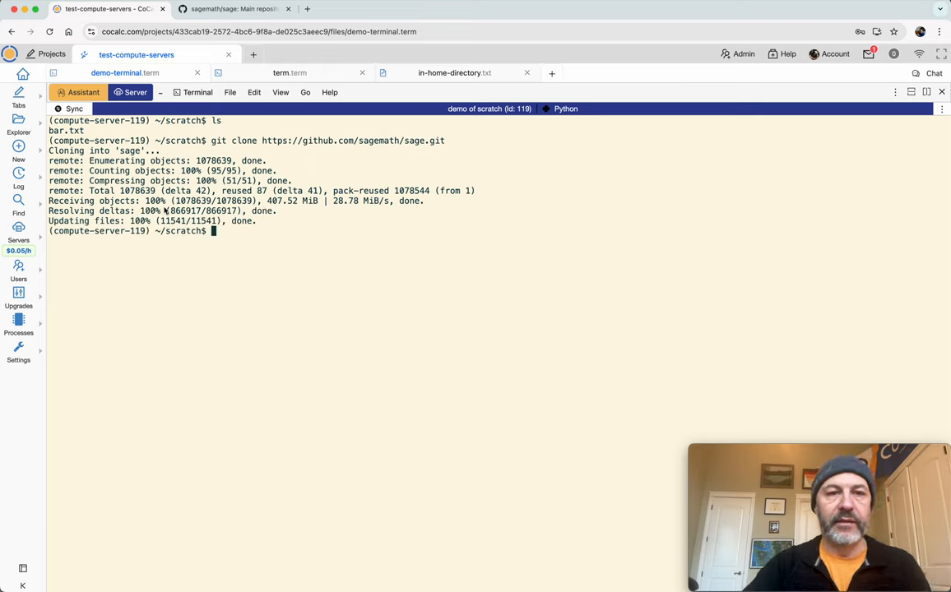
Step: Time archiving the sage clone into sage.tar, then list the scratch folder's files
{"action": "type", "text": "du -sch sage"}
{"action": "type", "text": "cd"}
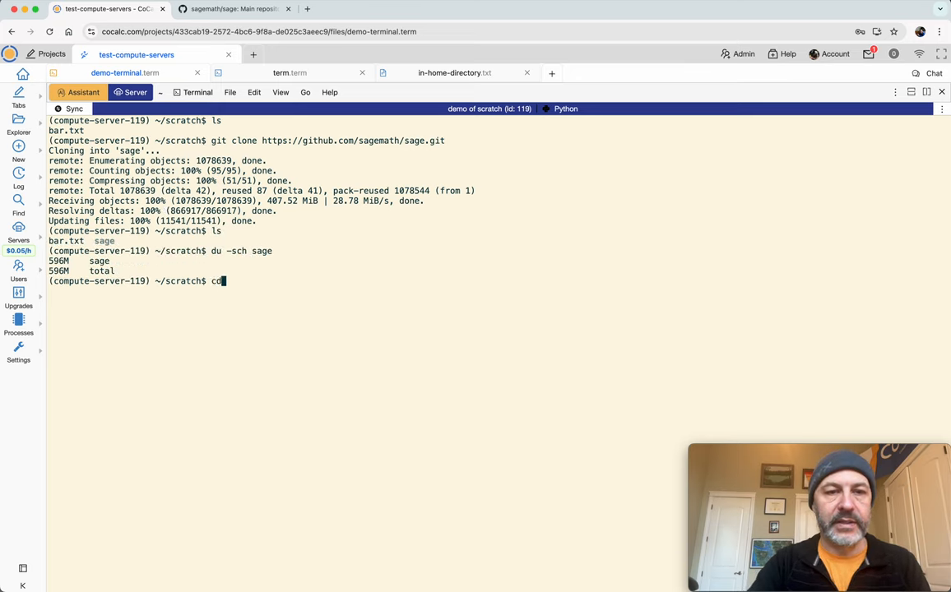
{"action": "key", "text": "Backspace"}
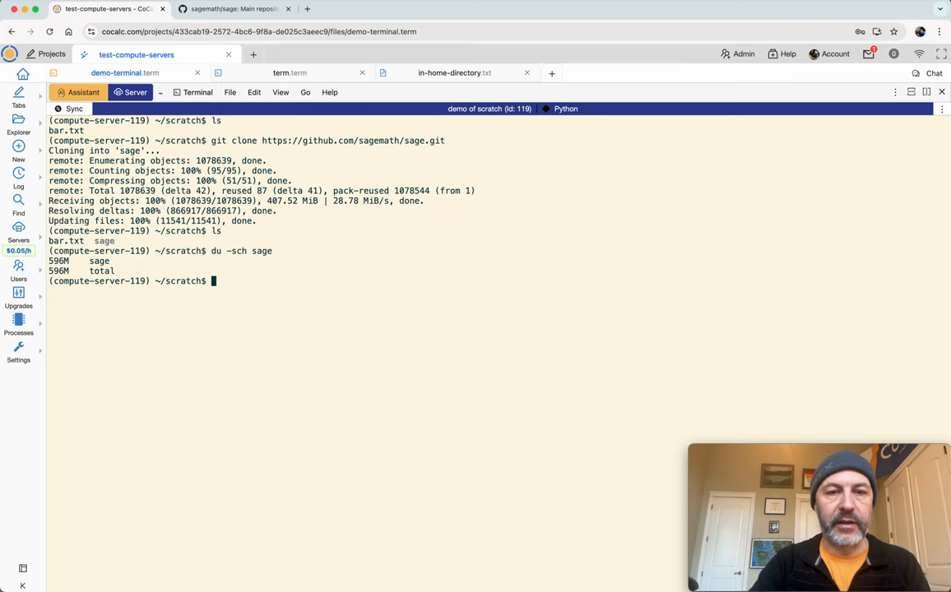
{"action": "type", "text": "tar cvf"}
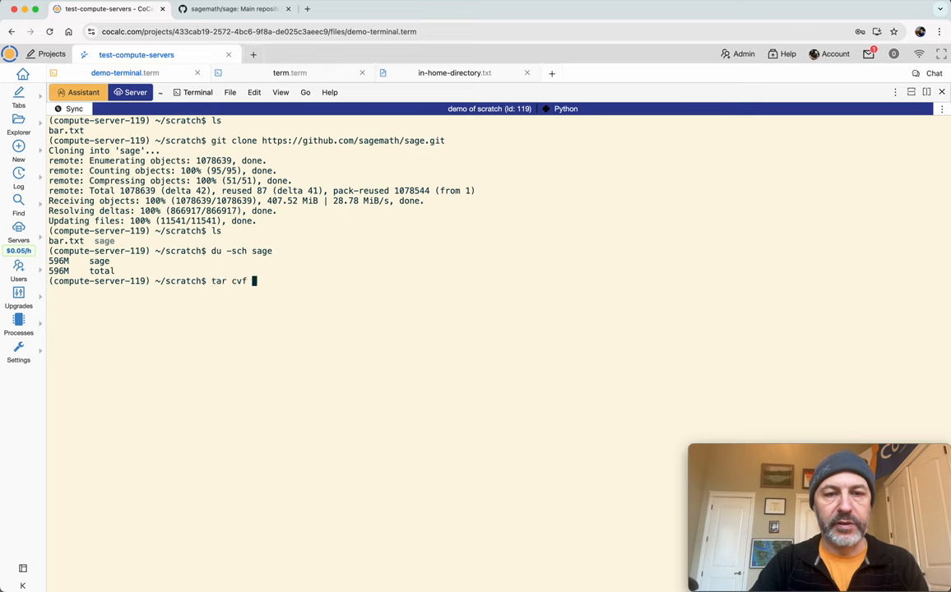
{"action": "type", "text": "sage.tar sage"}
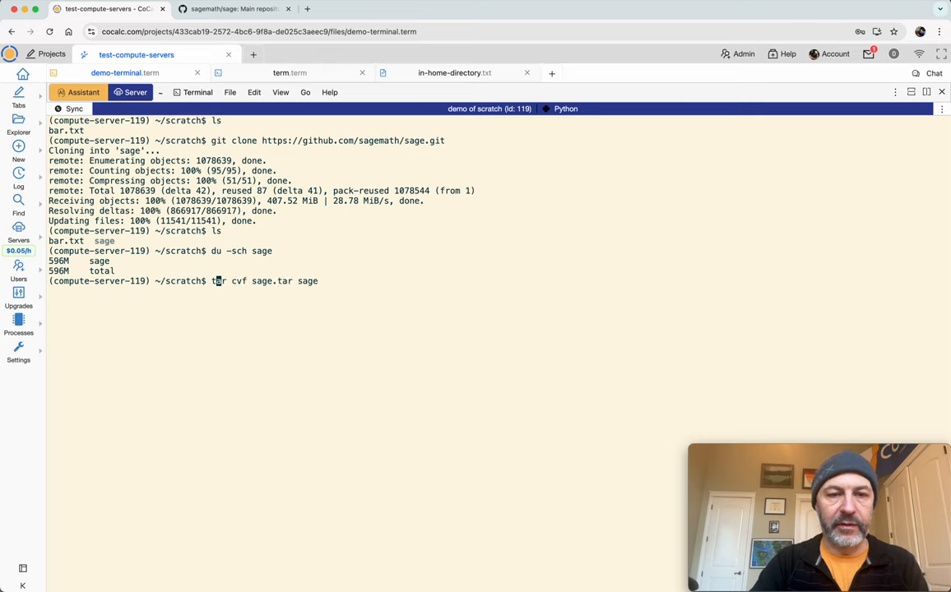
{"action": "type", "text": "time t"}
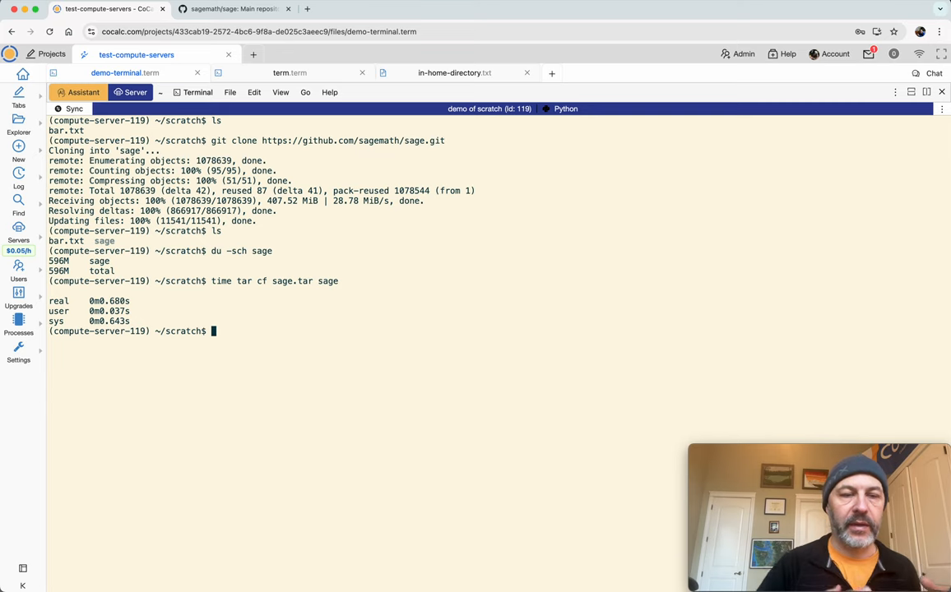
{"action": "type", "text": "ls -lht"}
{"action": "type", "text": "df -h ."}
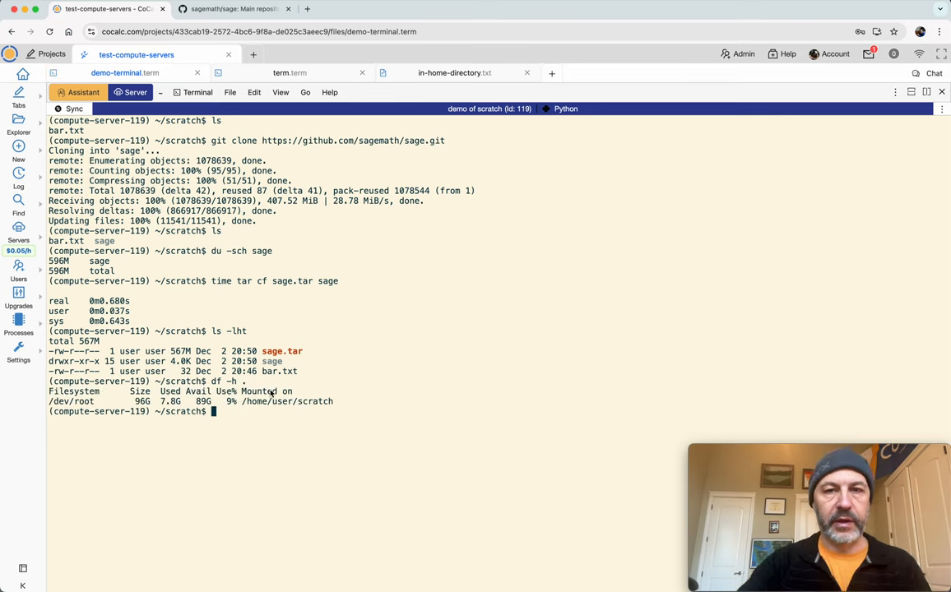
Step: Enter the sage checkout and count its files and git log lines
{"action": "type", "text": "cd sage"}
{"action": "type", "text": "find . |w"}
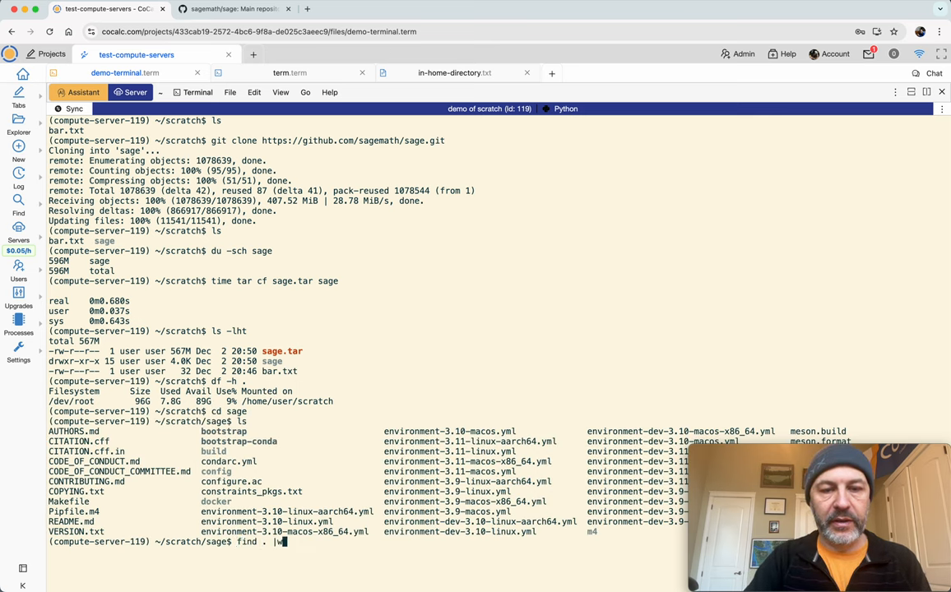
{"action": "type", "text": "git log |wc -l"}
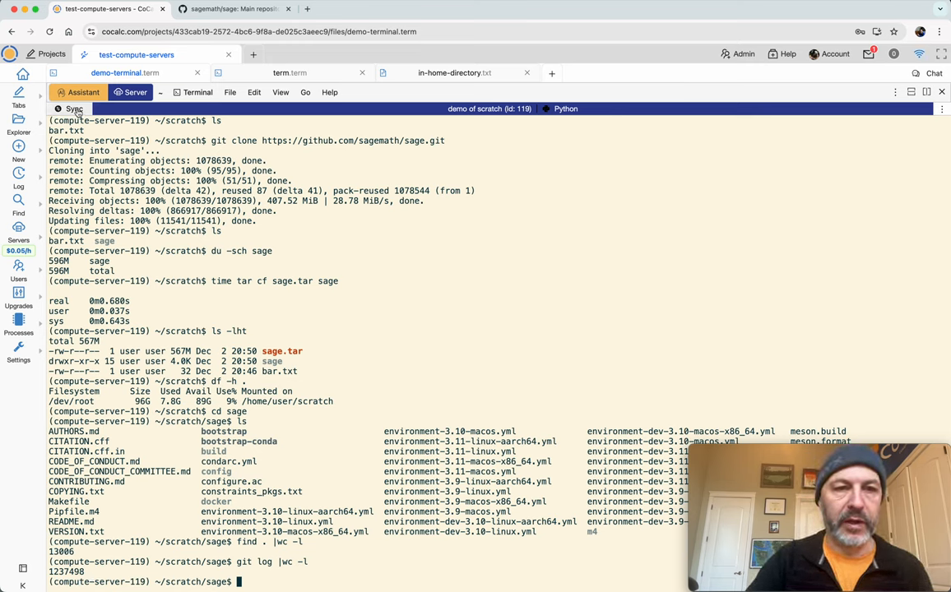
{"action": "mouse_move", "coordinate": [74, 109]}
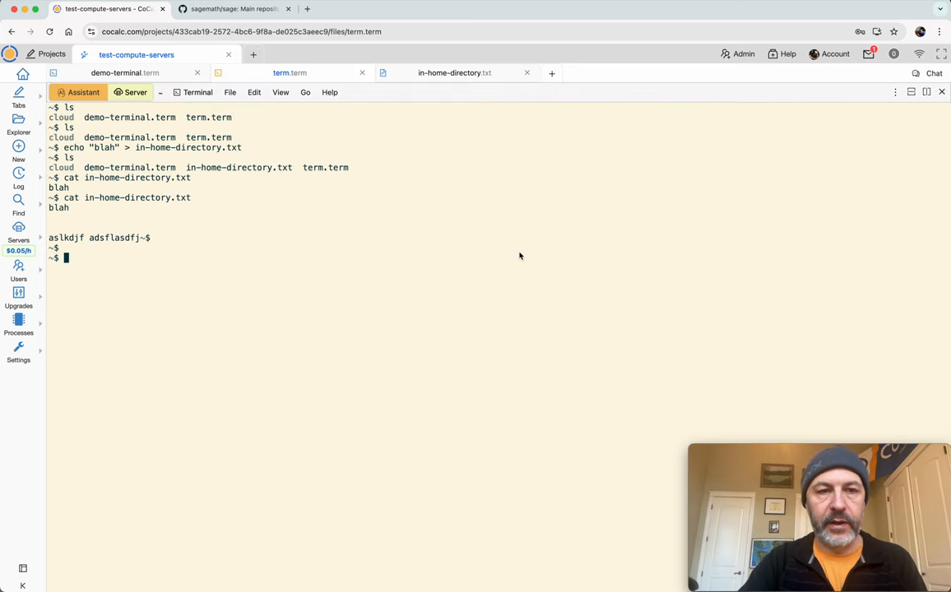
Step: Switch Explorer between the server's home and the project's home files, then open cloud
{"action": "type", "text": "ls"}
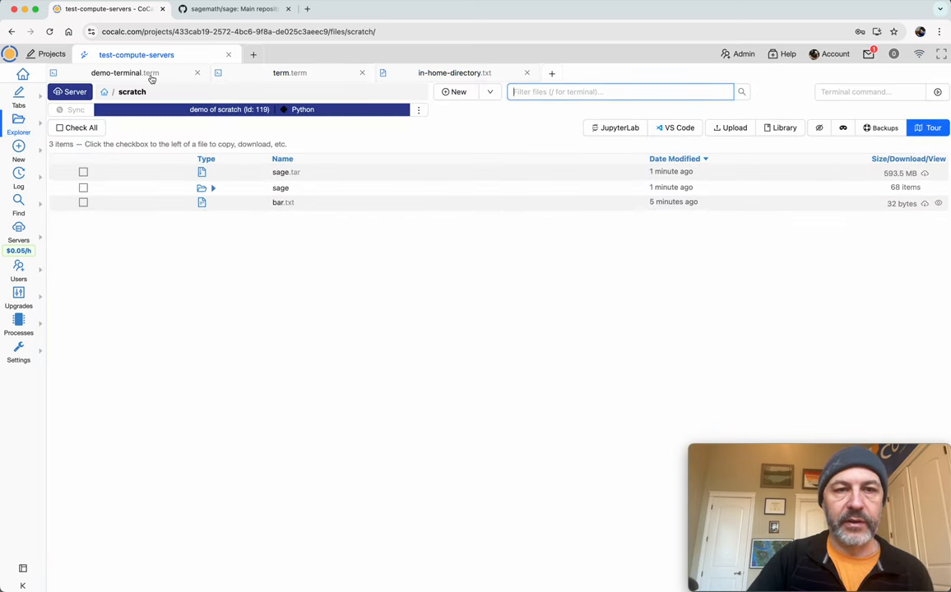
{"action": "left_click", "coordinate": [91, 92]}
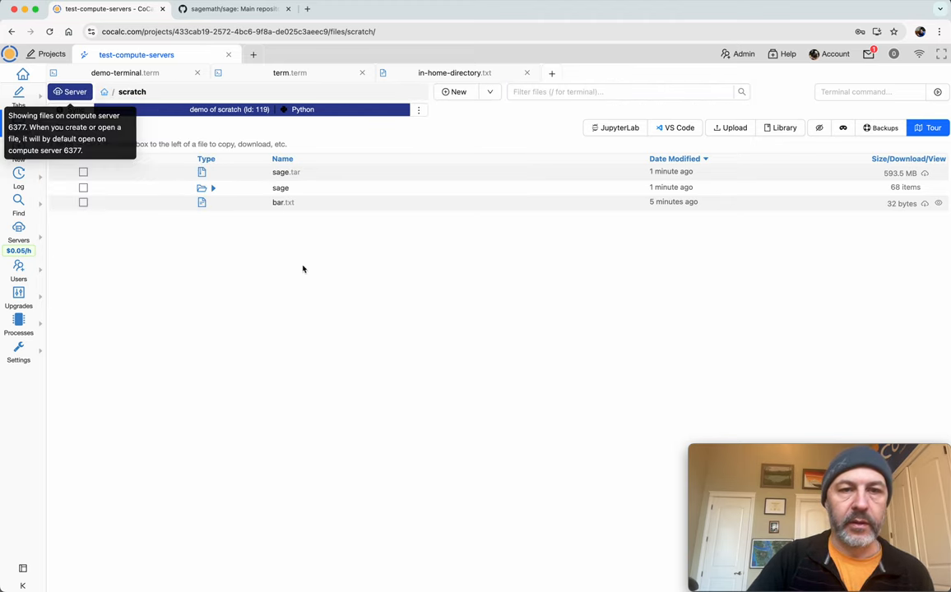
{"action": "left_click", "coordinate": [280, 187]}
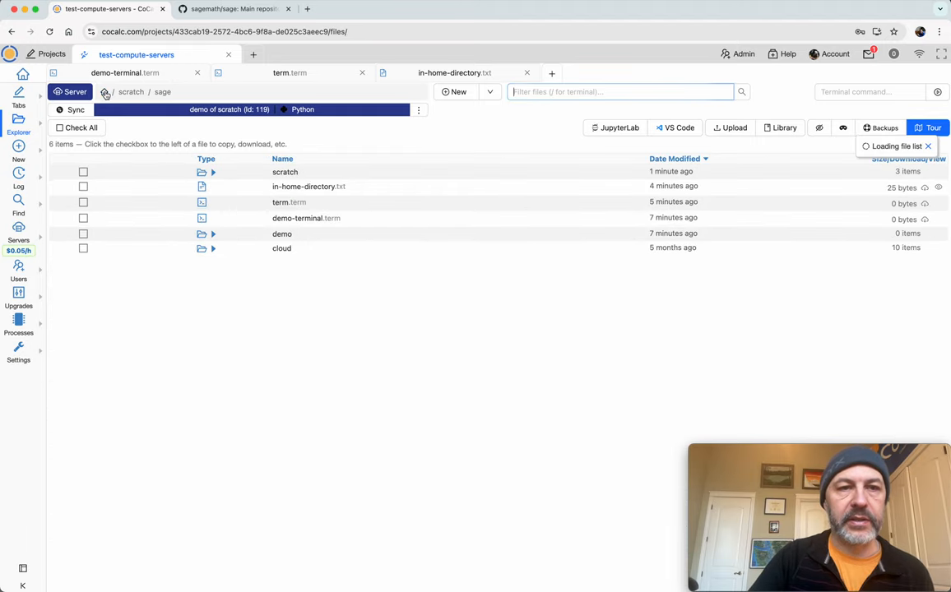
{"action": "left_click", "coordinate": [74, 92]}
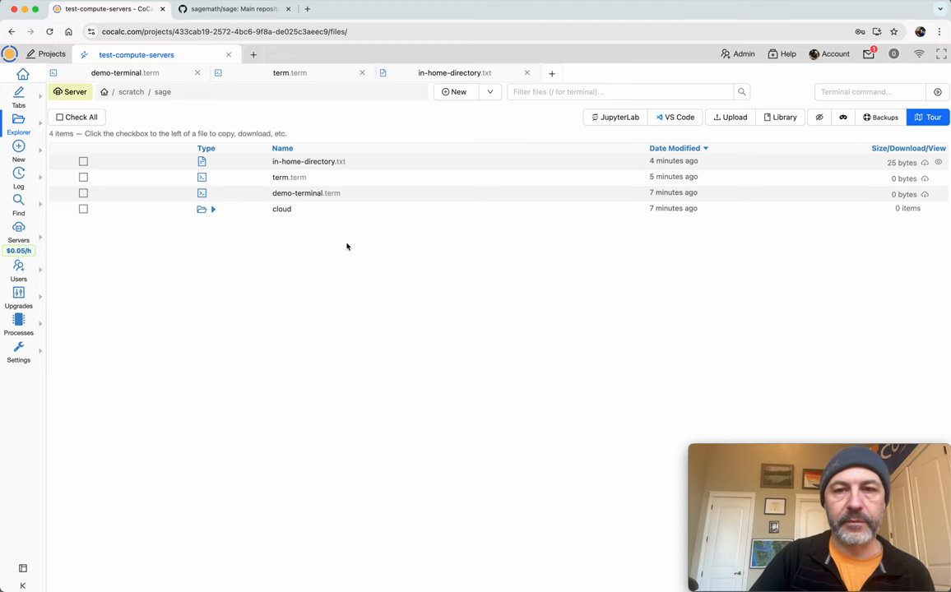
{"action": "mouse_move", "coordinate": [131, 113]}
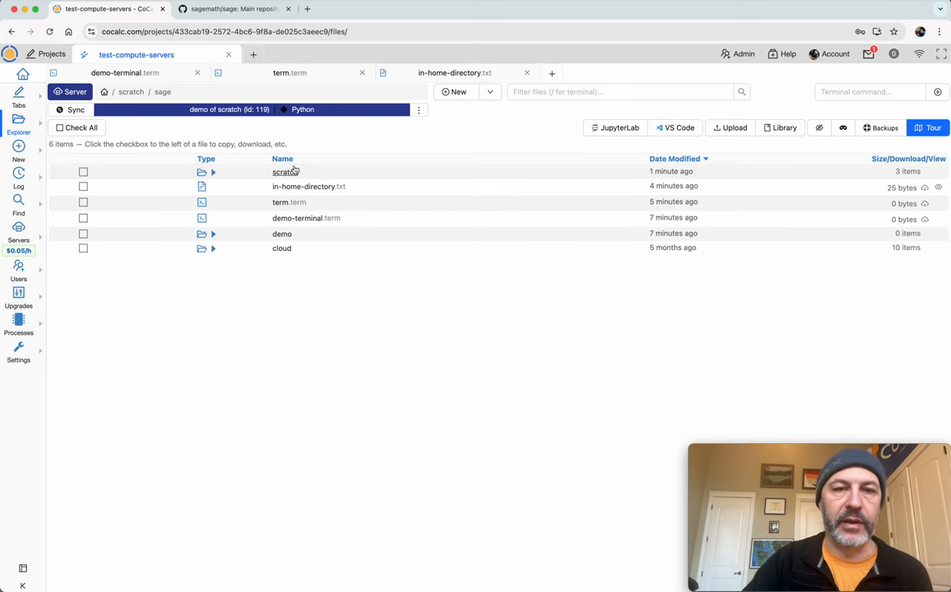
{"action": "left_click", "coordinate": [281, 248]}
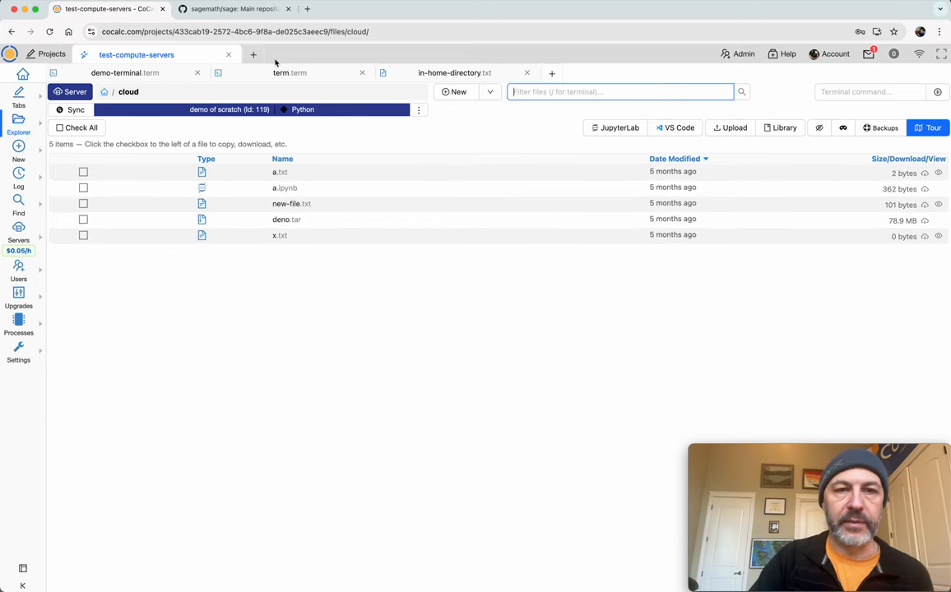
Step: Move from term.term back to the compute server's demo-terminal tab
{"action": "left_click", "coordinate": [290, 72]}
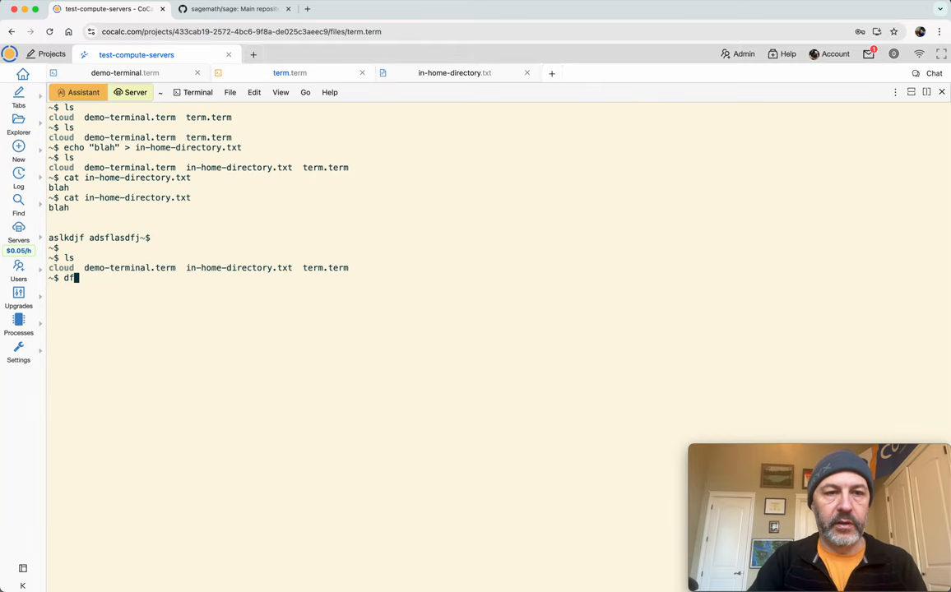
{"action": "left_click", "coordinate": [124, 73]}
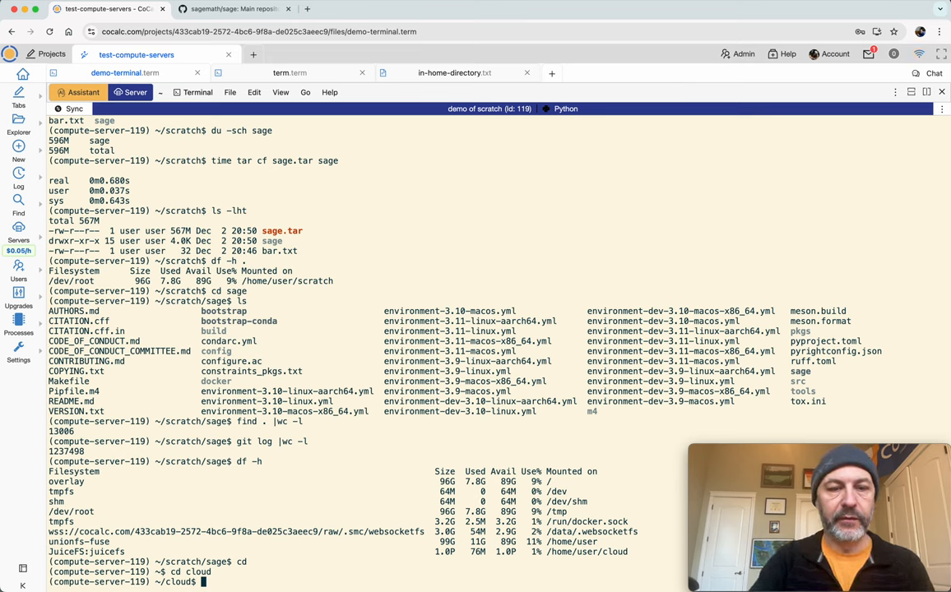
Step: Copy ~/scratch/sage.tar into the cloud folder with time cp and list it with ls -lht
{"action": "type", "text": "cp ~/w"}
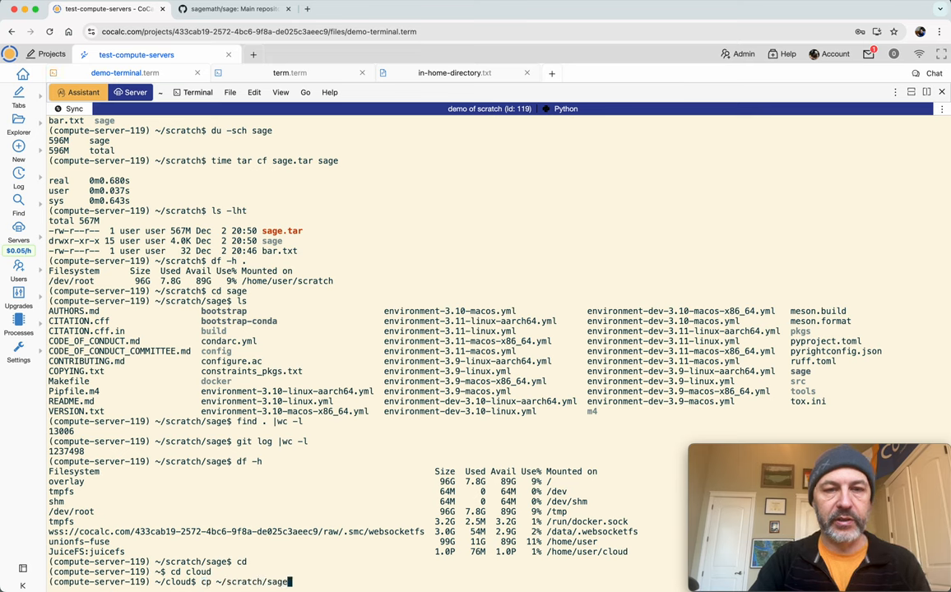
{"action": "type", "text": "sa"}
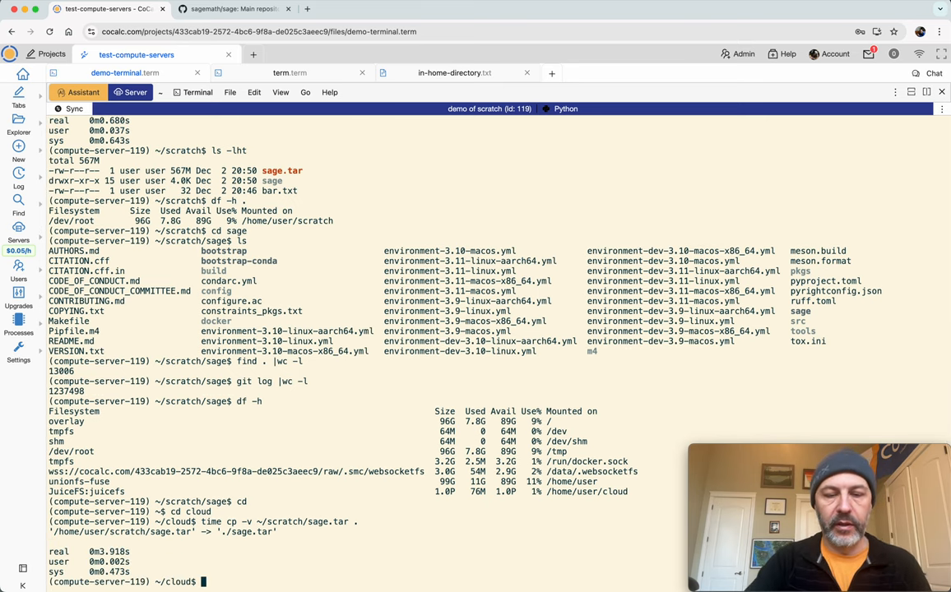
{"action": "type", "text": "ls -lht"}
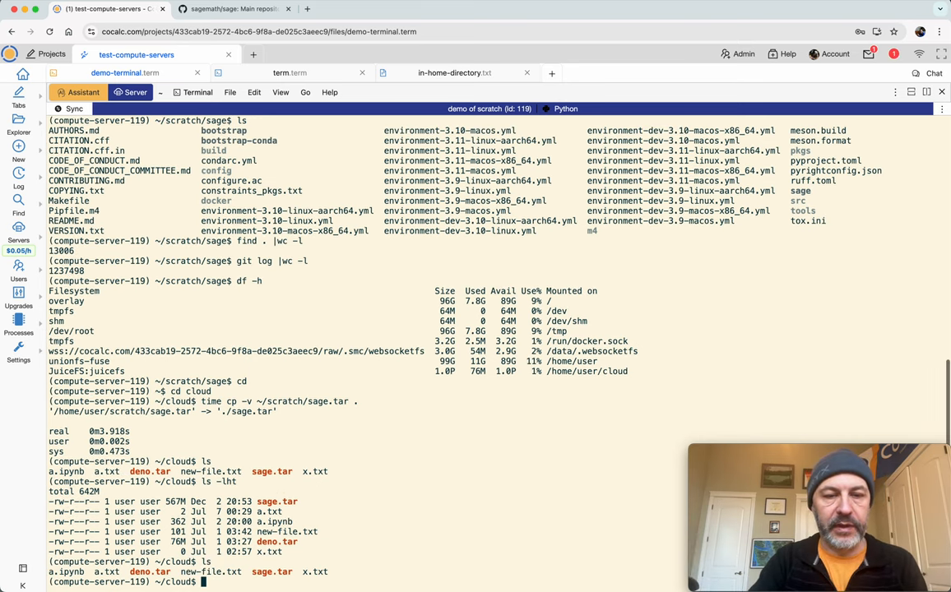
Step: Count sage.tar's archive entries with tar tvf | wc -l, getting 13006, and start cocalc help
{"action": "type", "text": "tar tvf"}
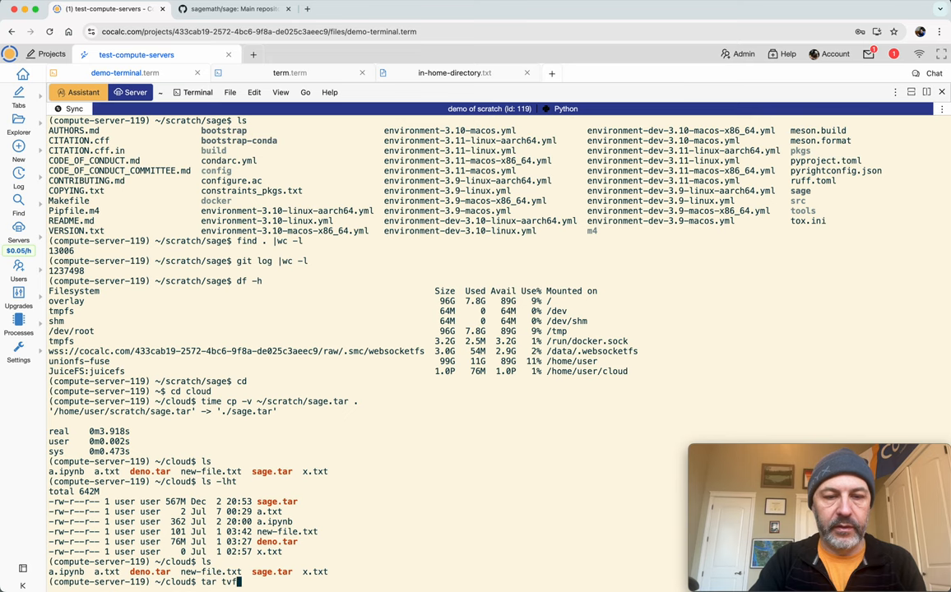
{"action": "type", "text": "sage.tar|wc -l"}
{"action": "type", "text": "df -h ."}
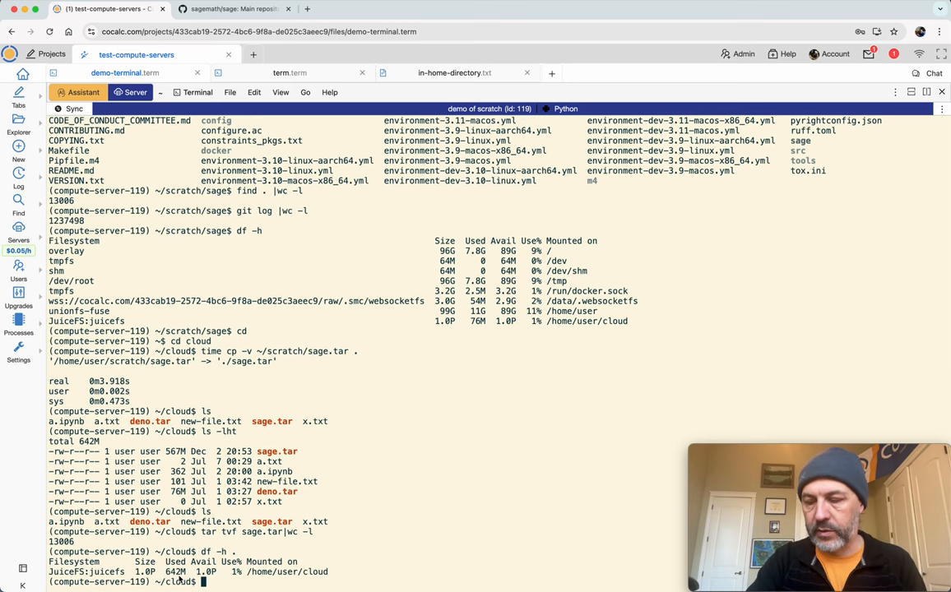
{"action": "type", "text": "cocalc -"}
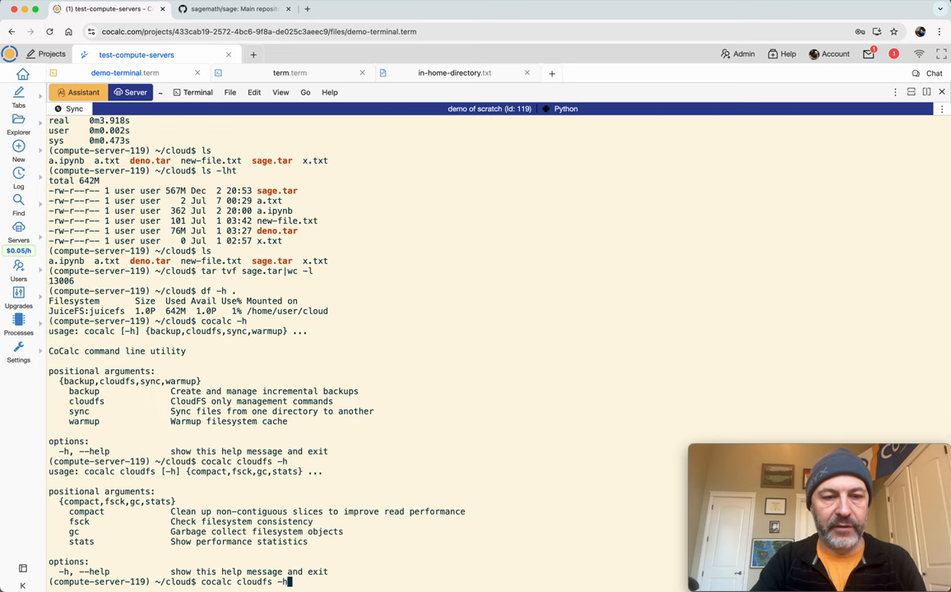
Step: Show the cloudfs subcommand help and run cocalc cloudfs stats for live usage counters
{"action": "type", "text": "stats"}
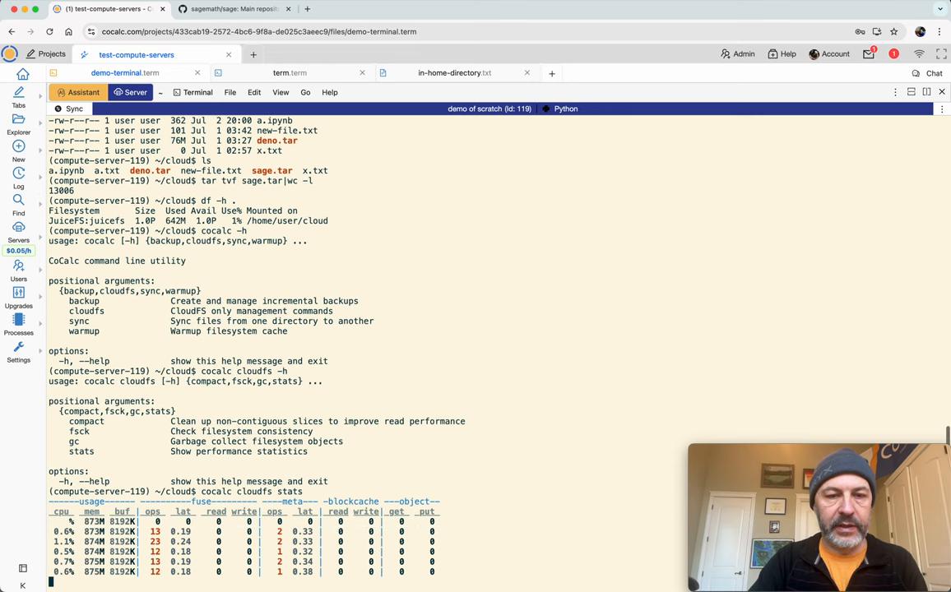
{"action": "type", "text": "cocalc cloudfs s"}
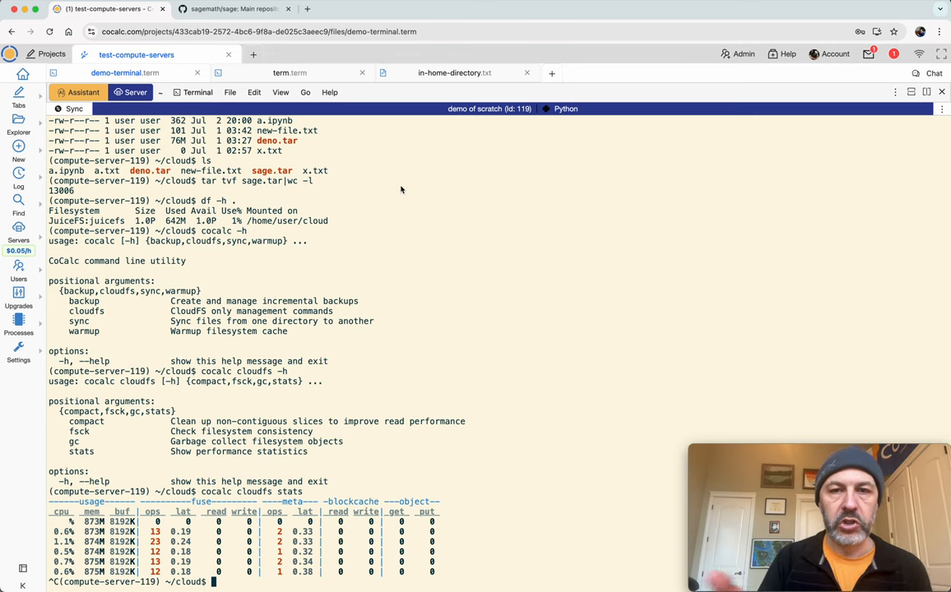
{"action": "mouse_move", "coordinate": [361, 115]}
{"action": "type", "text": "cd"}
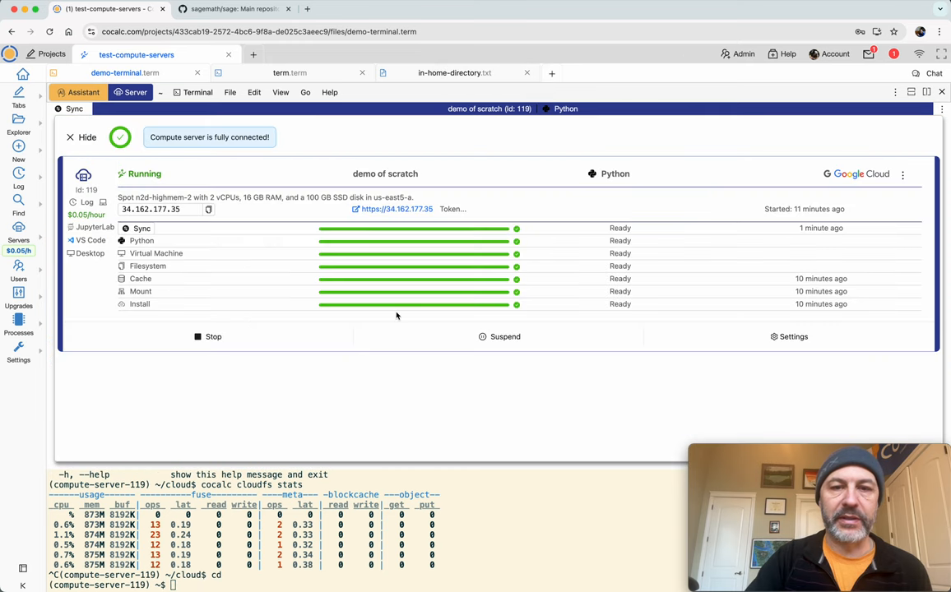
Step: Turn off the 'demo of scratch' server from its settings, confirming the VM stop, until it shows Off
{"action": "left_click", "coordinate": [792, 337]}
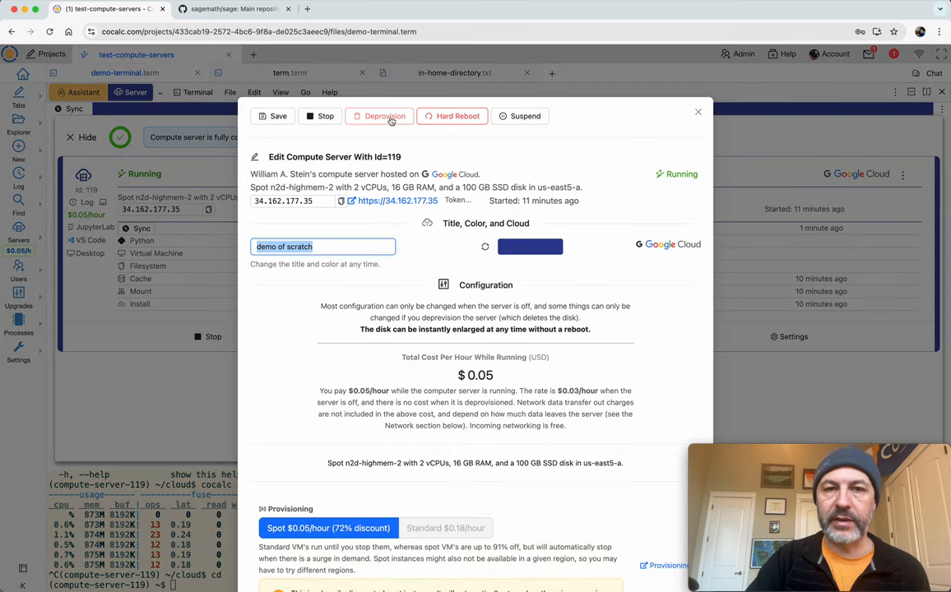
{"action": "mouse_move", "coordinate": [385, 116]}
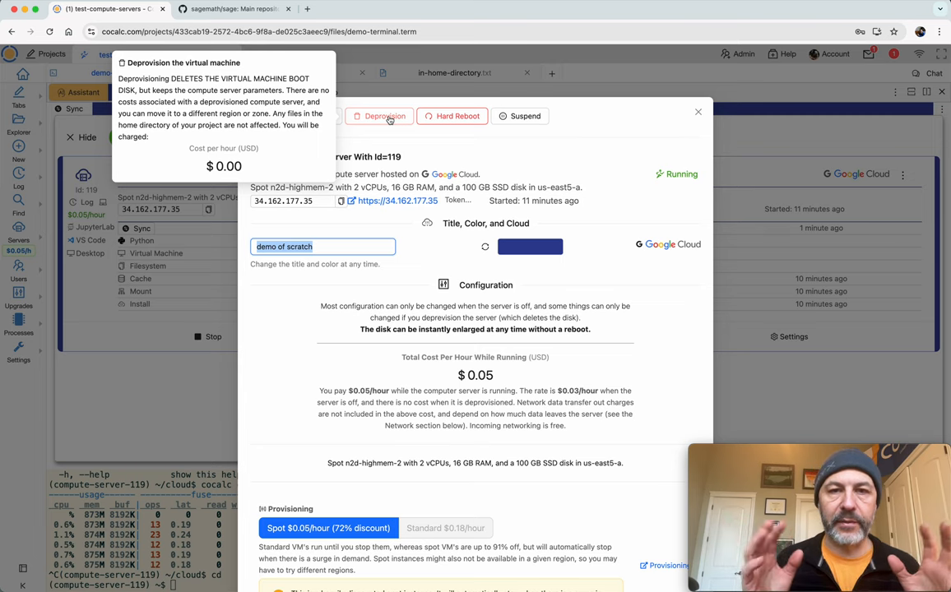
{"action": "left_click", "coordinate": [385, 115]}
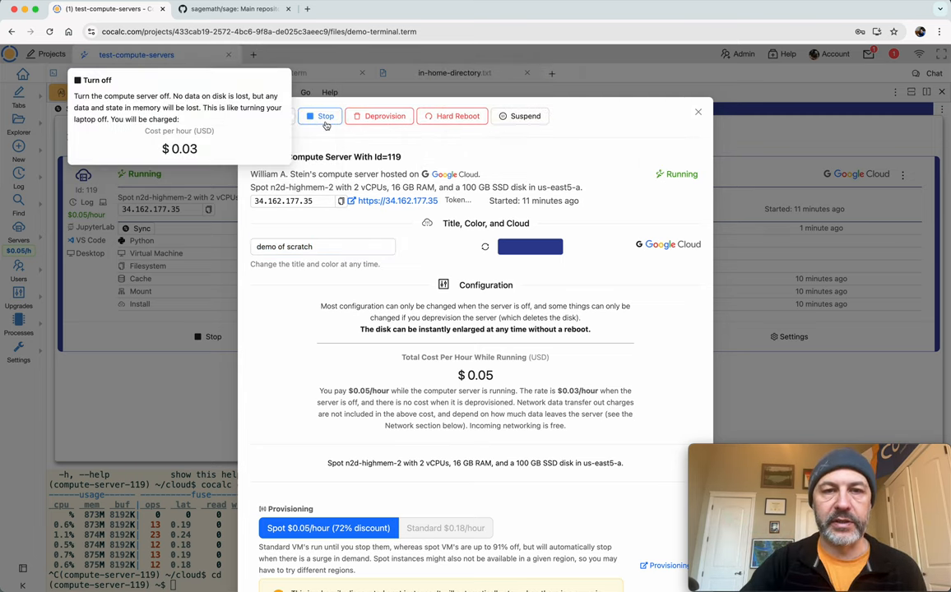
{"action": "left_click", "coordinate": [325, 116]}
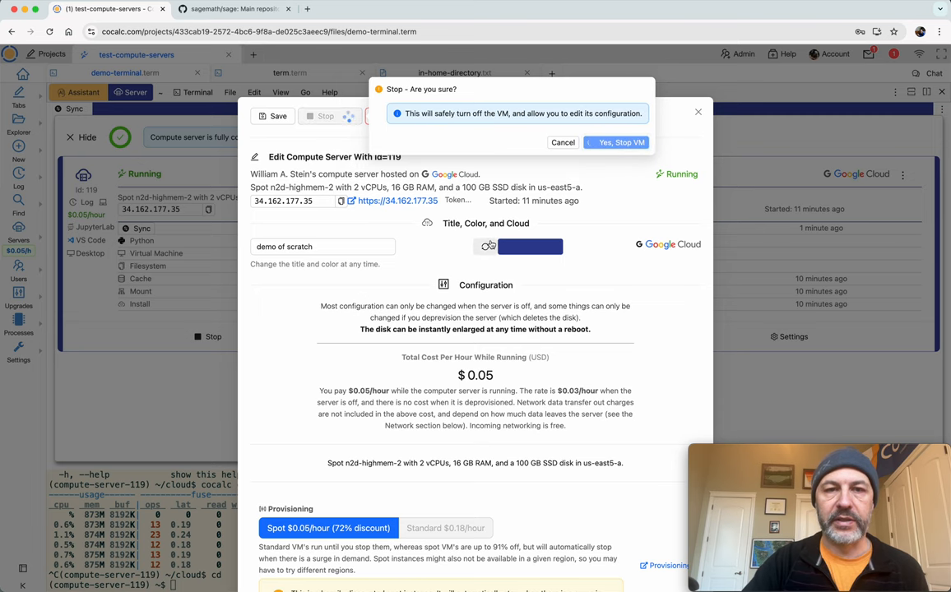
{"action": "left_click", "coordinate": [615, 142]}
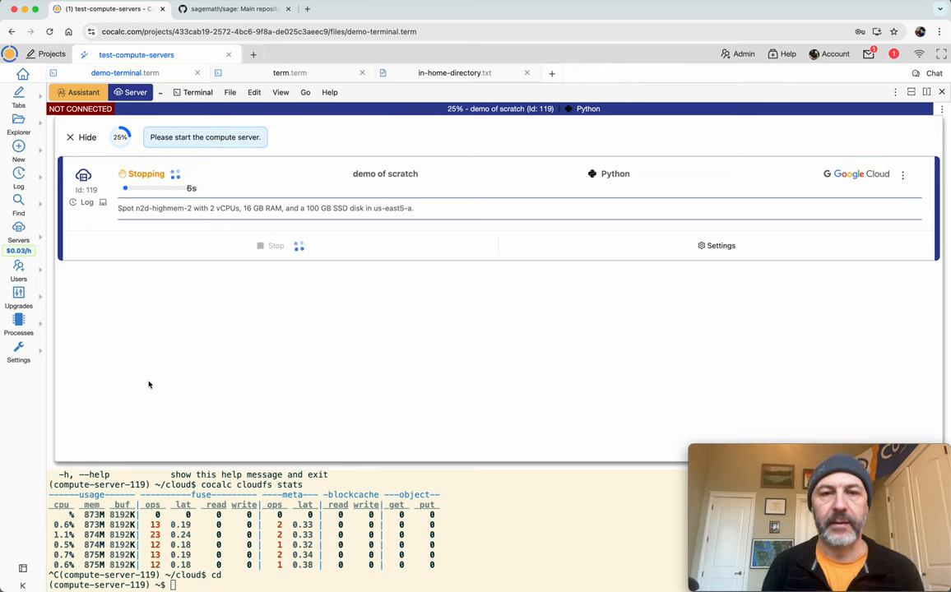
{"action": "mouse_move", "coordinate": [265, 285]}
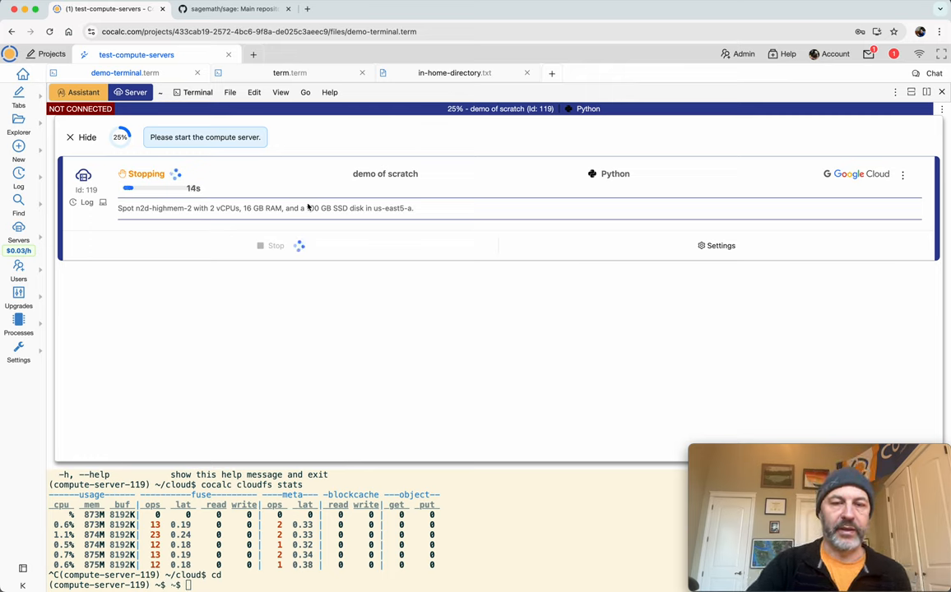
{"action": "mouse_move", "coordinate": [183, 237]}
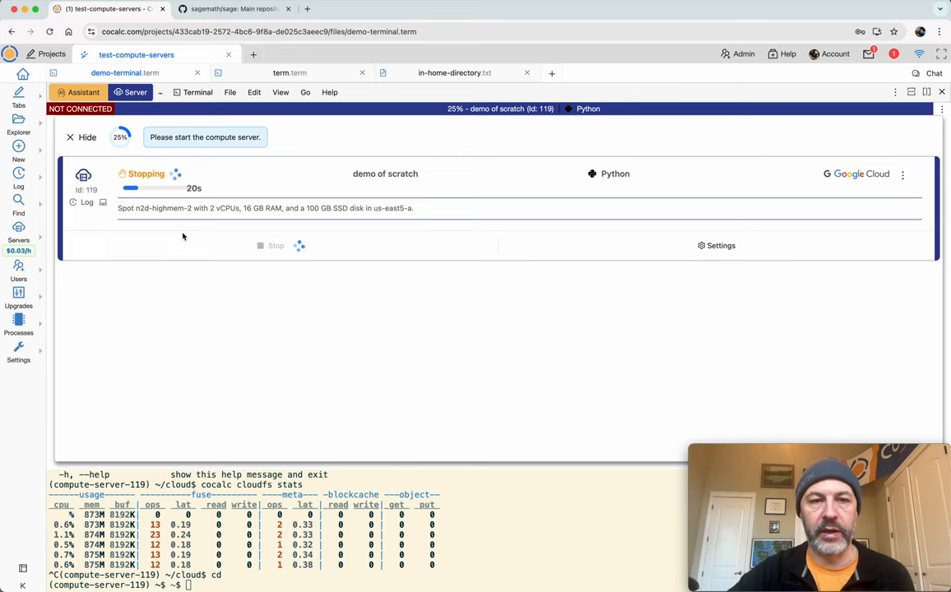
{"action": "left_click", "coordinate": [720, 245]}
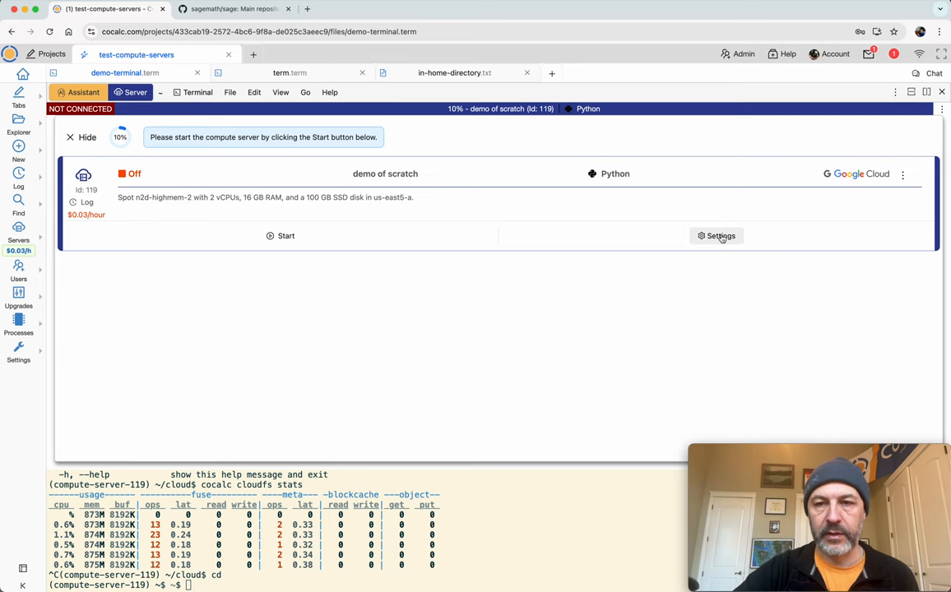
Step: Deprovision the 'demo of scratch' server from its settings, confirming deletion of its VM disk
{"action": "left_click", "coordinate": [720, 236]}
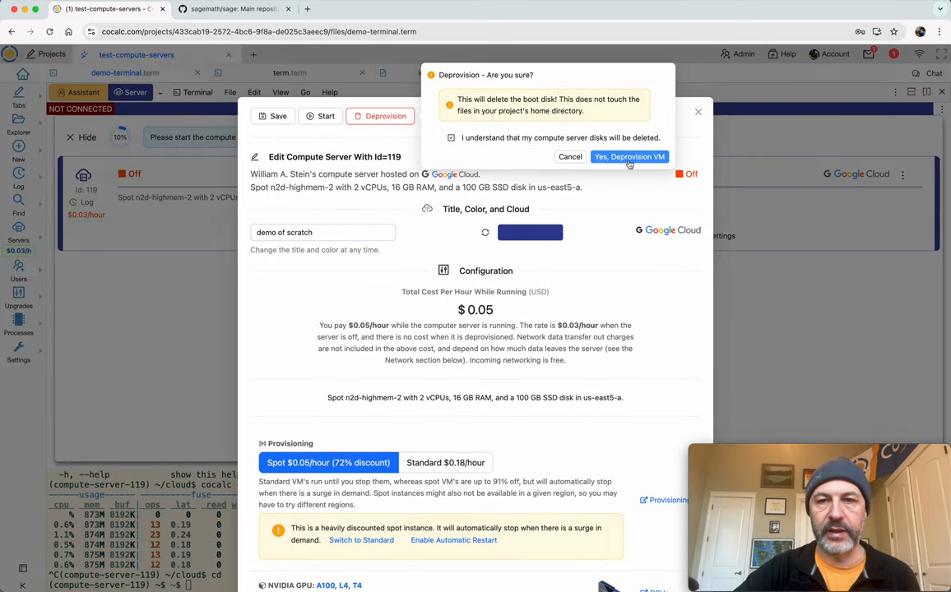
{"action": "left_click", "coordinate": [630, 156]}
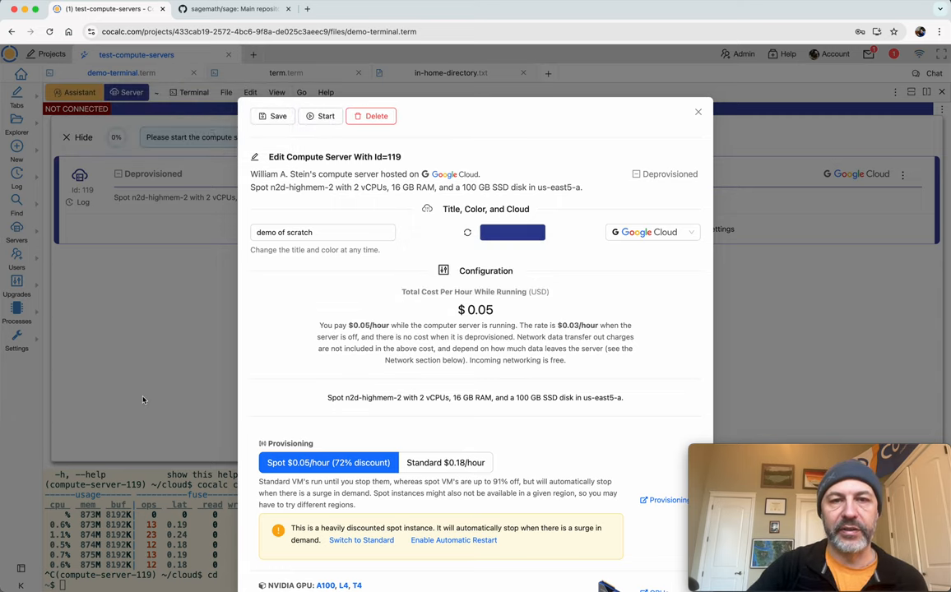
Step: Start the 'demo of scratch' server, wait until all components are Ready, and return to the terminal
{"action": "left_click", "coordinate": [326, 116]}
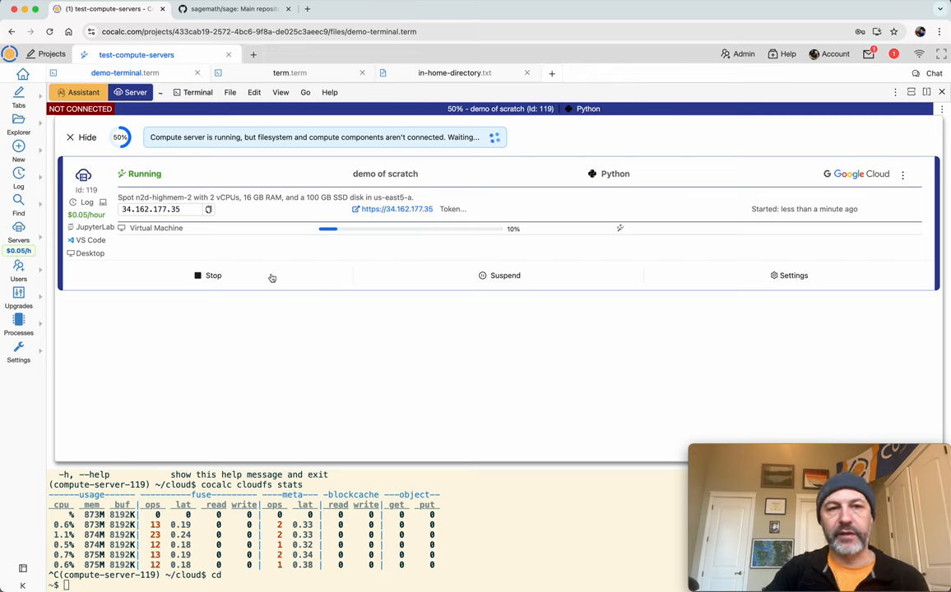
{"action": "mouse_move", "coordinate": [228, 303]}
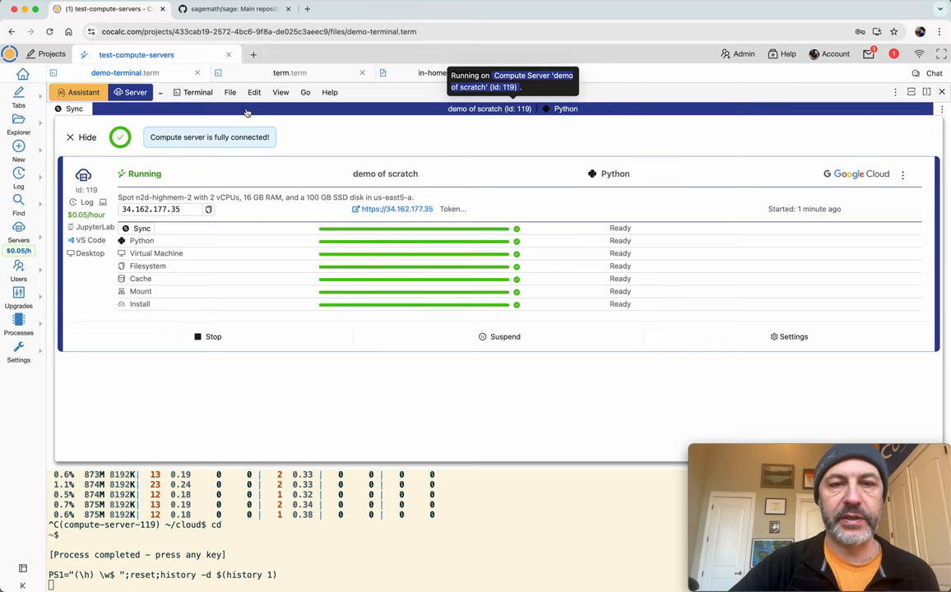
{"action": "left_click", "coordinate": [81, 138]}
{"action": "type", "text": "ls"}
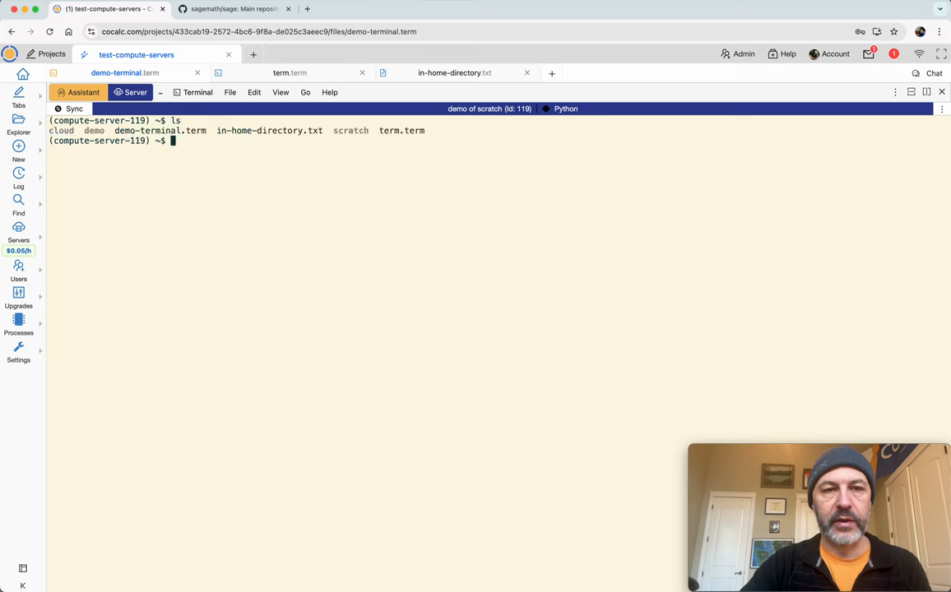
Step: Run df -h and docker ps -a to confirm the cloud-filesystem container and JuiceFS mount are back
{"action": "type", "text": "df -h"}
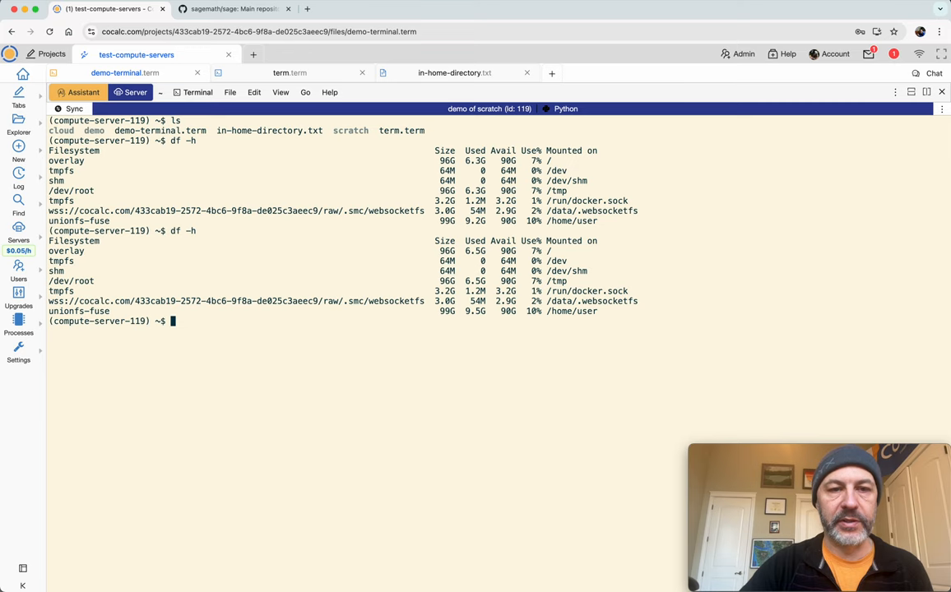
{"action": "type", "text": "docker ps -a"}
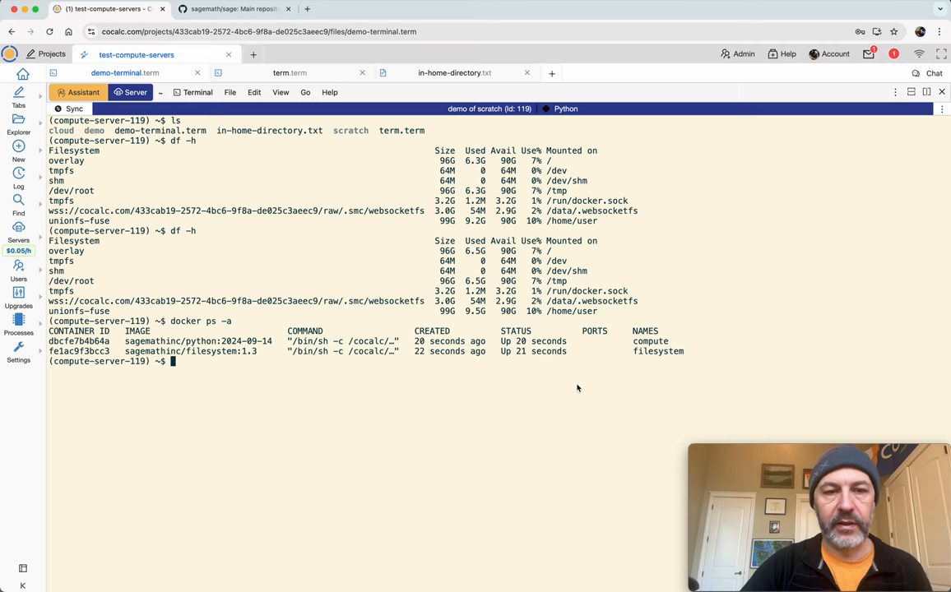
{"action": "type", "text": "df -h"}
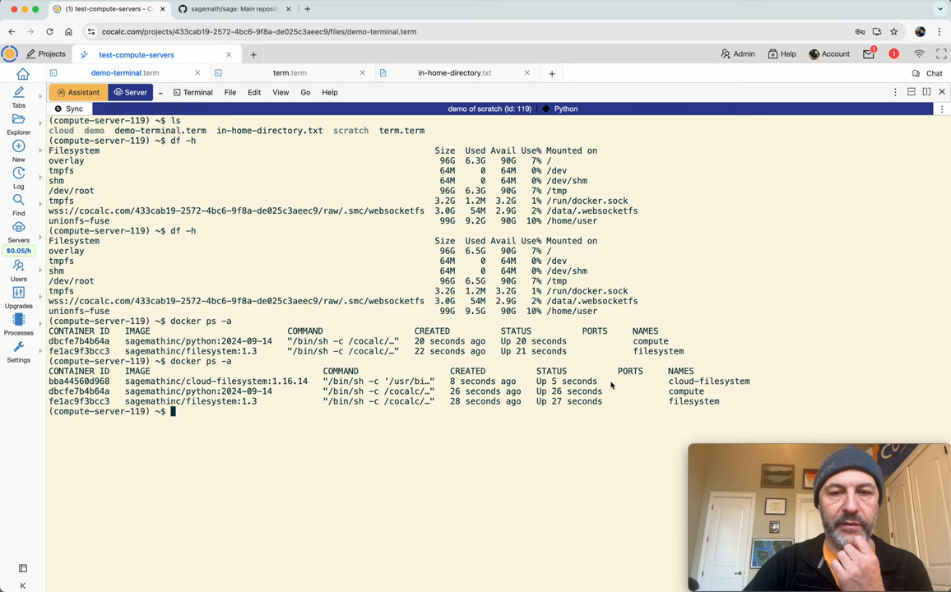
{"action": "type", "text": "df"}
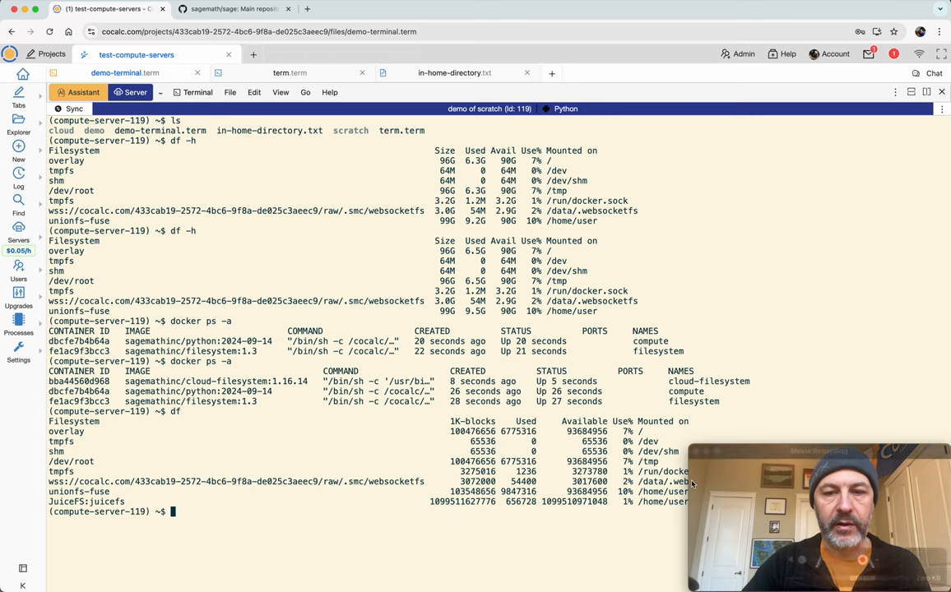
{"action": "mouse_move", "coordinate": [522, 427]}
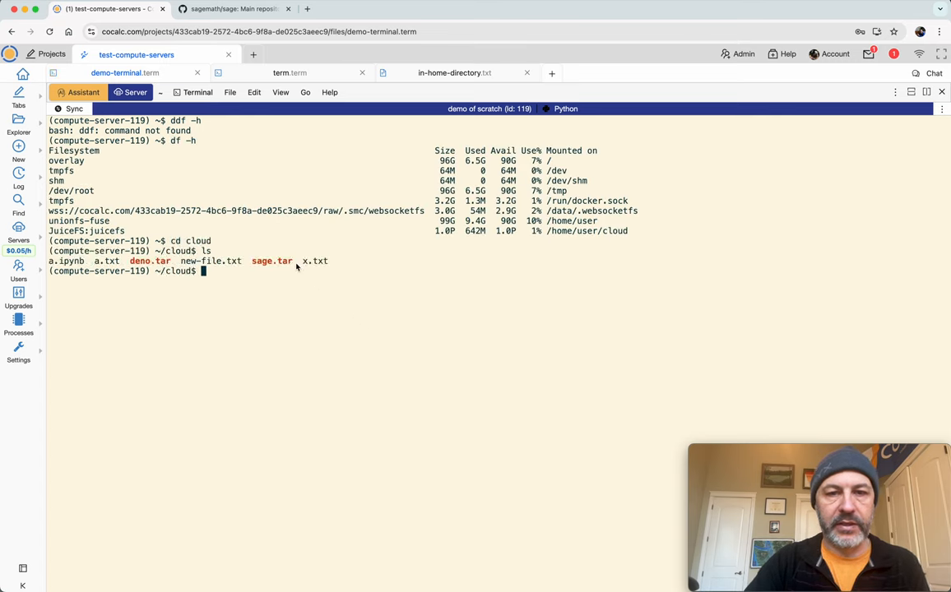
Step: Confirm sage.tar persists in ~/cloud with 13006 entries via ls -lht and tar tvf | wc -l, then cd home
{"action": "type", "text": "ls -lht"}
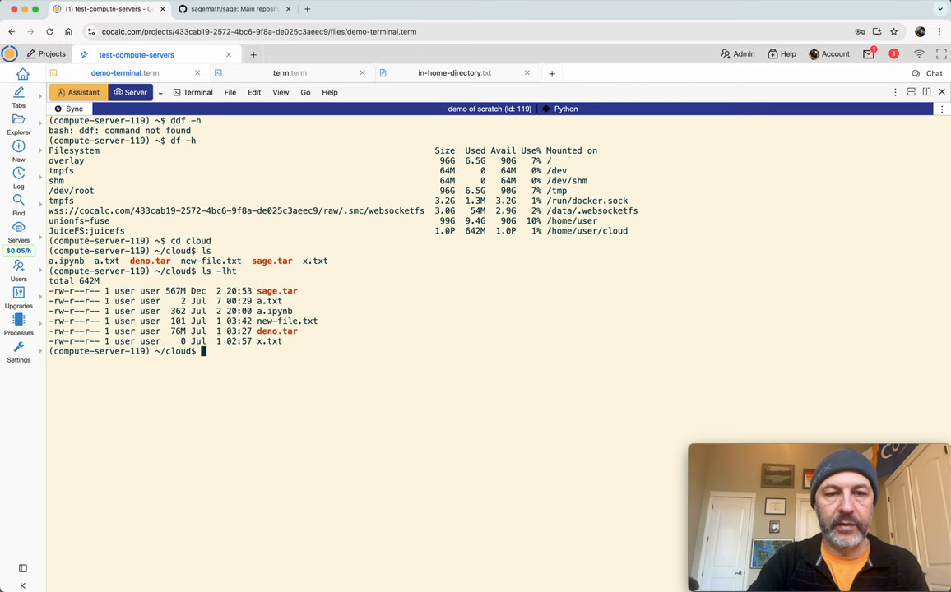
{"action": "type", "text": "tar t"}
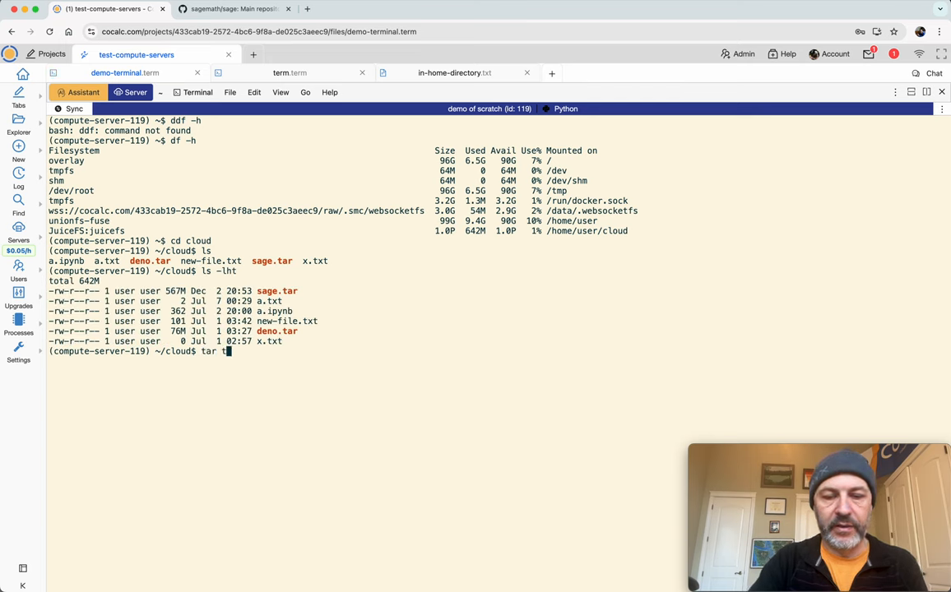
{"action": "type", "text": "vf"}
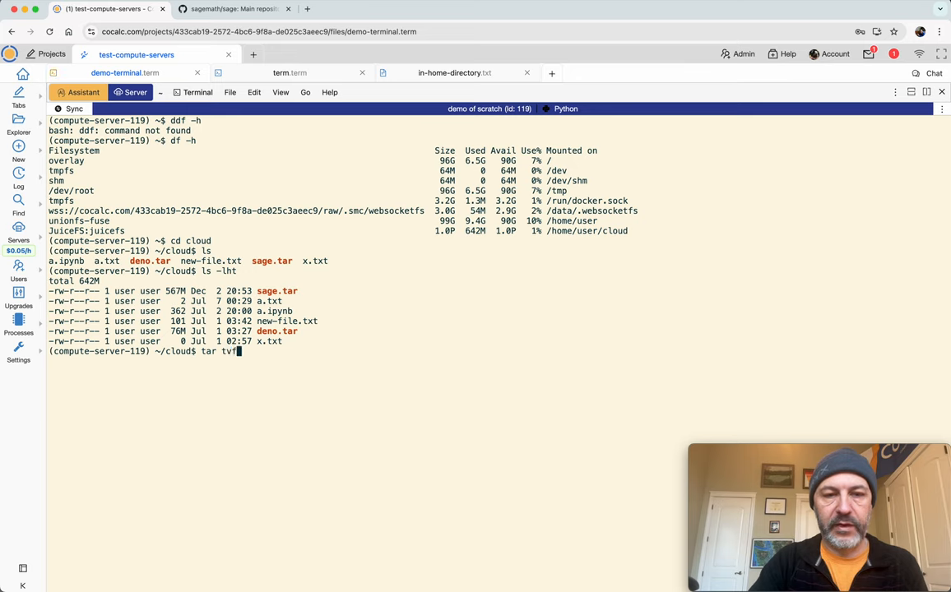
{"action": "type", "text": "sage.tar |wc"}
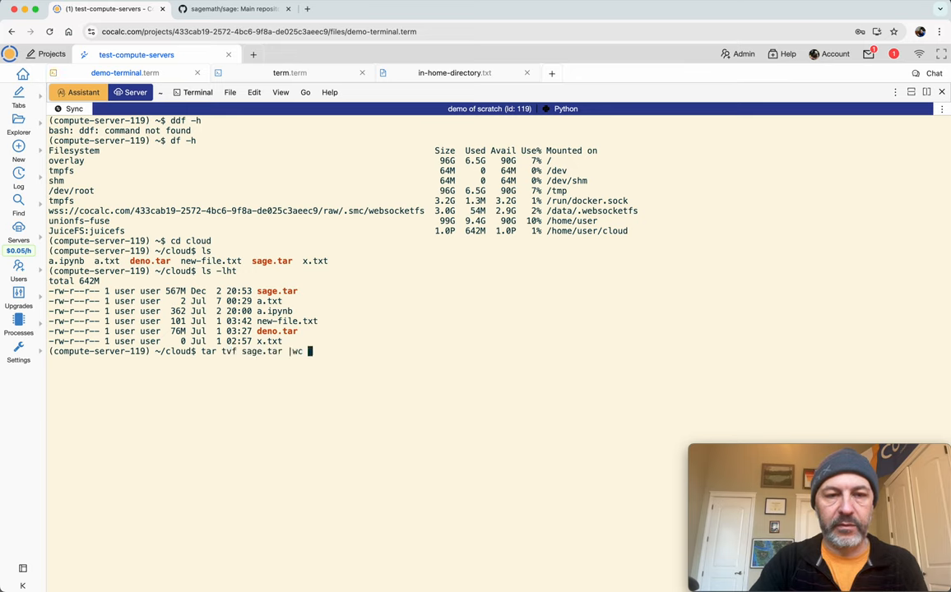
{"action": "type", "text": "-l"}
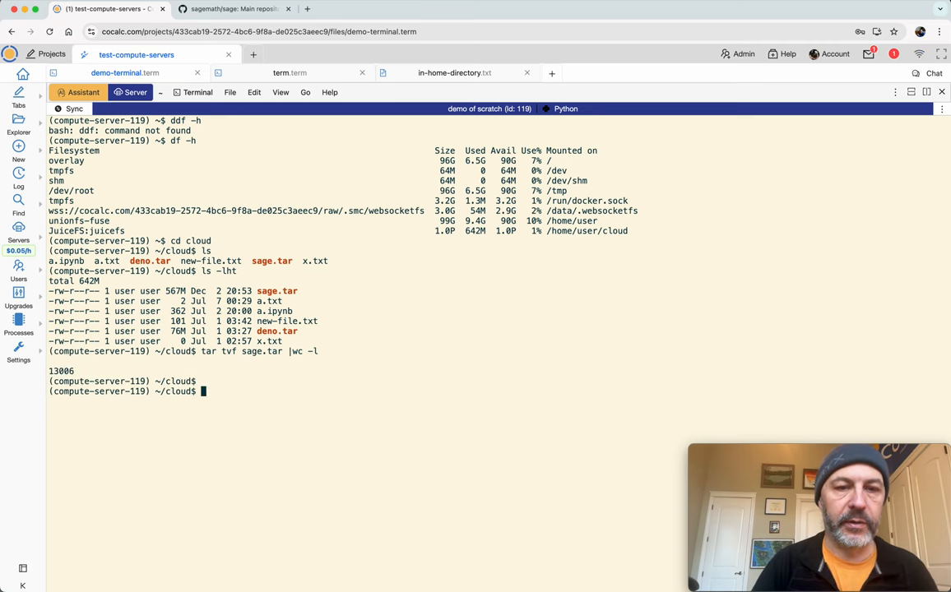
{"action": "type", "text": "tar tvf sage.tar |wc"}
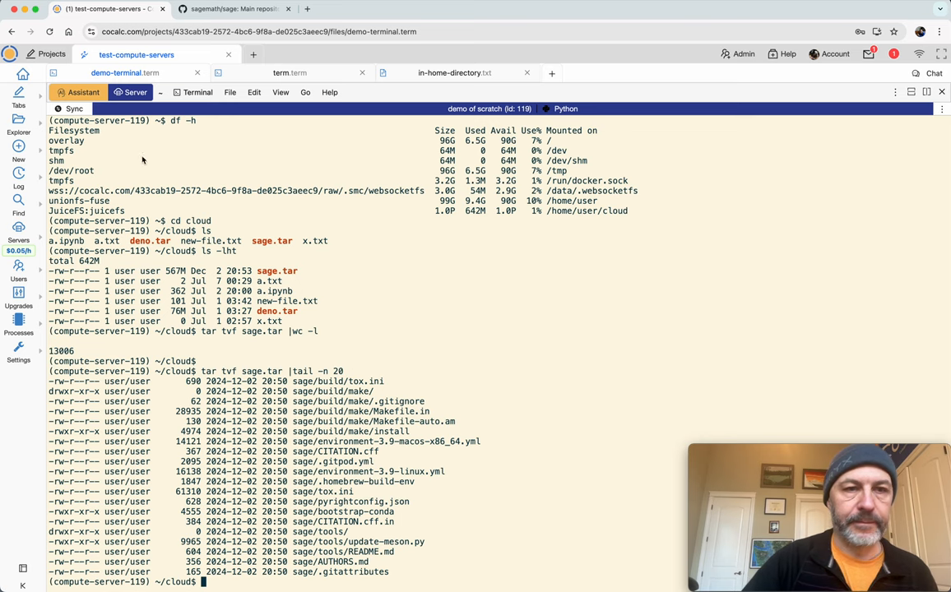
{"action": "type", "text": "cd"}
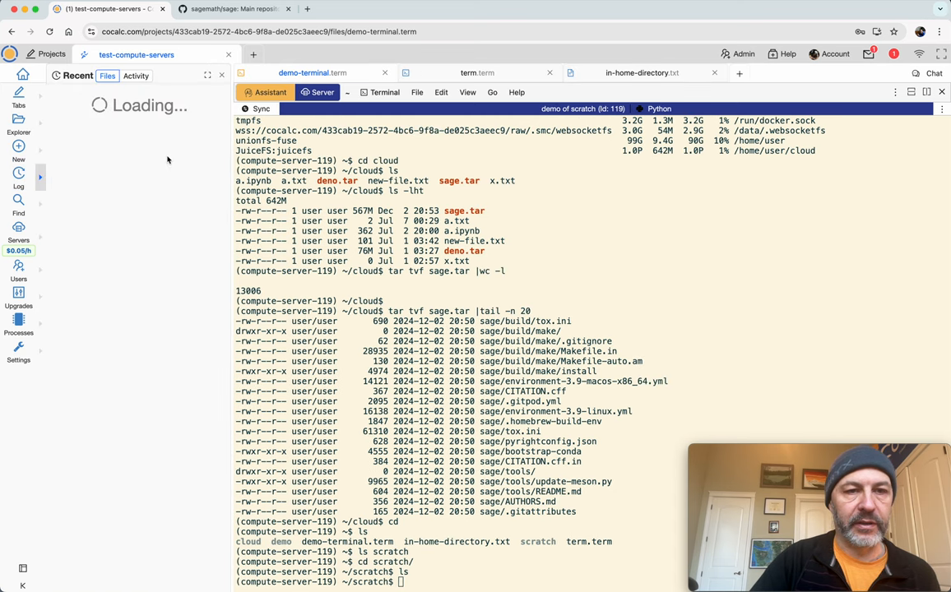
Step: Reopen scratch/bar.txt from Recent Files beside its TimeTravel history and add text at its end
{"action": "type", "text": "scr"}
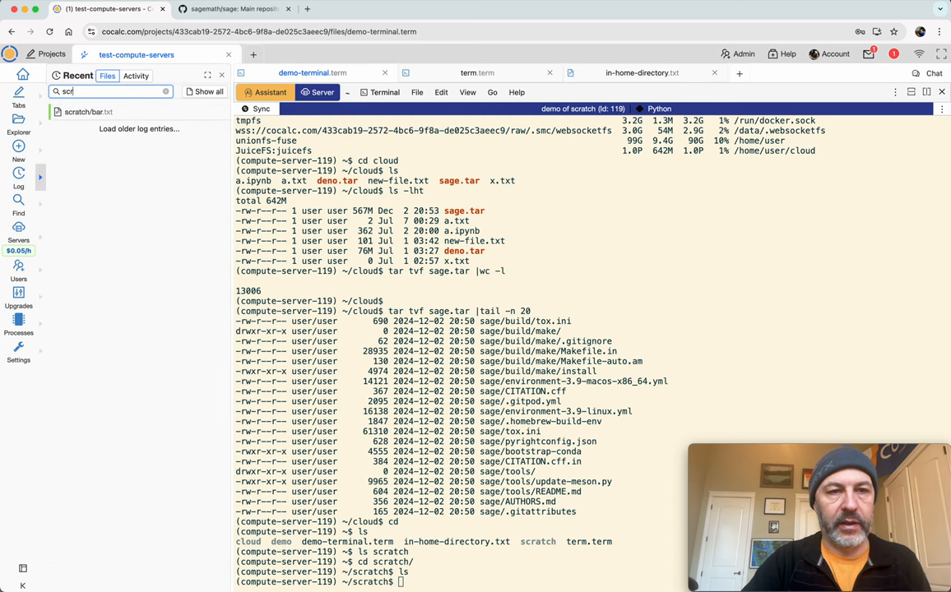
{"action": "left_click", "coordinate": [85, 111]}
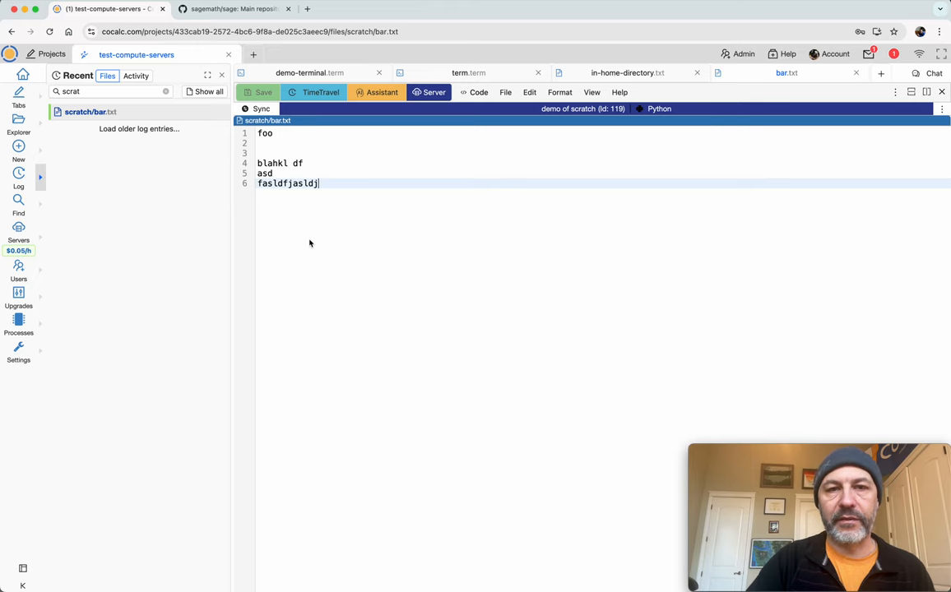
{"action": "left_click", "coordinate": [320, 92]}
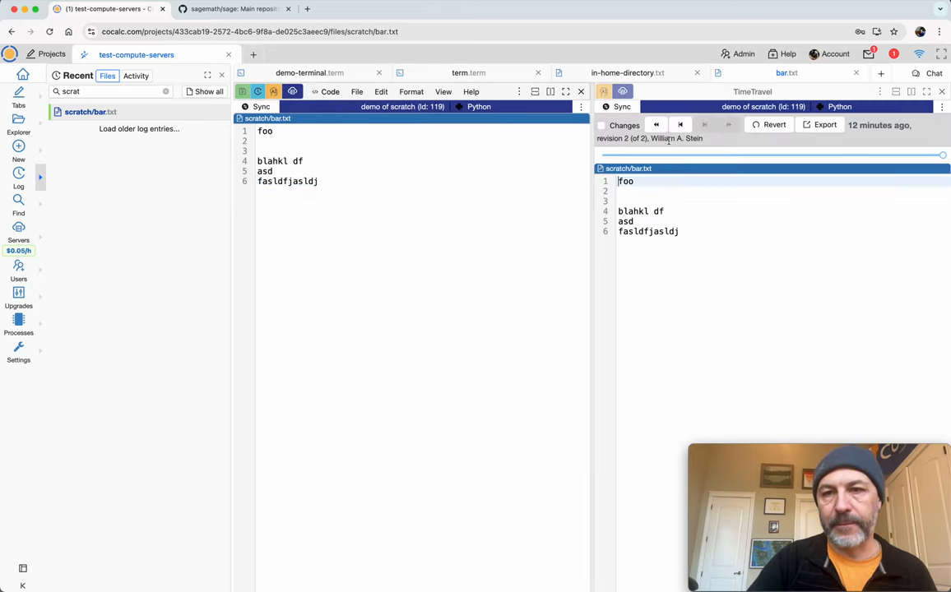
{"action": "left_click", "coordinate": [705, 125]}
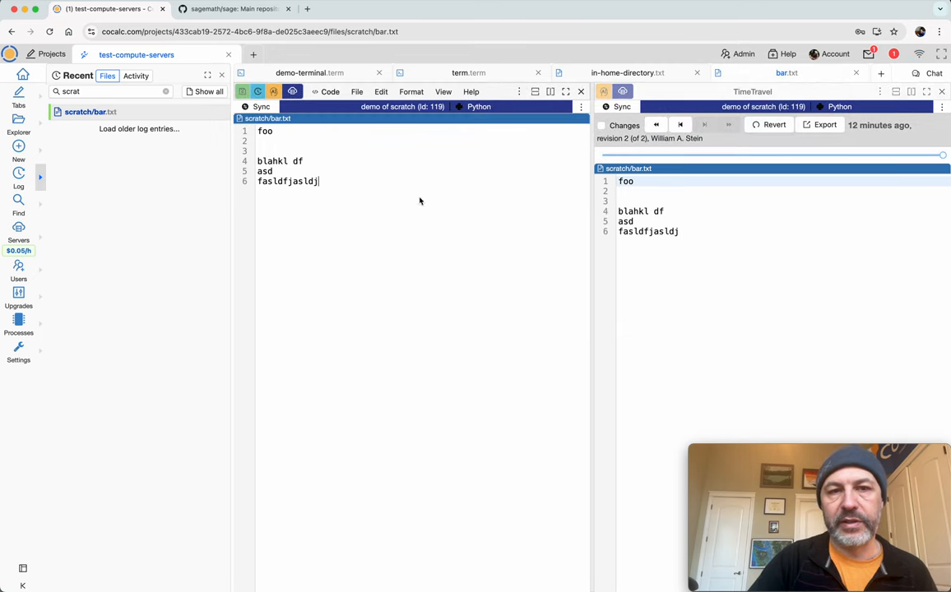
{"action": "type", "text": "kj"}
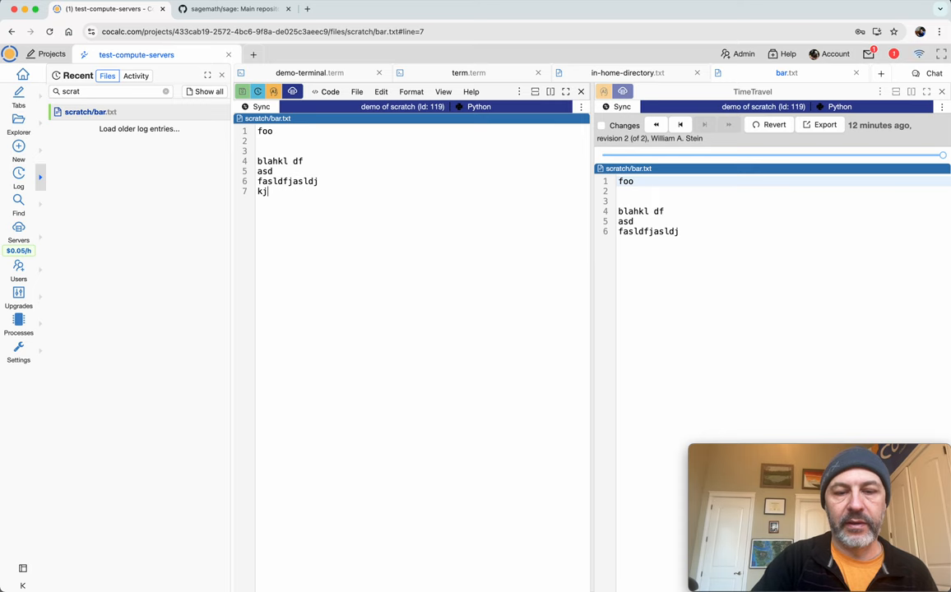
Step: In demo-terminal.term, view bar.txt from the scratch folder with more
{"action": "left_click", "coordinate": [468, 73]}
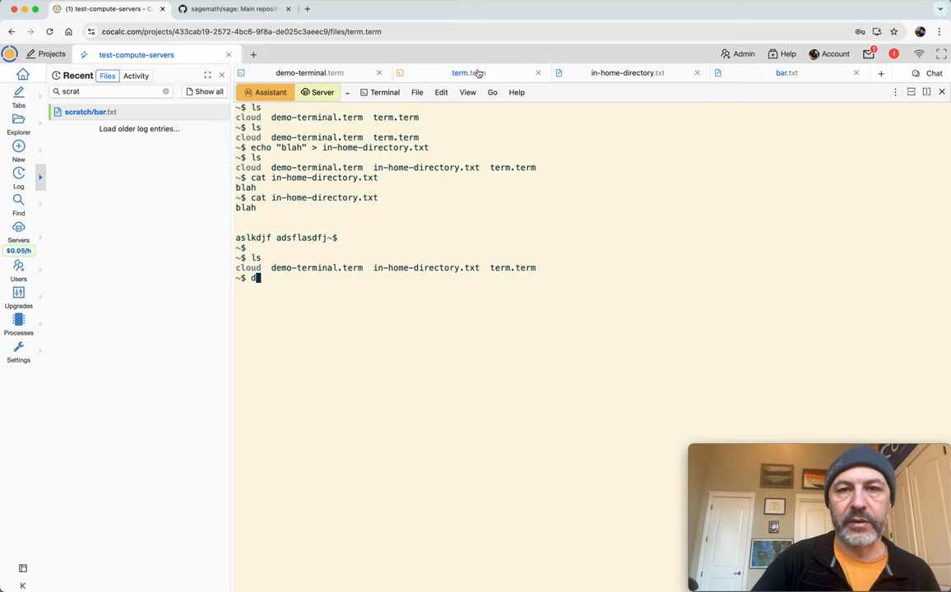
{"action": "left_click", "coordinate": [309, 73]}
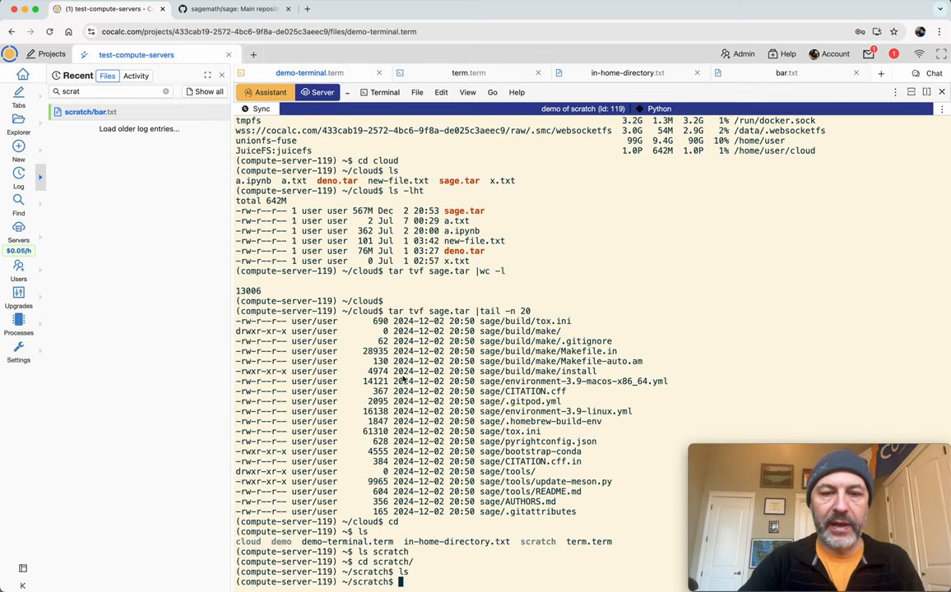
{"action": "type", "text": "more bar"}
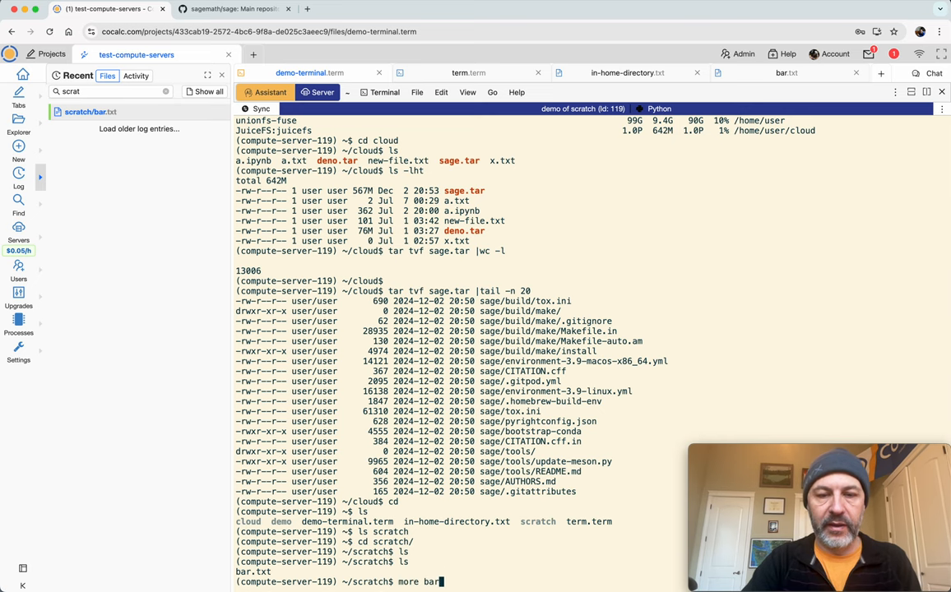